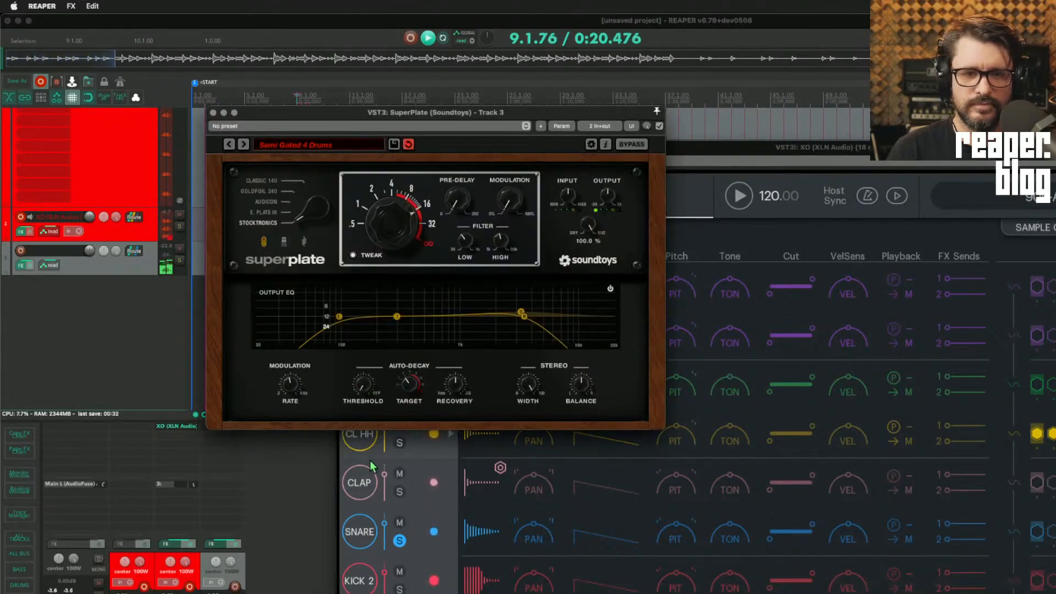
mouse_move(377, 447)
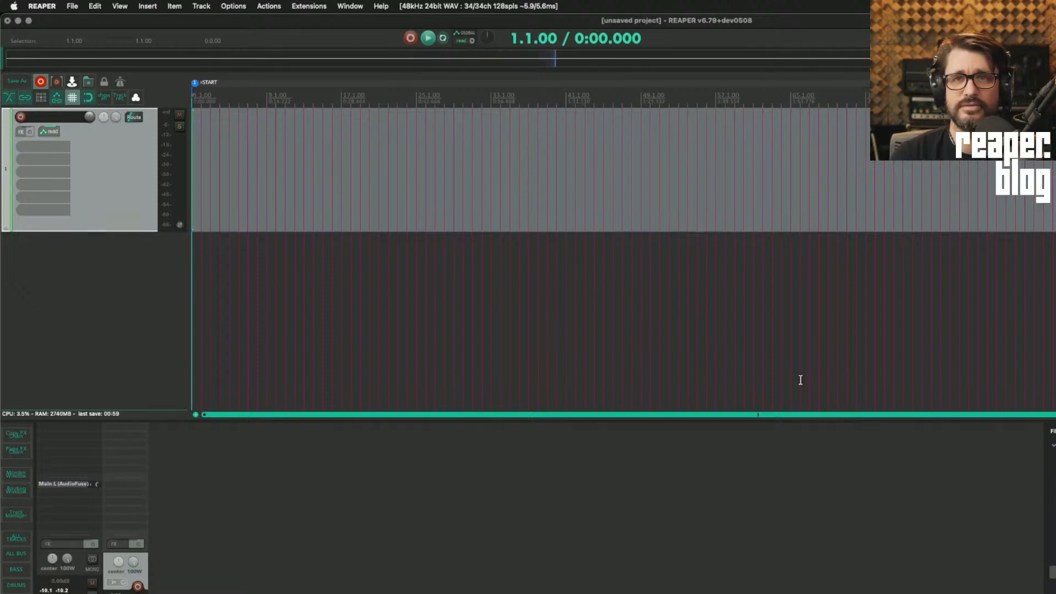
Add Little Plate from the FX browser and turn its Decay knob to make it last-touched.
text(littl)
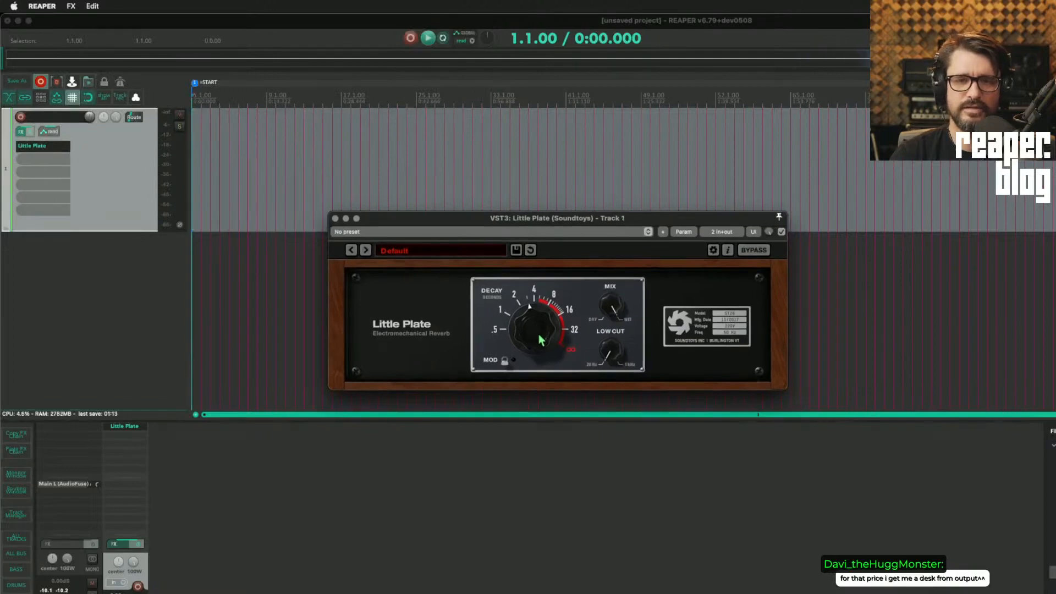
drag(558, 218, 577, 180)
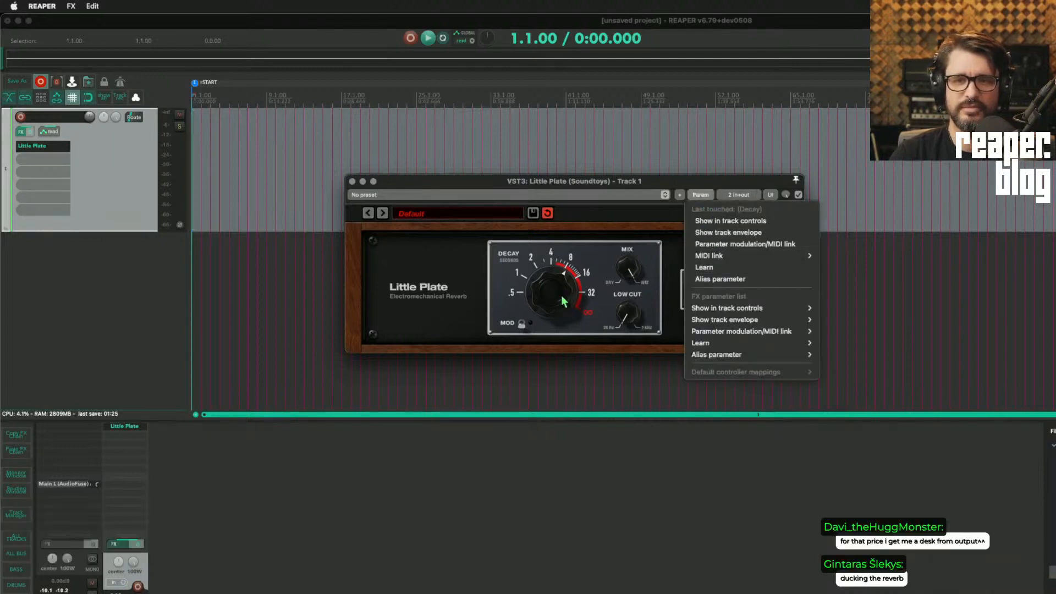
mouse_move(556, 282)
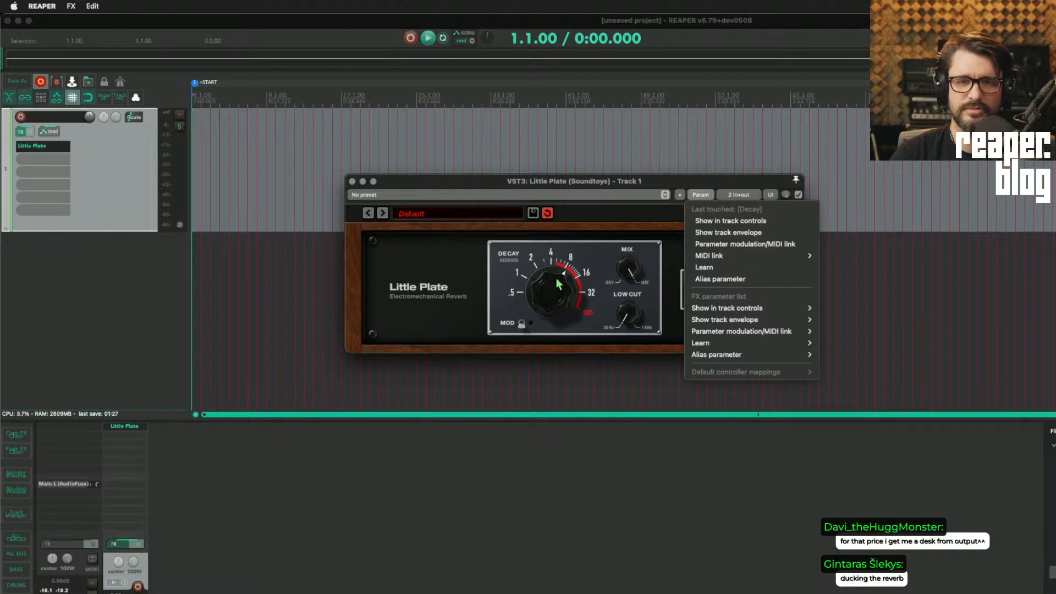
mouse_move(755, 253)
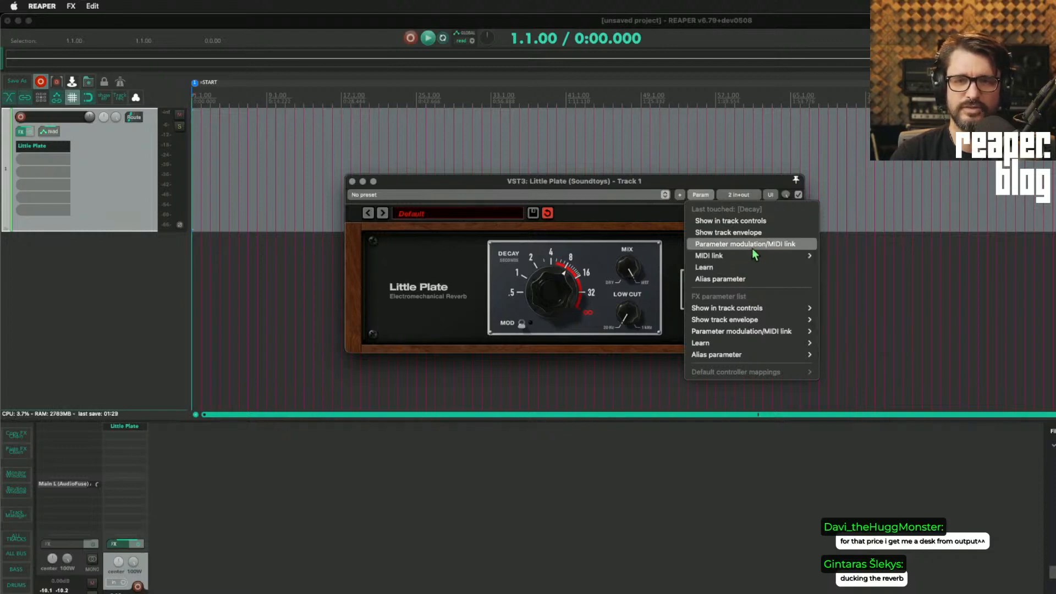
Bring up the Parameter modulation/MIDI link window for Little Plate's Decay.
click(749, 243)
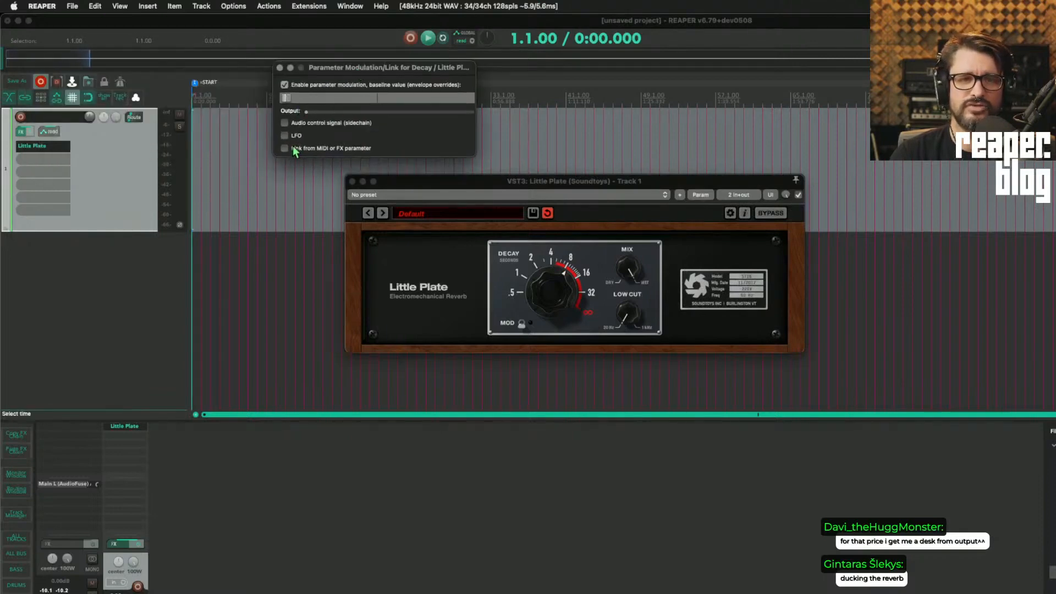
Enable Audio control signal (sidechain) for Decay and raise its baseline value from minimum.
click(284, 122)
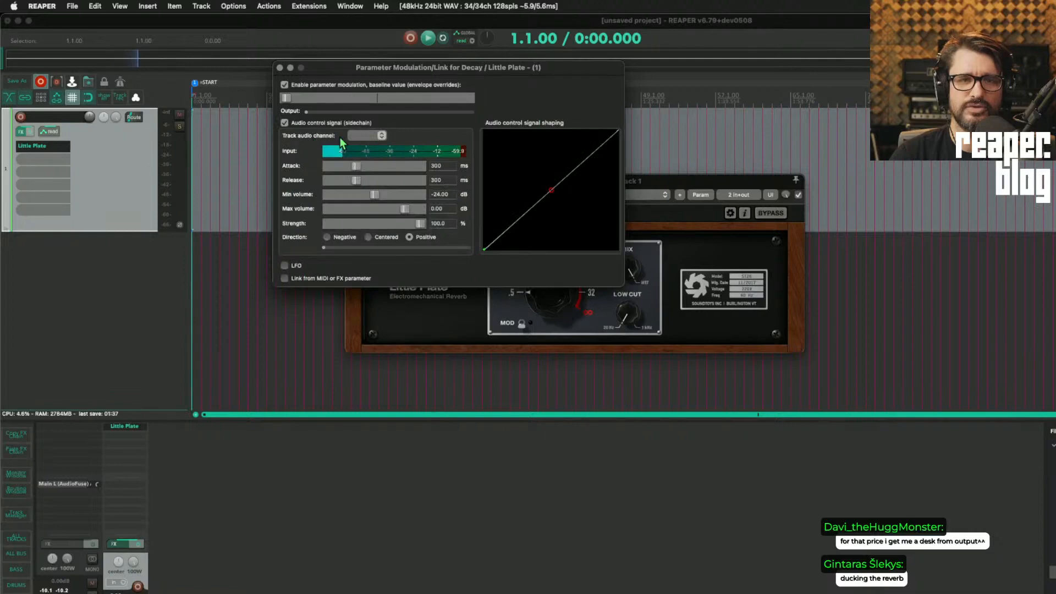
drag(446, 67, 274, 177)
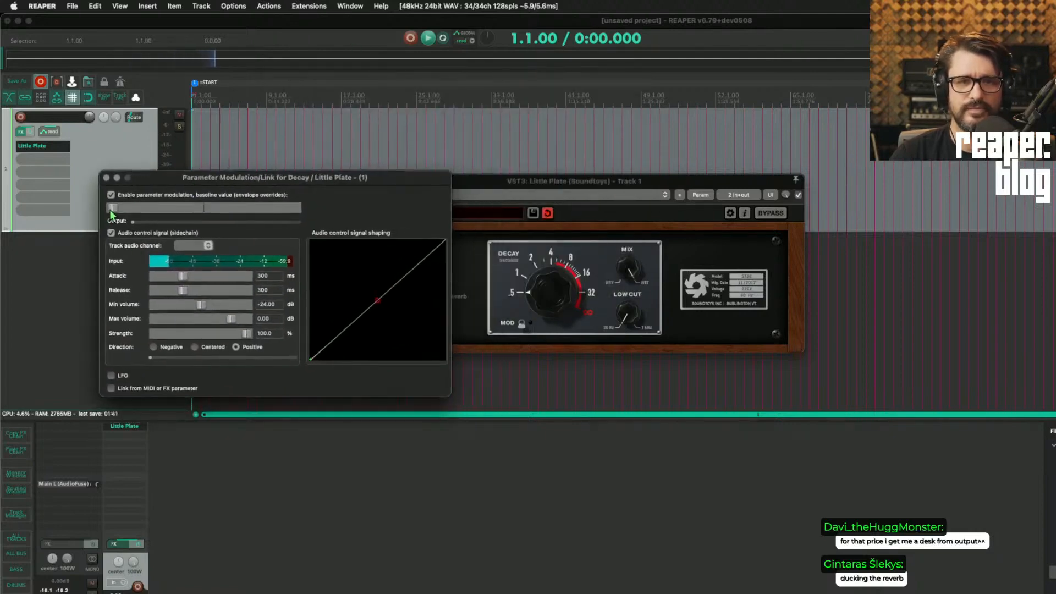
drag(113, 208, 217, 208)
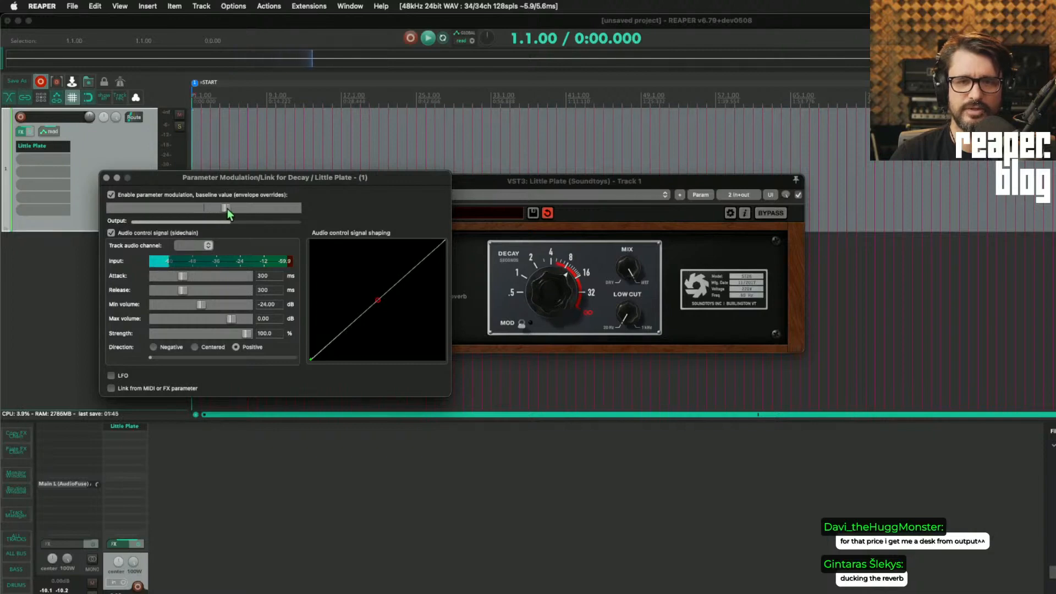
drag(225, 208, 138, 207)
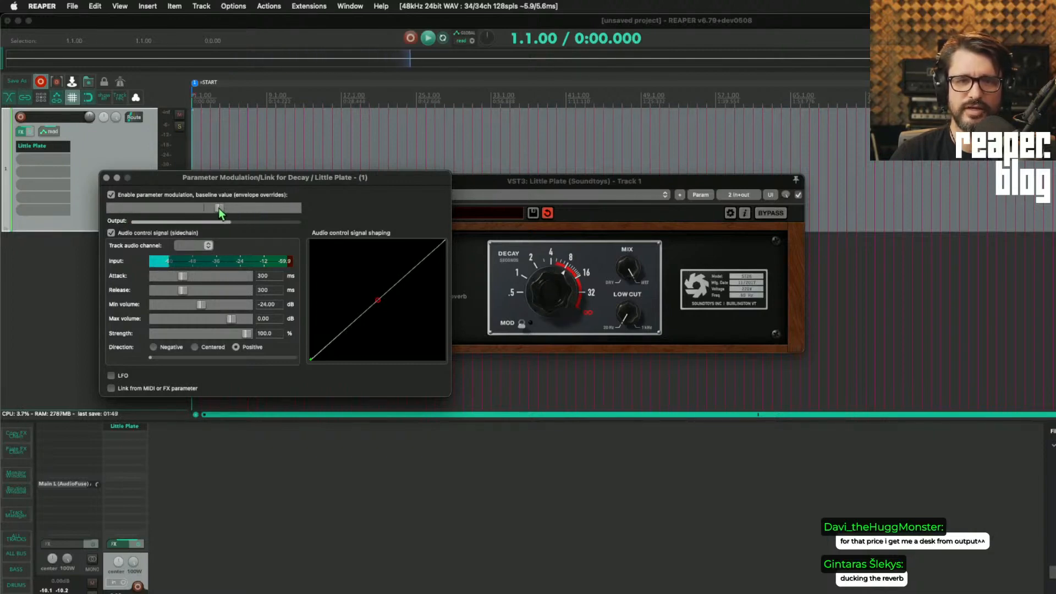
mouse_move(233, 293)
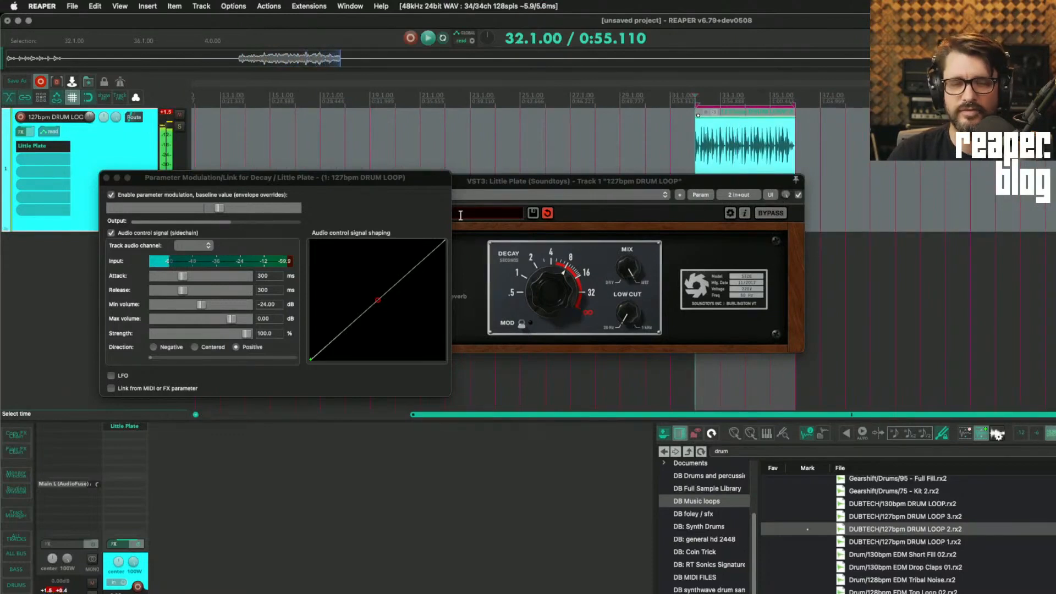
Set the Decay sidechain's track audio channel to 1+2.
drag(276, 177, 296, 191)
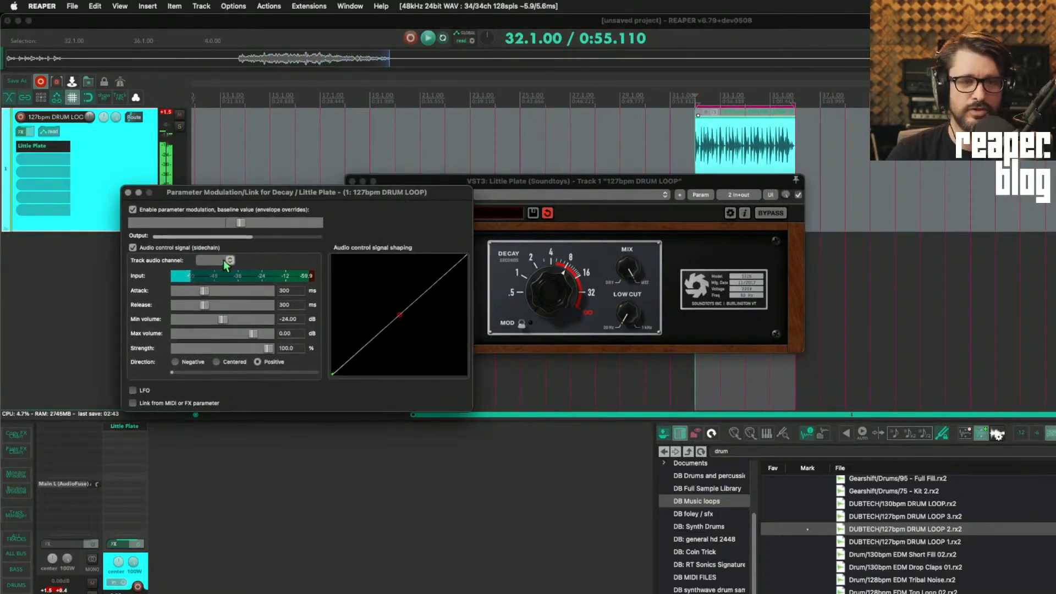
click(215, 260)
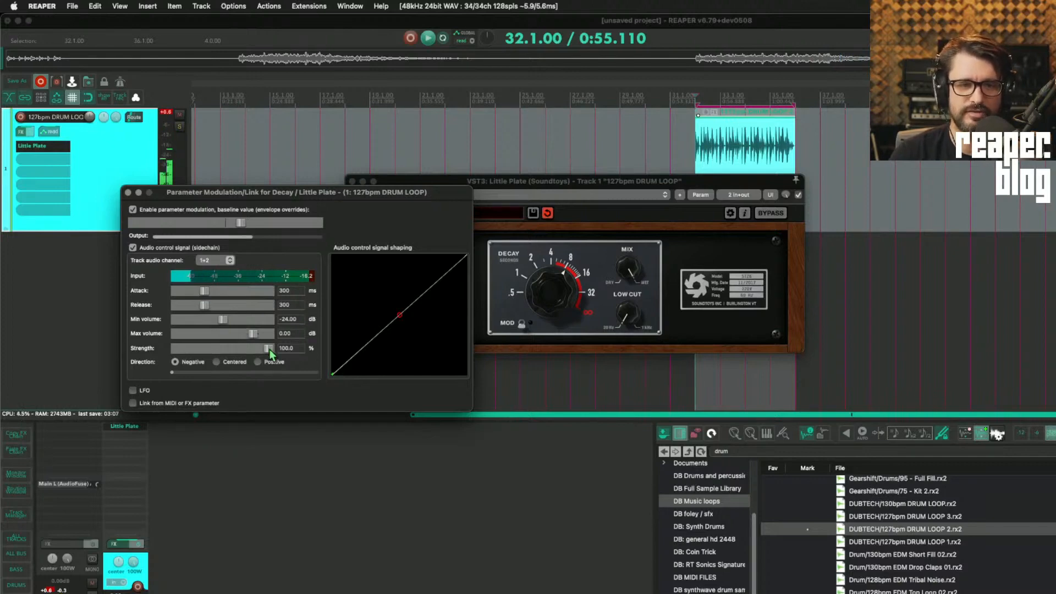
mouse_move(400, 323)
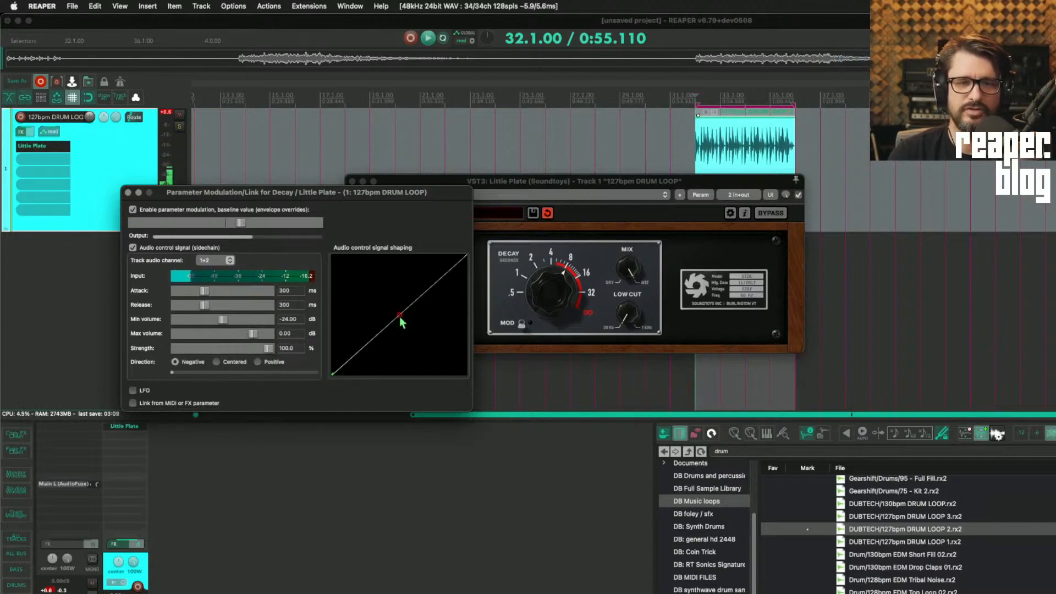
Lower the sidechain's minimum volume step by step to around -34 dB.
drag(400, 317, 386, 355)
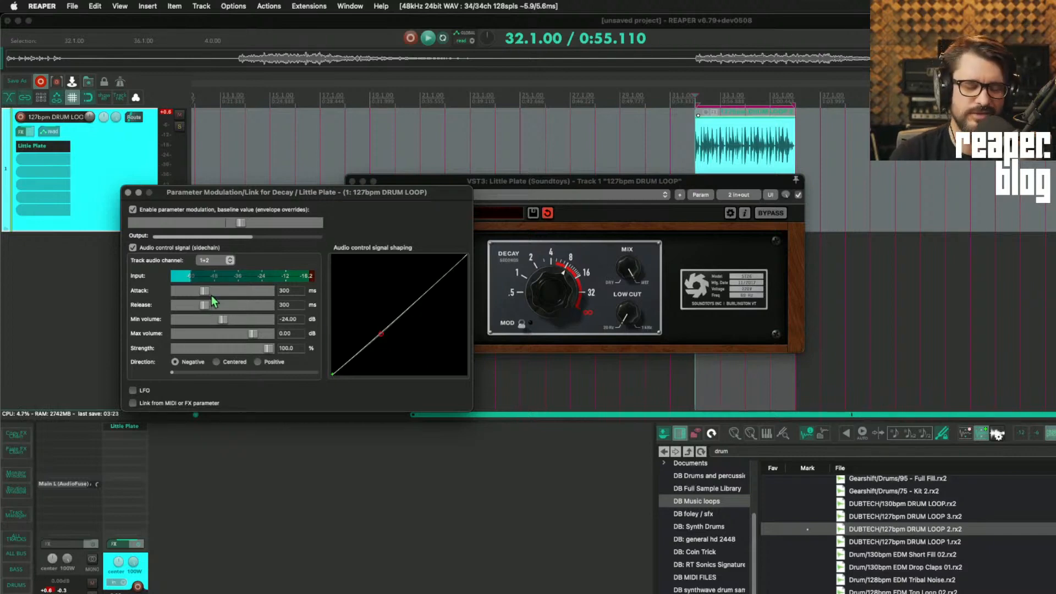
drag(222, 319, 212, 319)
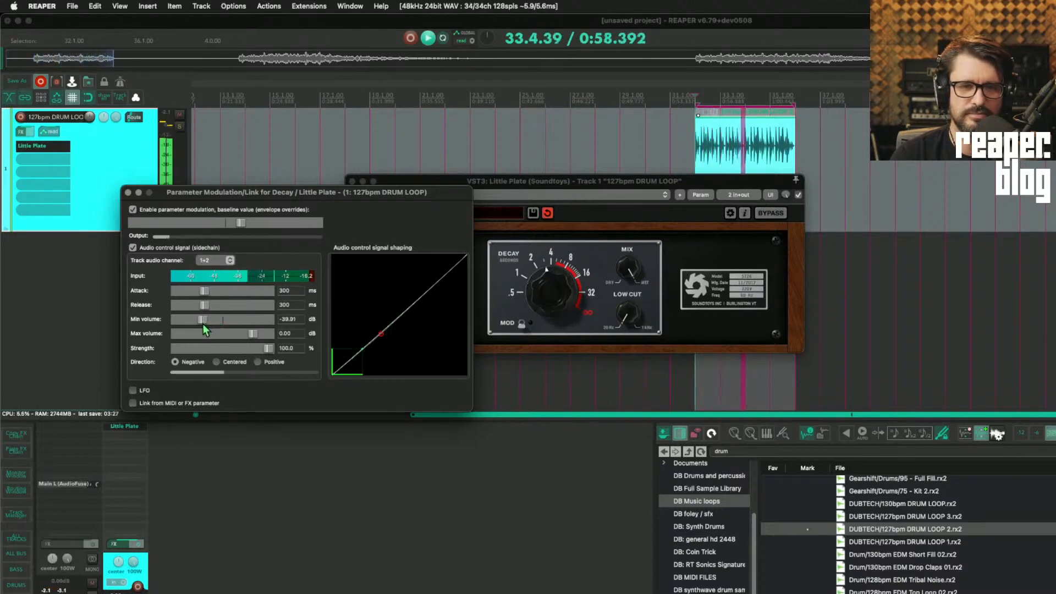
drag(202, 319, 206, 319)
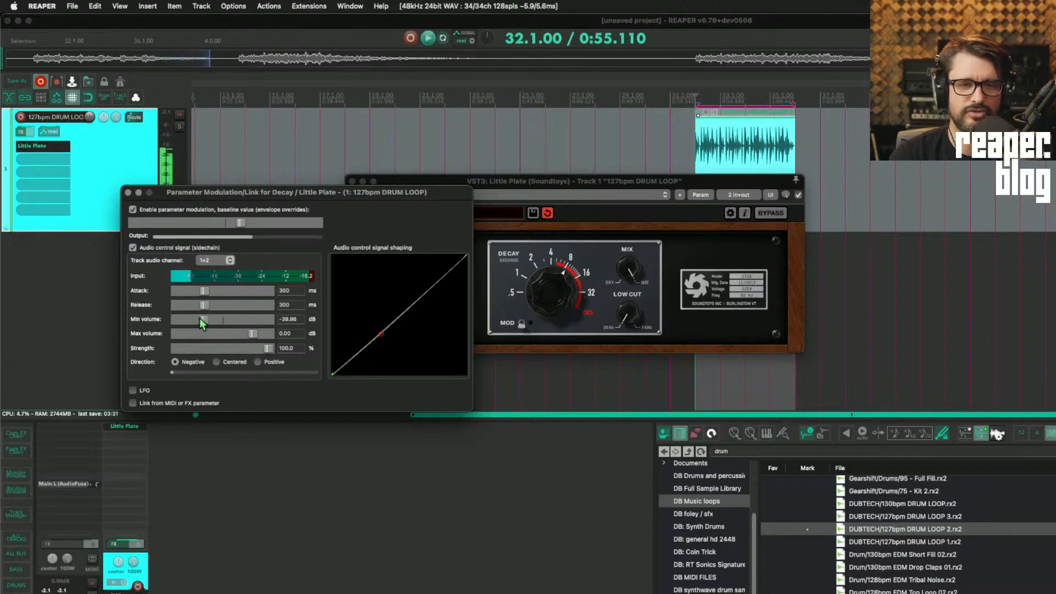
drag(204, 318, 208, 319)
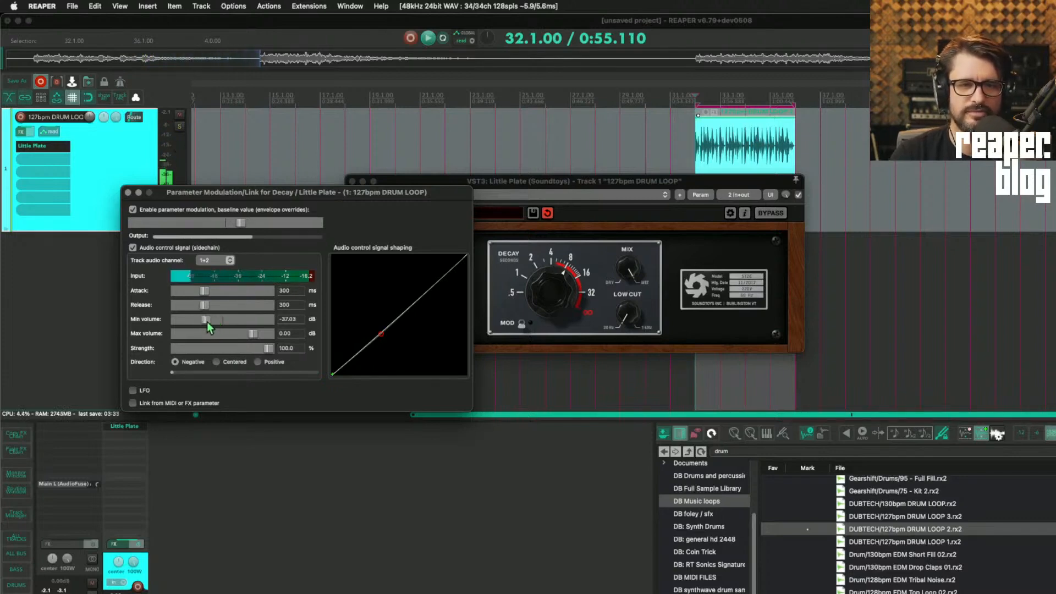
drag(187, 319, 207, 319)
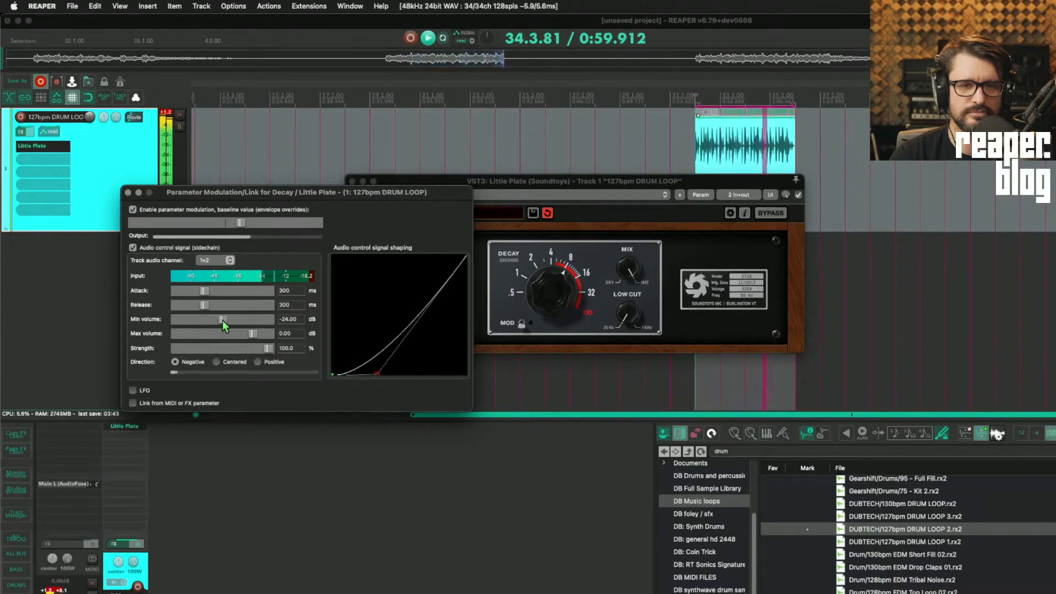
drag(222, 319, 211, 319)
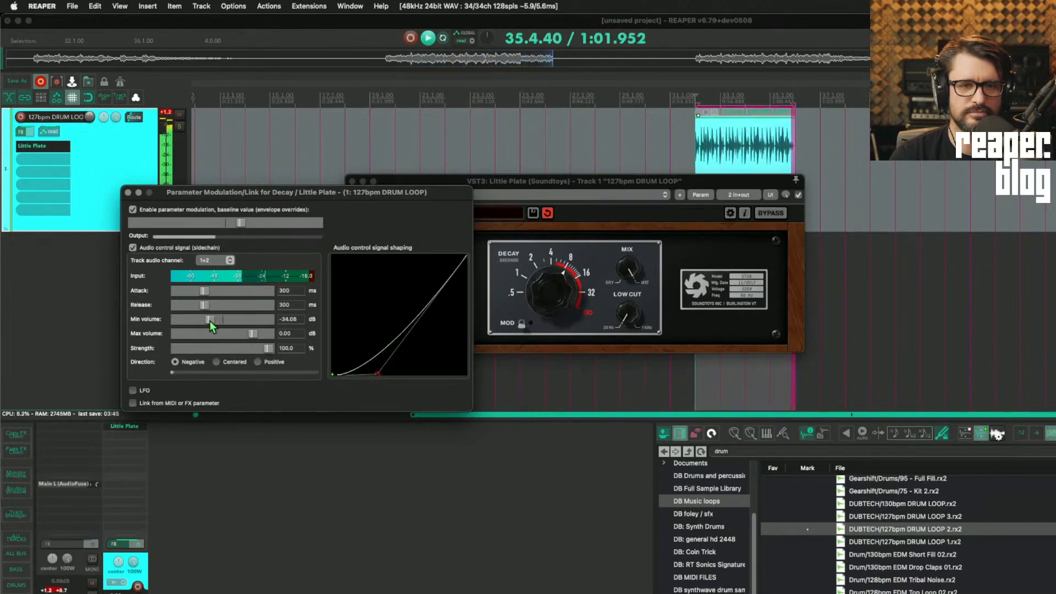
drag(212, 319, 205, 319)
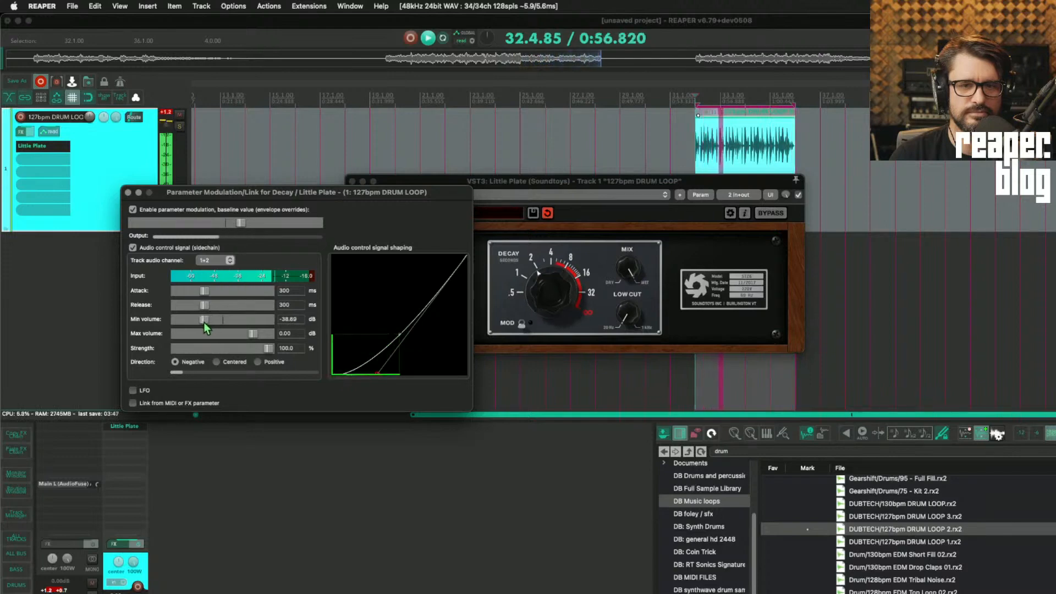
Set release to 427 ms, minimum volume to about -42 dB, and bend the shaping curve lower.
drag(202, 305, 216, 304)
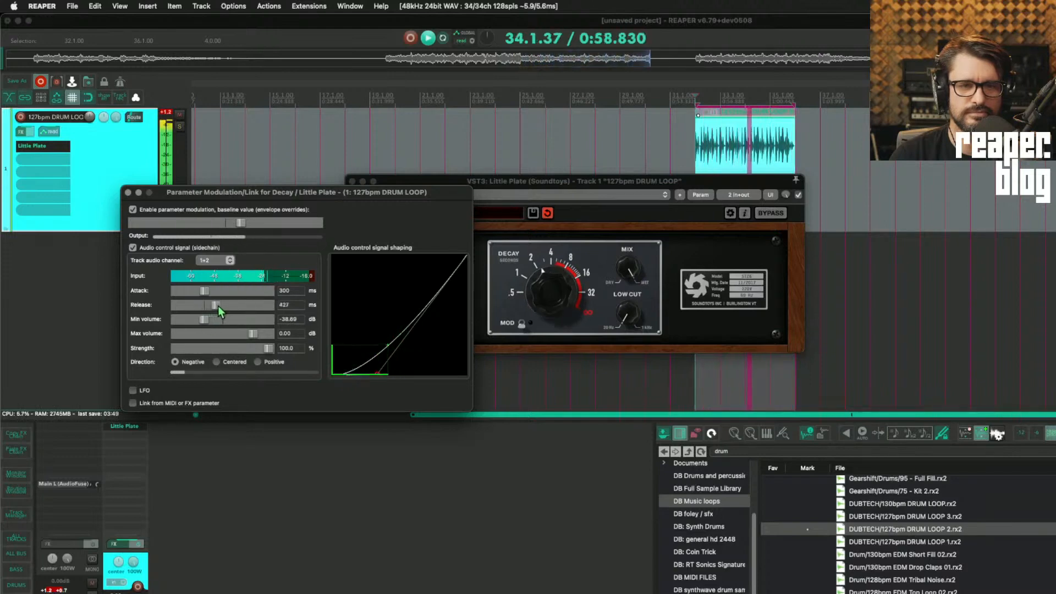
drag(206, 319, 195, 319)
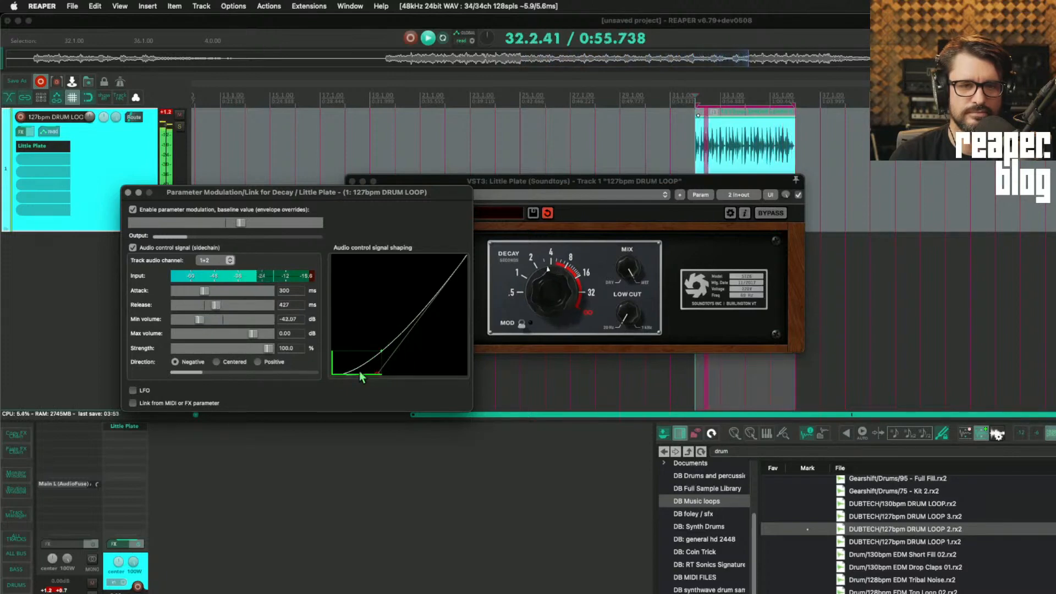
drag(360, 377, 384, 356)
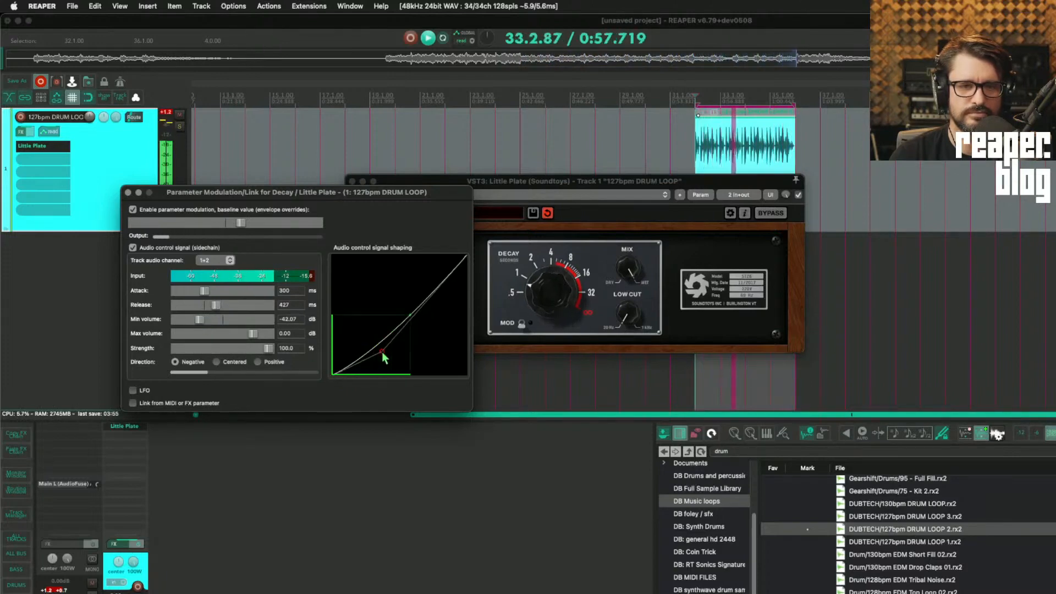
drag(384, 356, 403, 373)
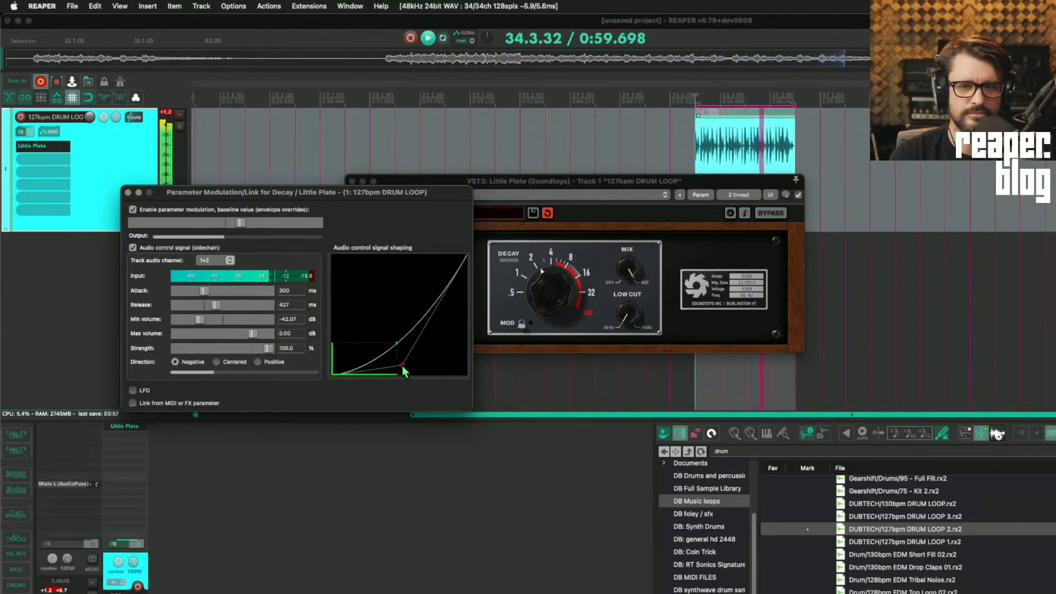
drag(404, 373, 392, 377)
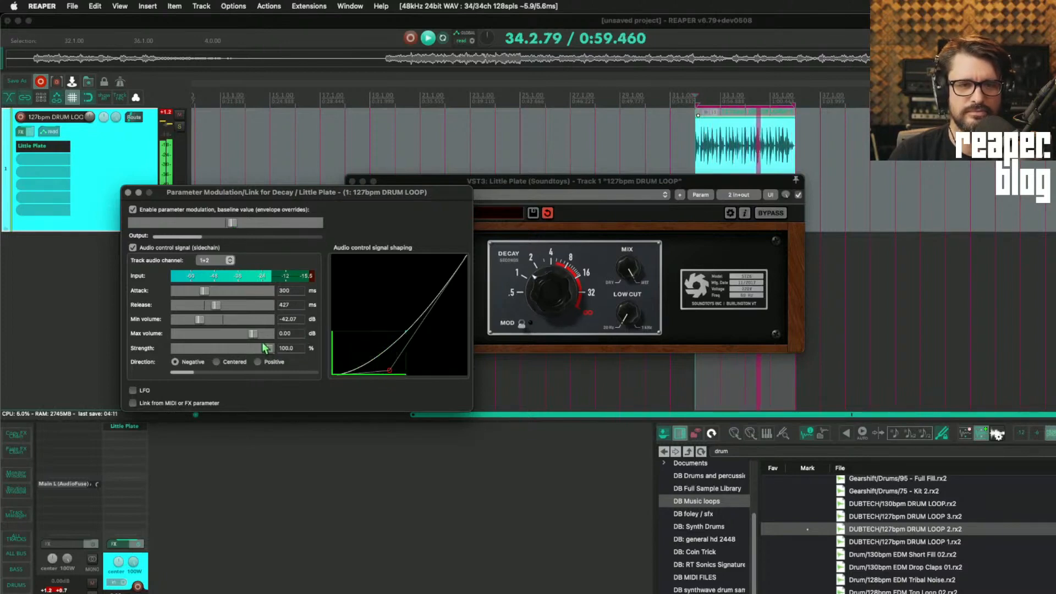
Sweep the sidechain's maximum volume between 0 and -22 dB, settling near -16 dB.
drag(265, 333, 234, 333)
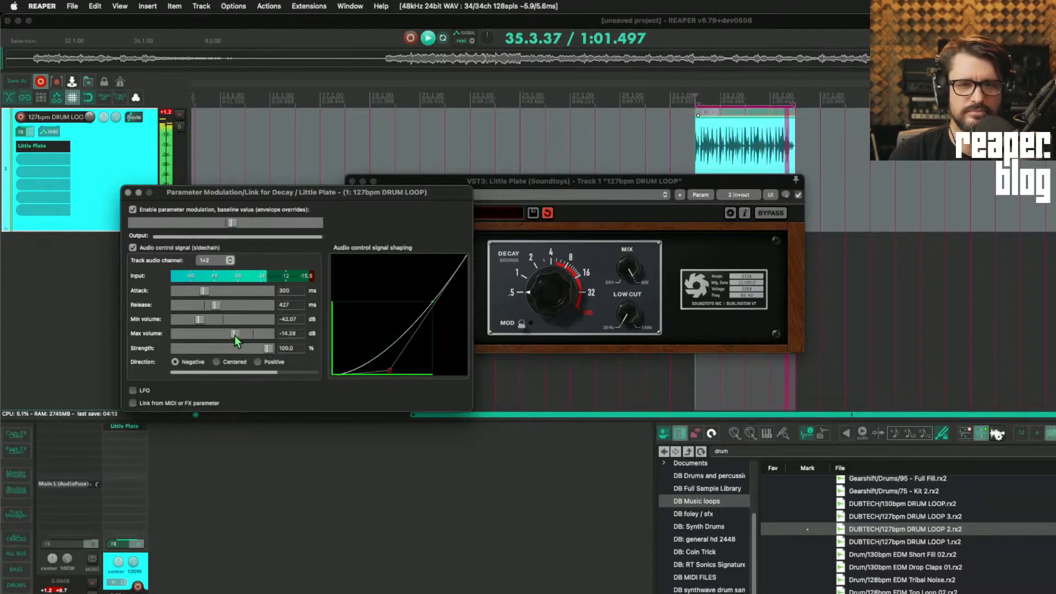
drag(232, 333, 242, 333)
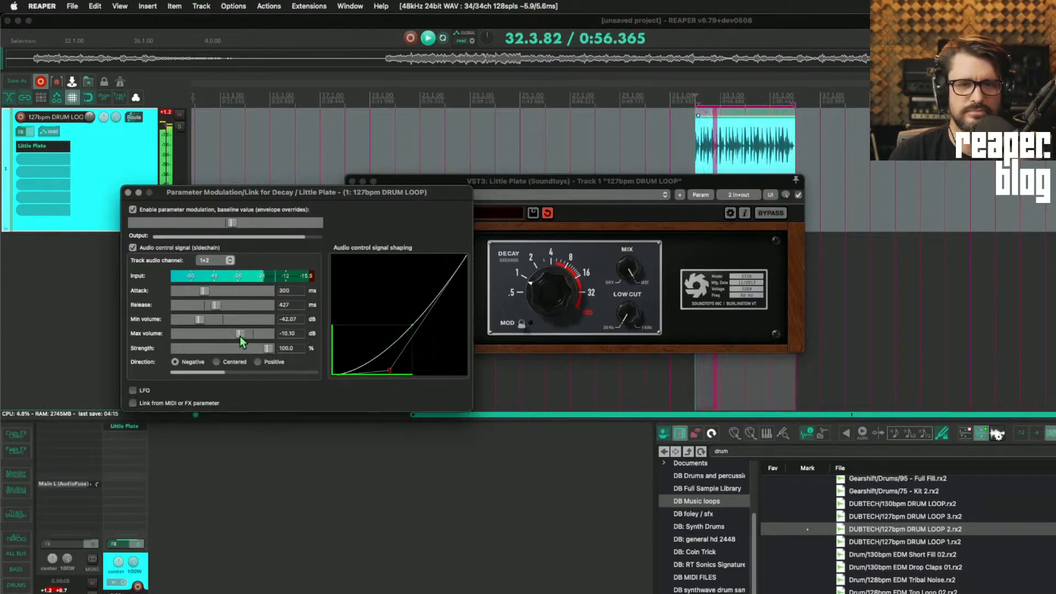
drag(232, 333, 242, 333)
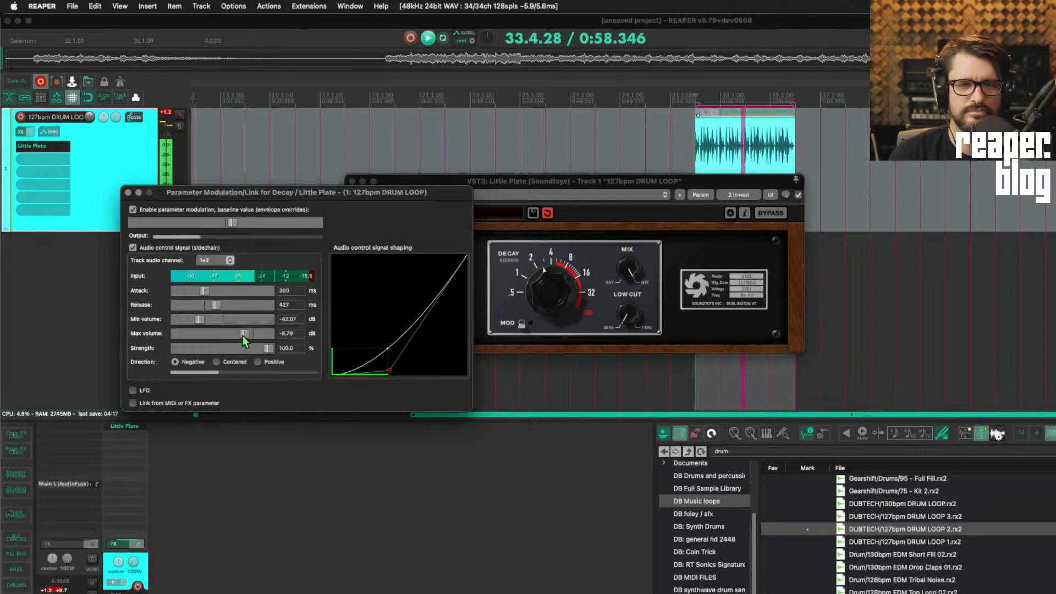
drag(242, 333, 269, 333)
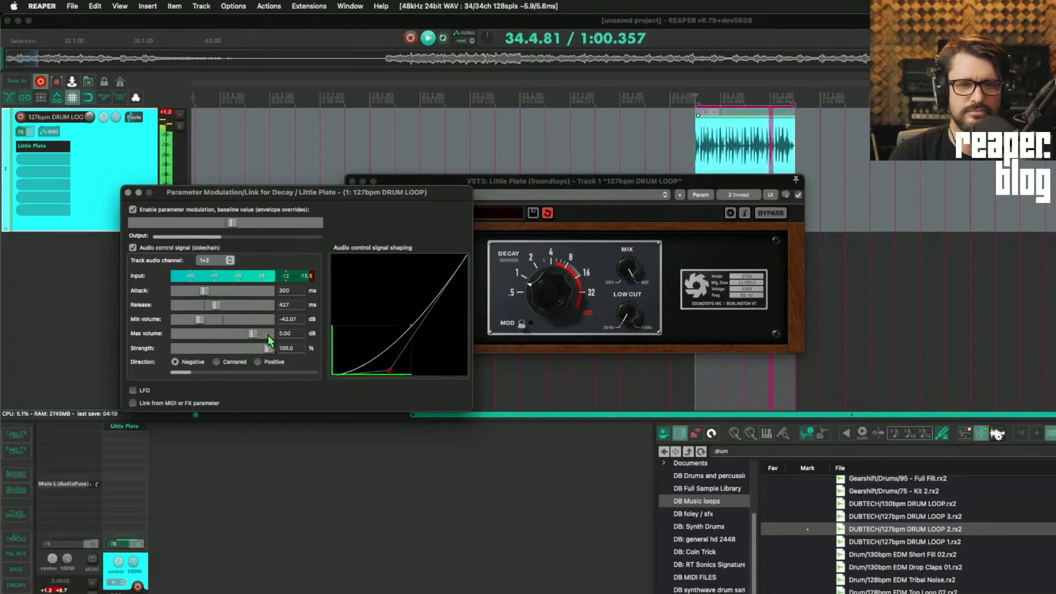
drag(268, 333, 242, 333)
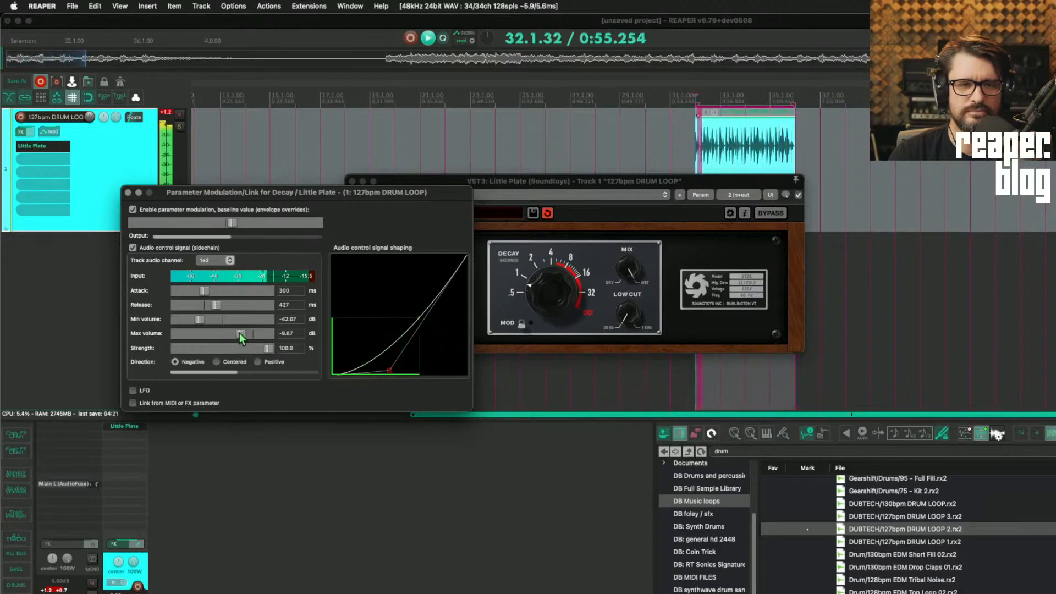
drag(262, 333, 232, 333)
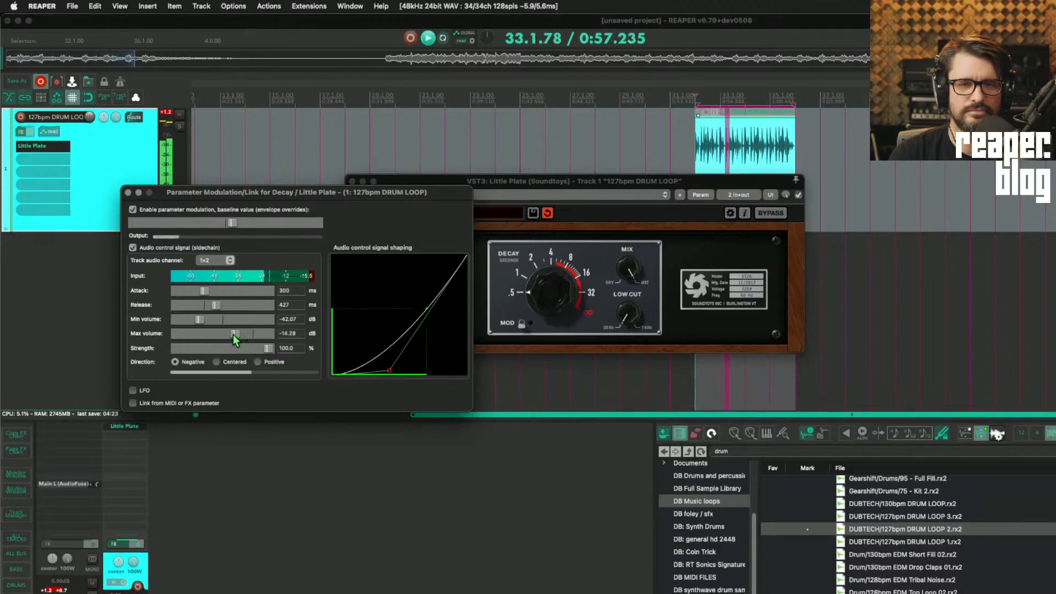
drag(232, 334, 222, 333)
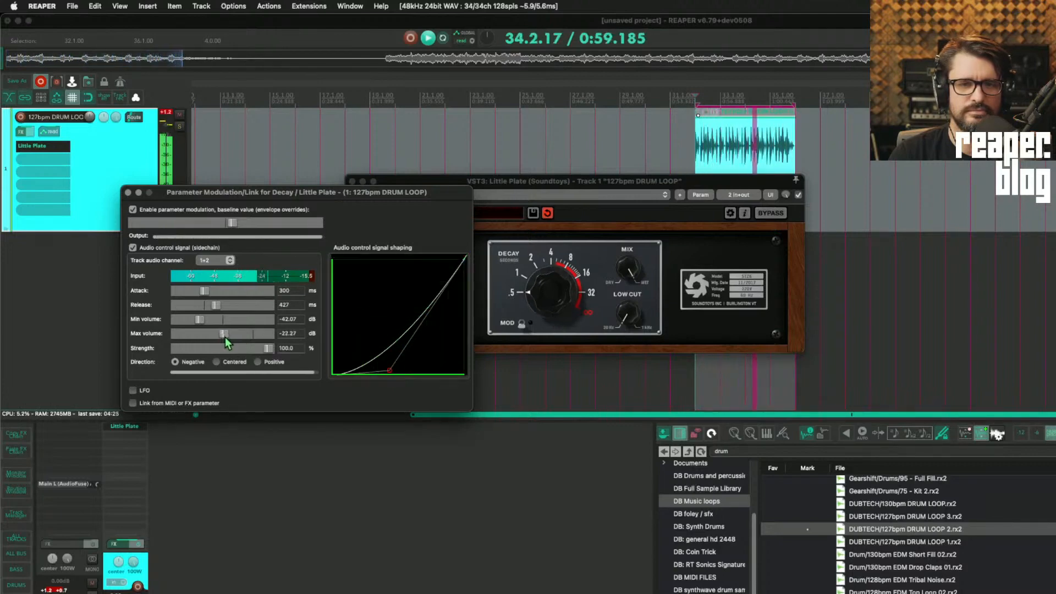
drag(222, 333, 232, 334)
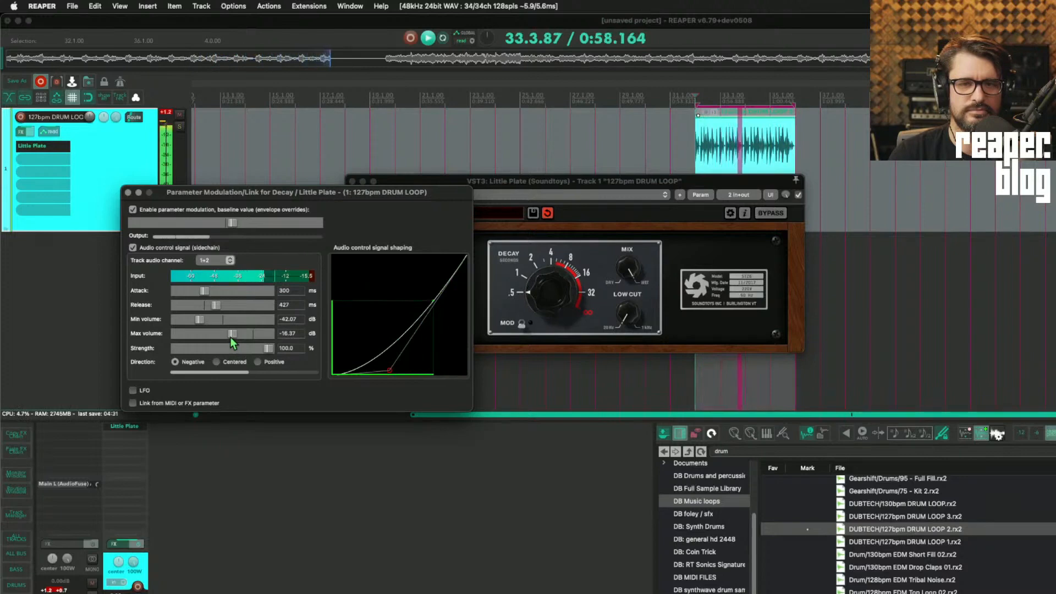
drag(227, 333, 242, 333)
text(reacomp)
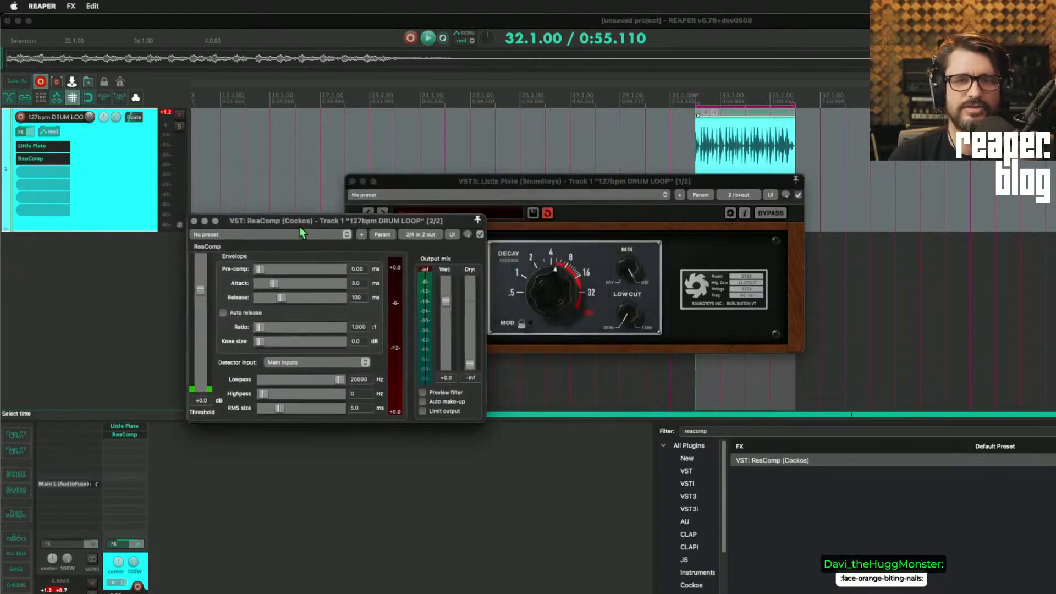
Add ReaComp to the drum loop track's FX chain after Little Plate.
drag(296, 219, 254, 271)
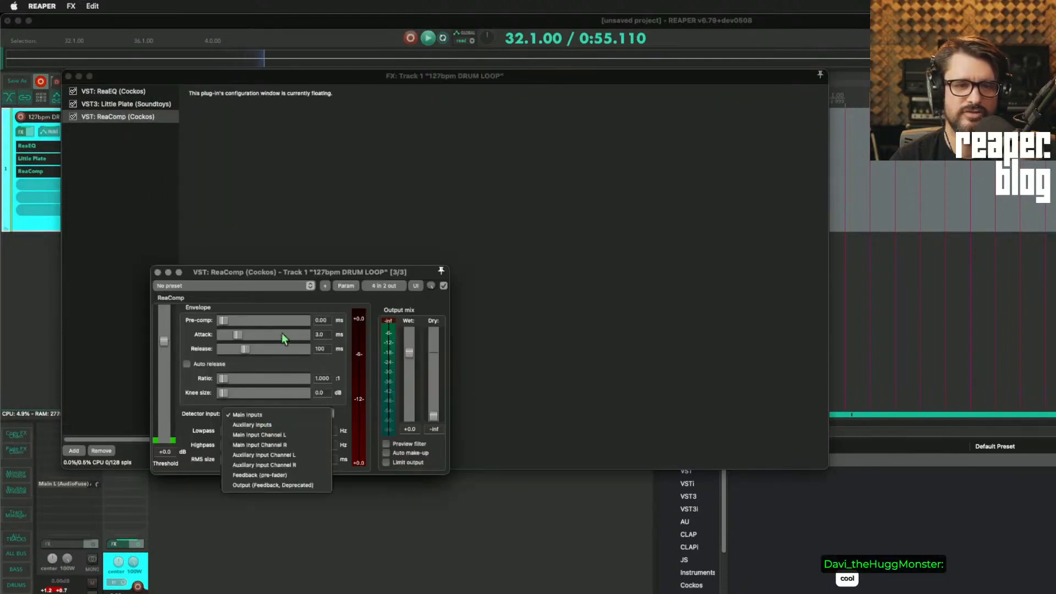
Set ReaComp's detector to auxiliary inputs, check its 4-in/2-out routing, and enable Preview filter.
click(251, 424)
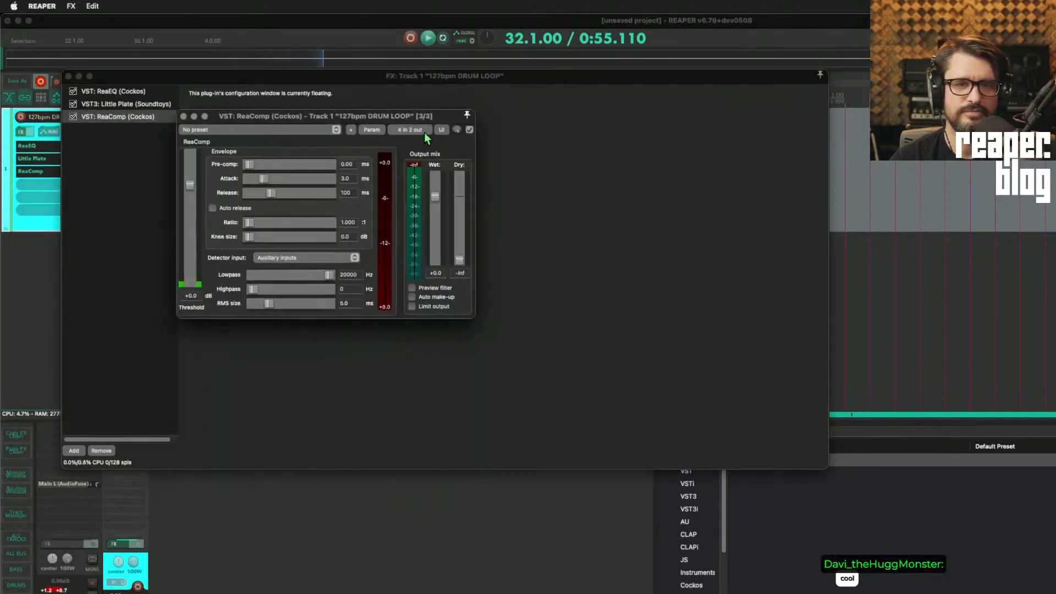
click(410, 130)
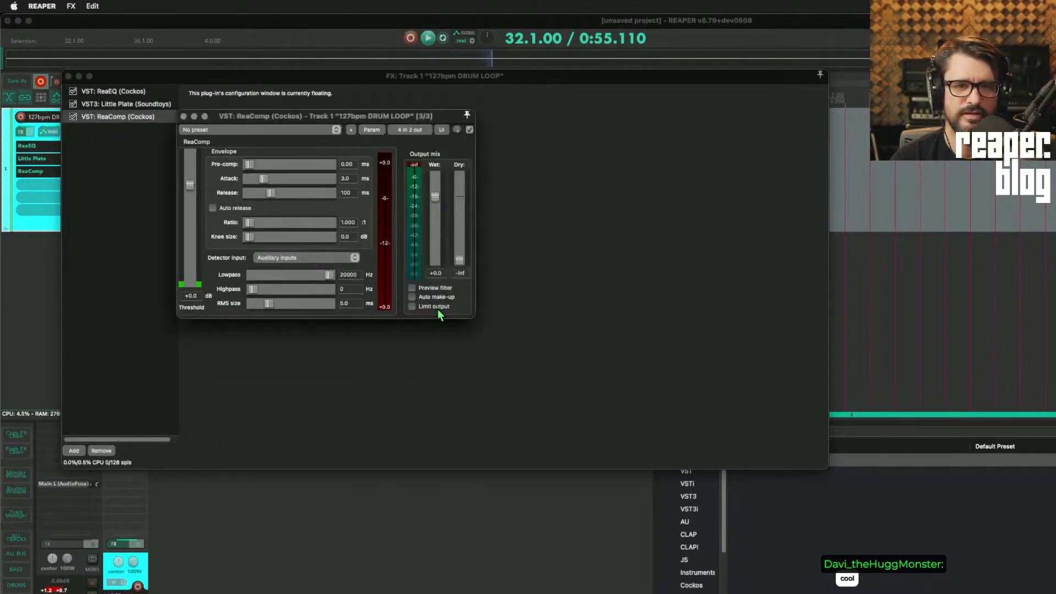
click(411, 288)
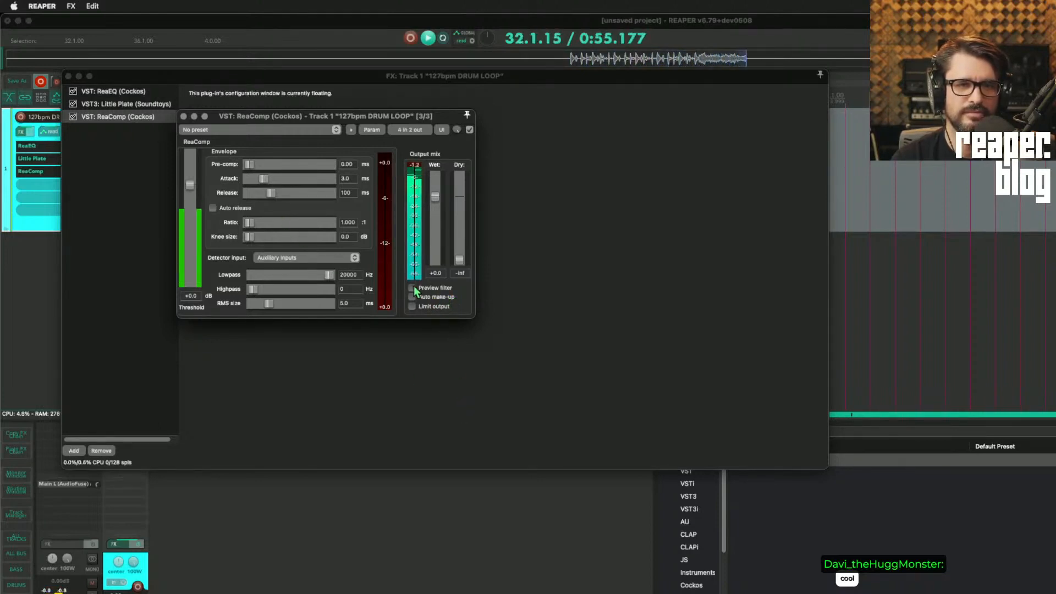
click(411, 288)
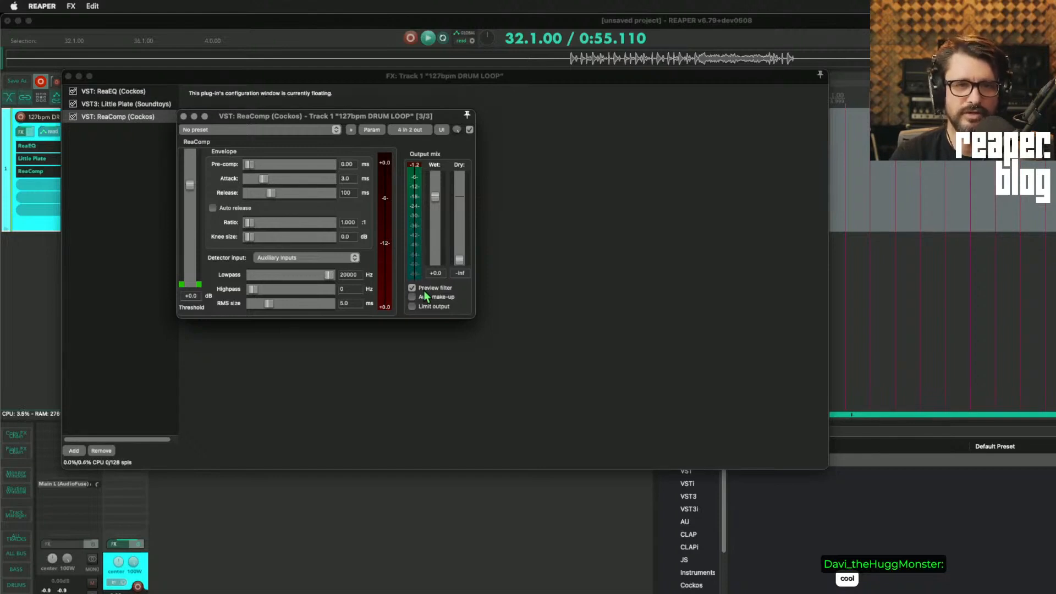
Switch Preview filter off, set ratio to about 2:1 and threshold near -24 dB.
click(411, 289)
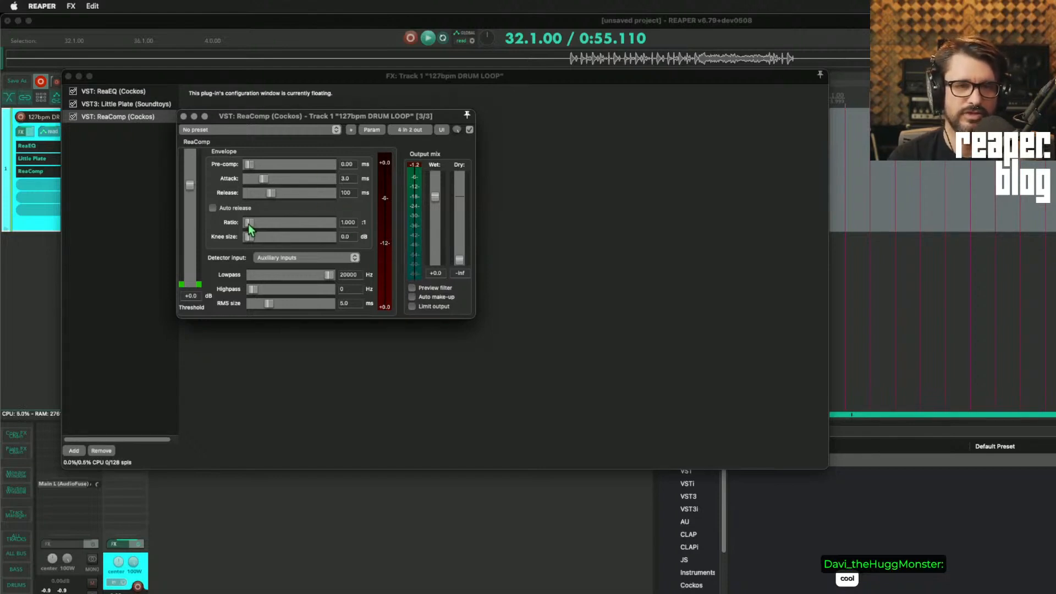
drag(250, 222, 276, 222)
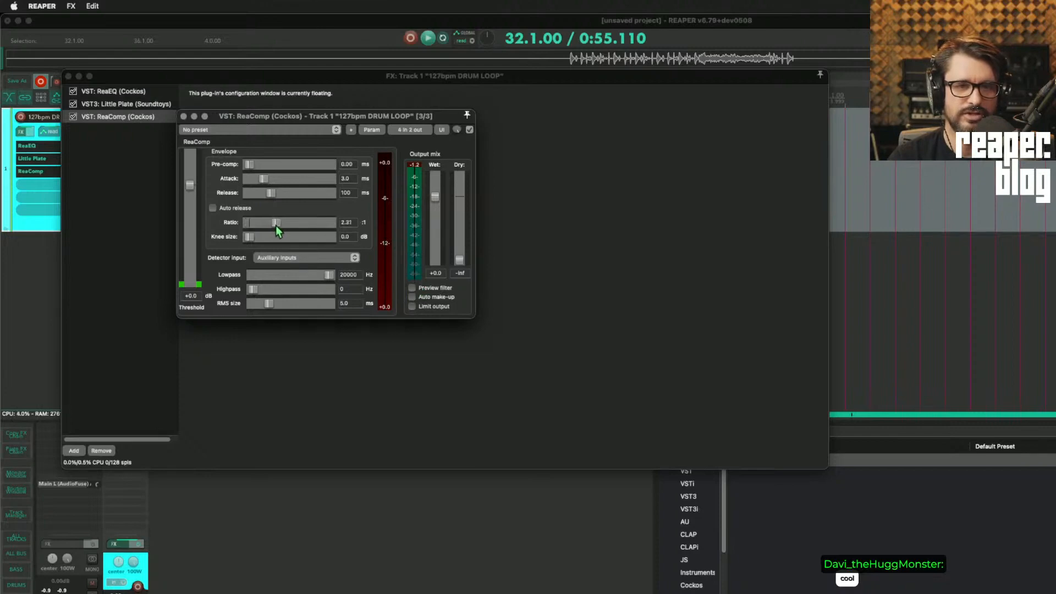
drag(275, 222, 259, 222)
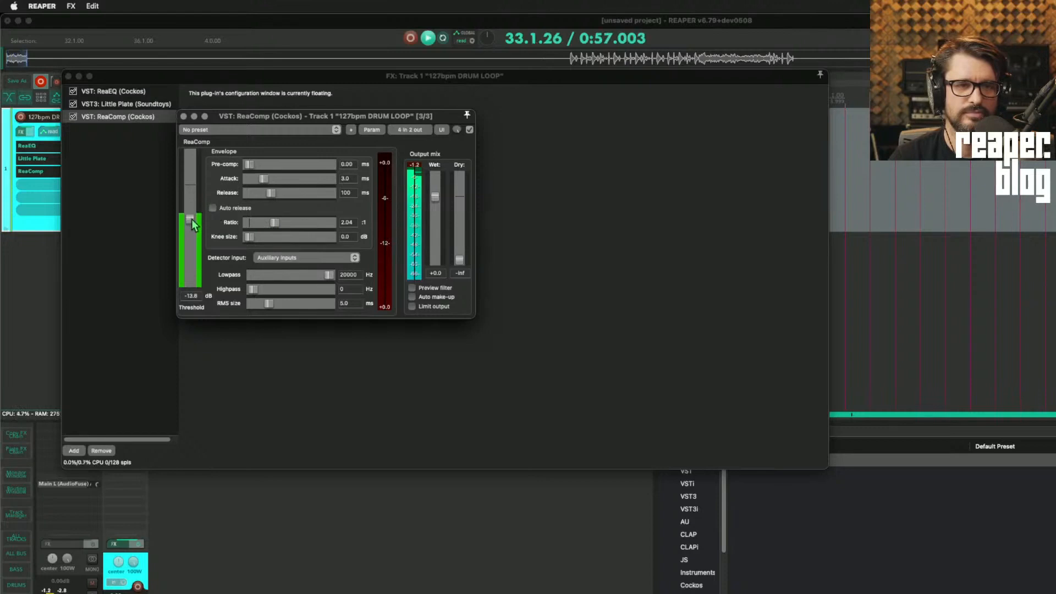
drag(190, 222, 190, 241)
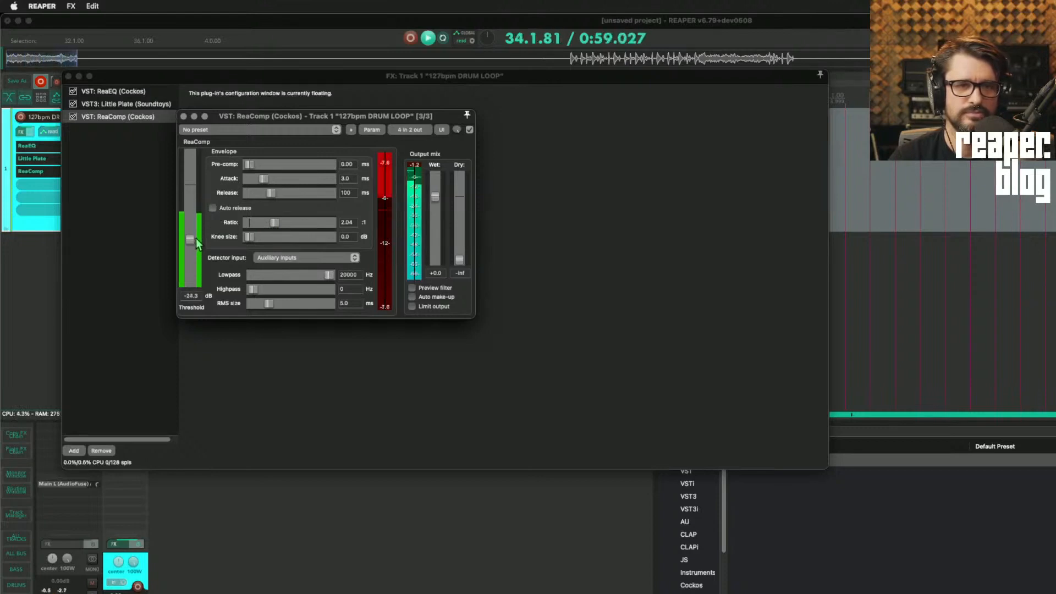
drag(189, 242, 189, 253)
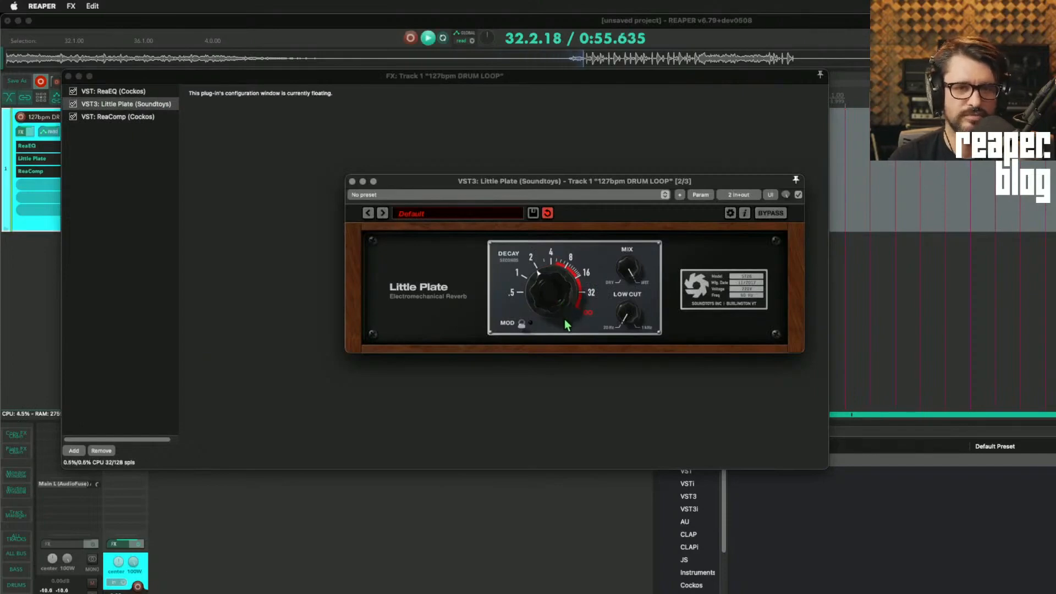
click(119, 117)
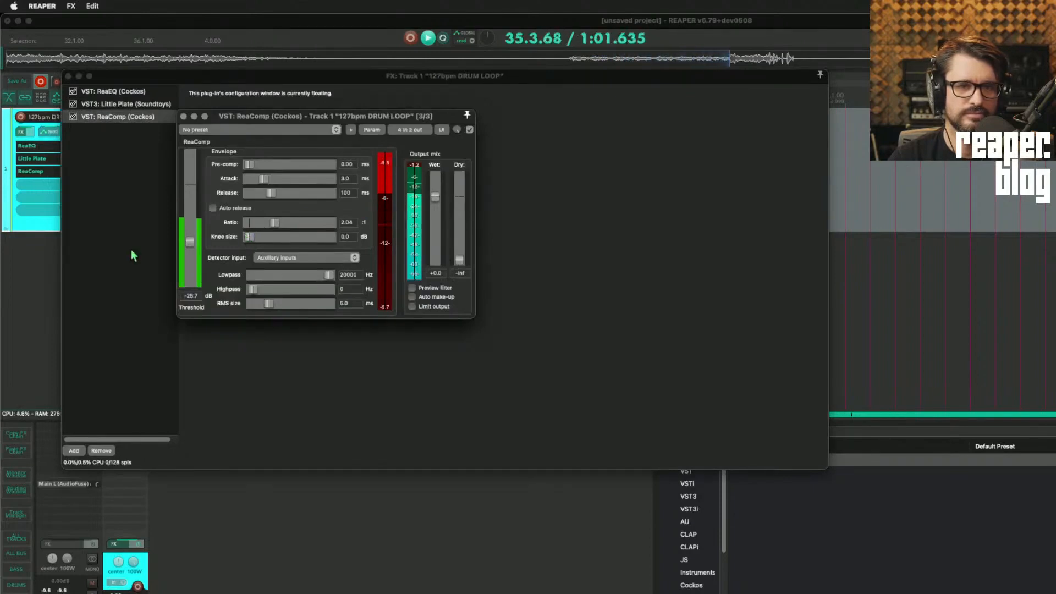
Settle the threshold around -22 dB and switch ReaComp to auto release.
drag(189, 242, 189, 222)
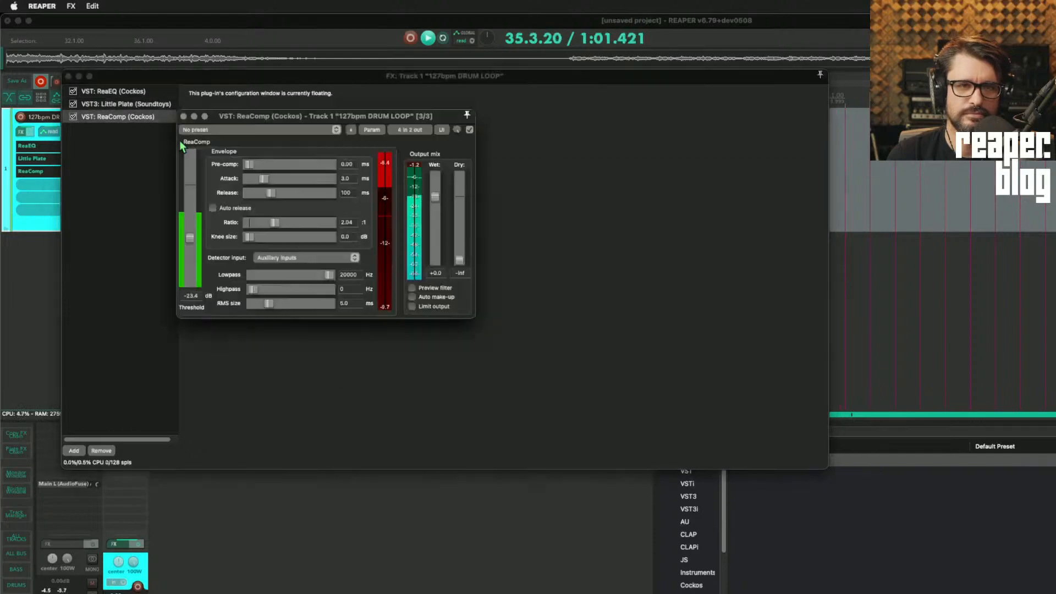
drag(190, 238, 191, 242)
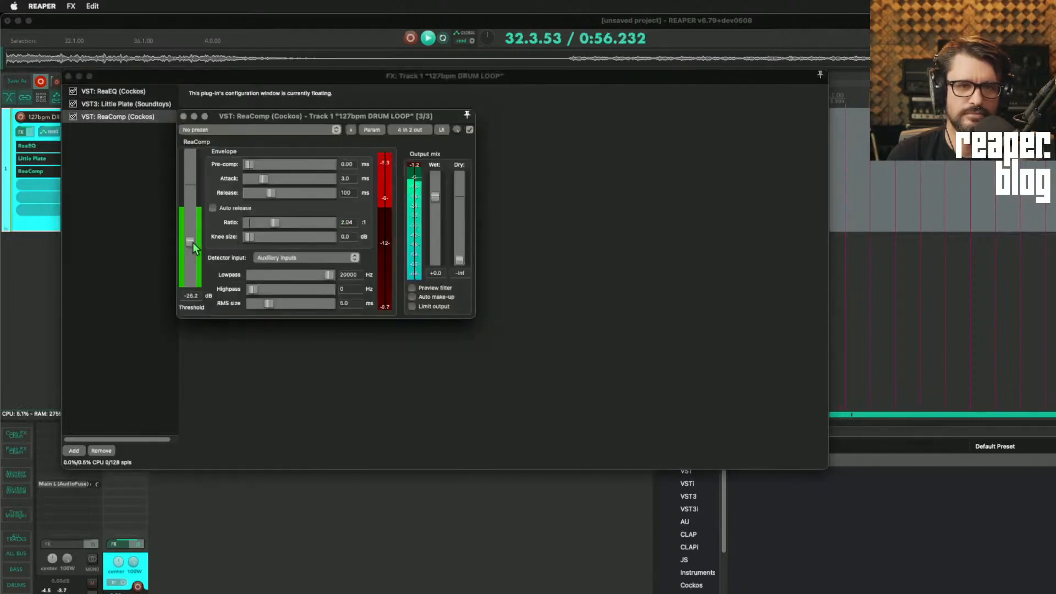
drag(189, 242, 189, 235)
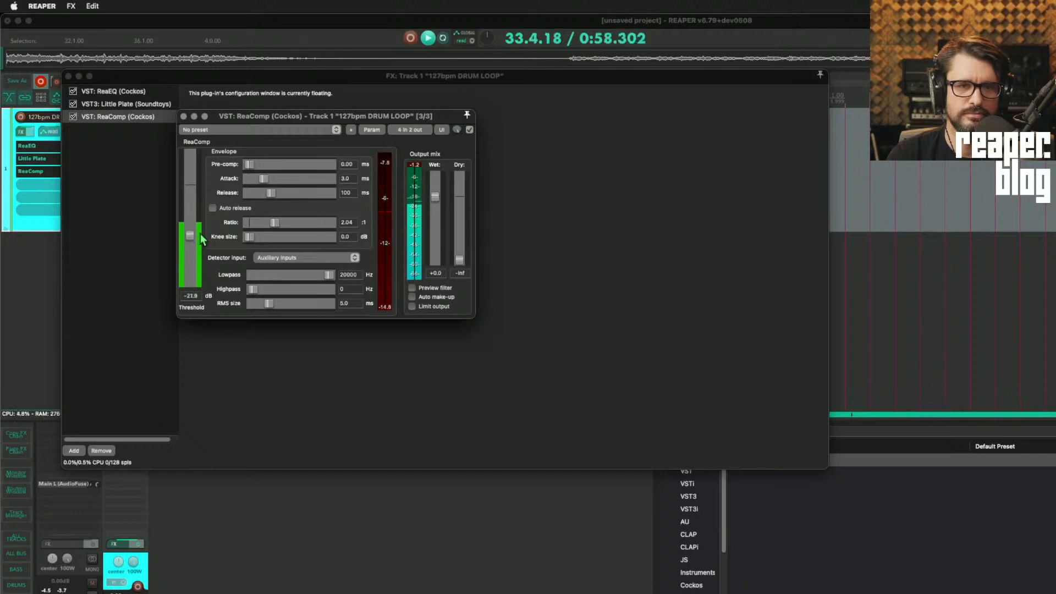
click(214, 208)
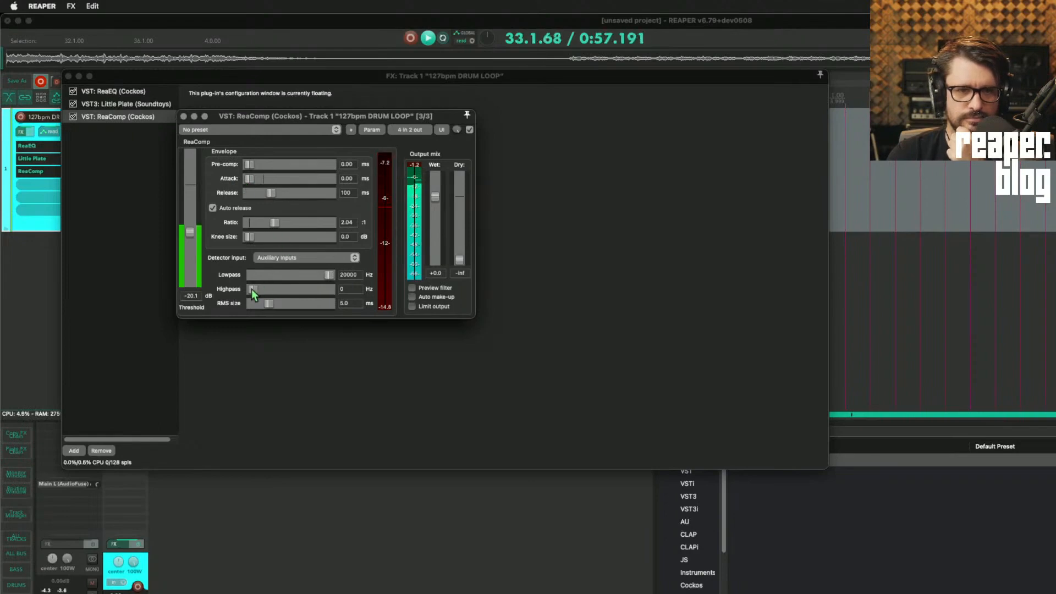
Set the detector lowpass to about 213 Hz and readjust the threshold while listening.
drag(329, 274, 265, 274)
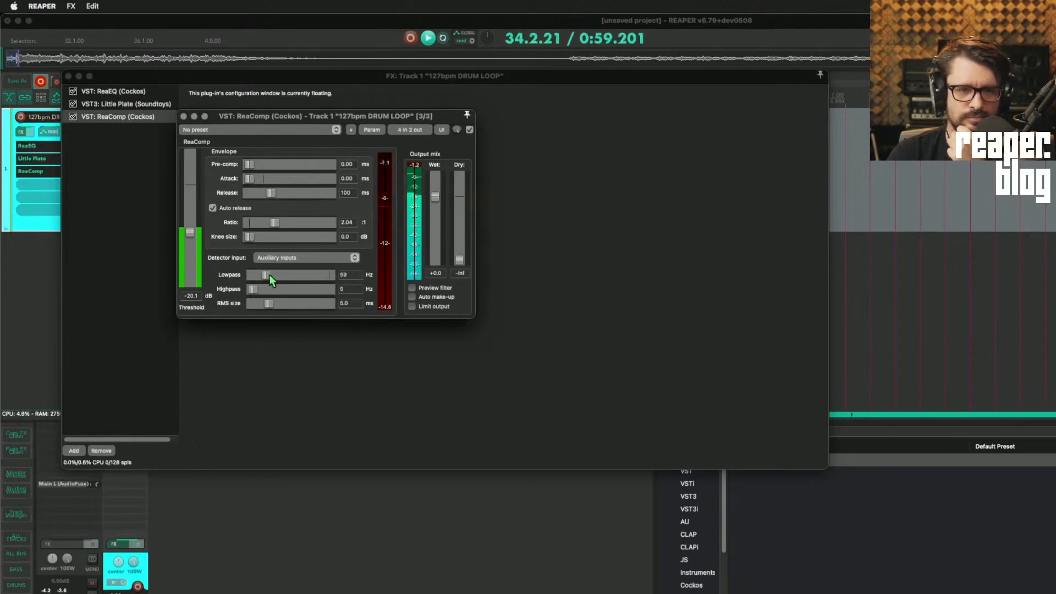
drag(265, 275, 276, 275)
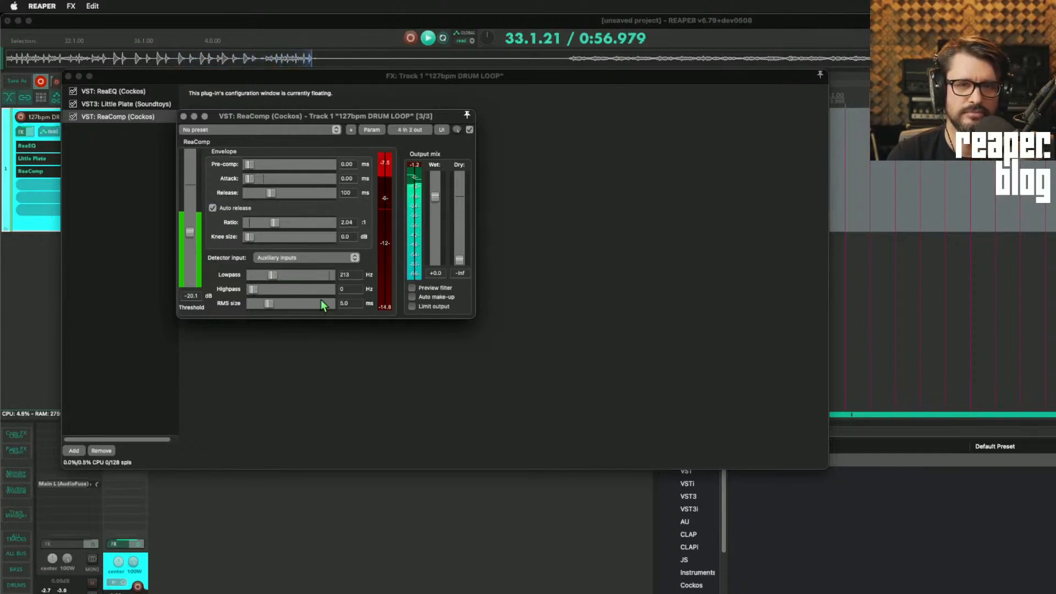
drag(189, 232, 189, 222)
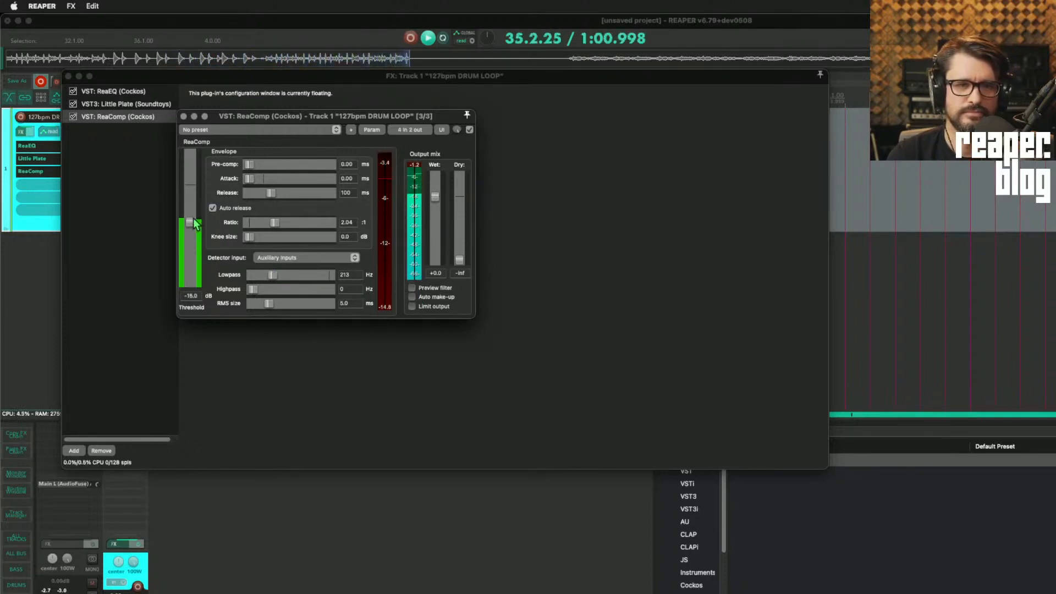
drag(191, 222, 190, 261)
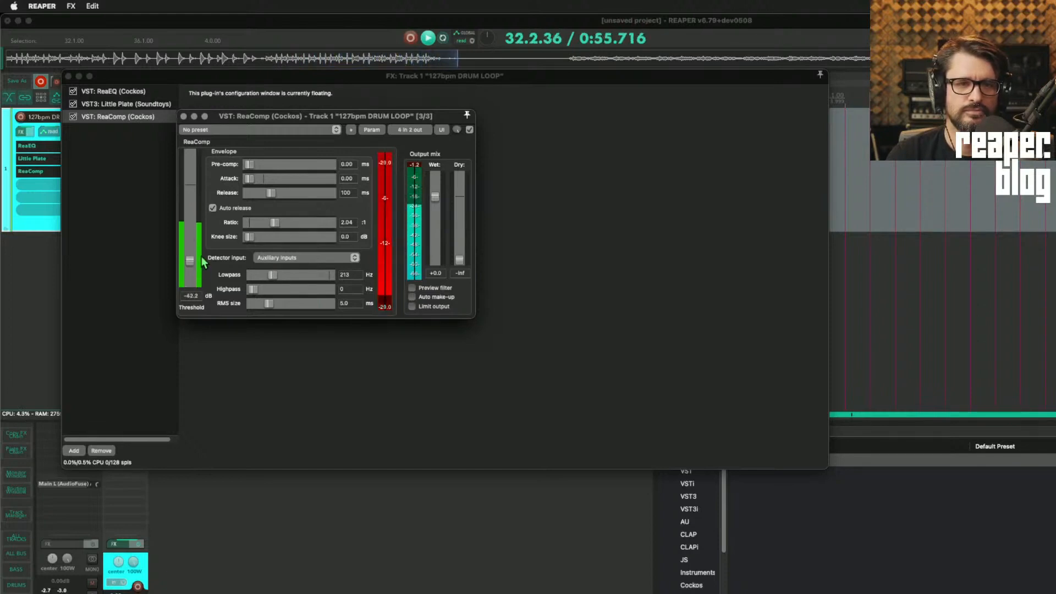
drag(189, 261, 189, 248)
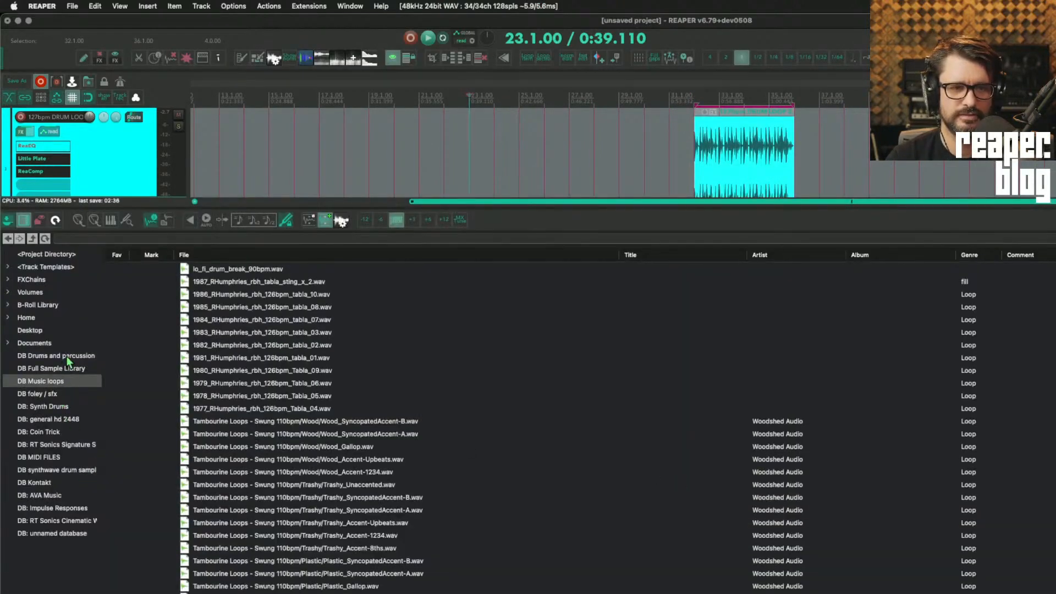
Configure ReaComp on the drum loop track for auxiliary-input sidechain detection with dry off.
click(55, 355)
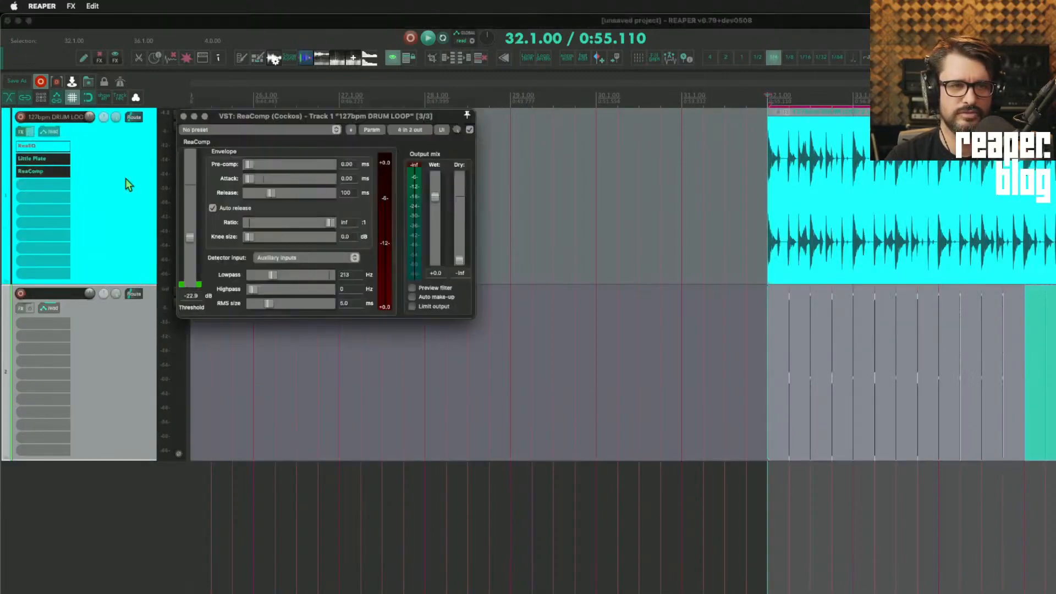
Create a pre-fader post-FX send from track 2 into channels 3/4 of the drum loop track.
drag(323, 115, 508, 95)
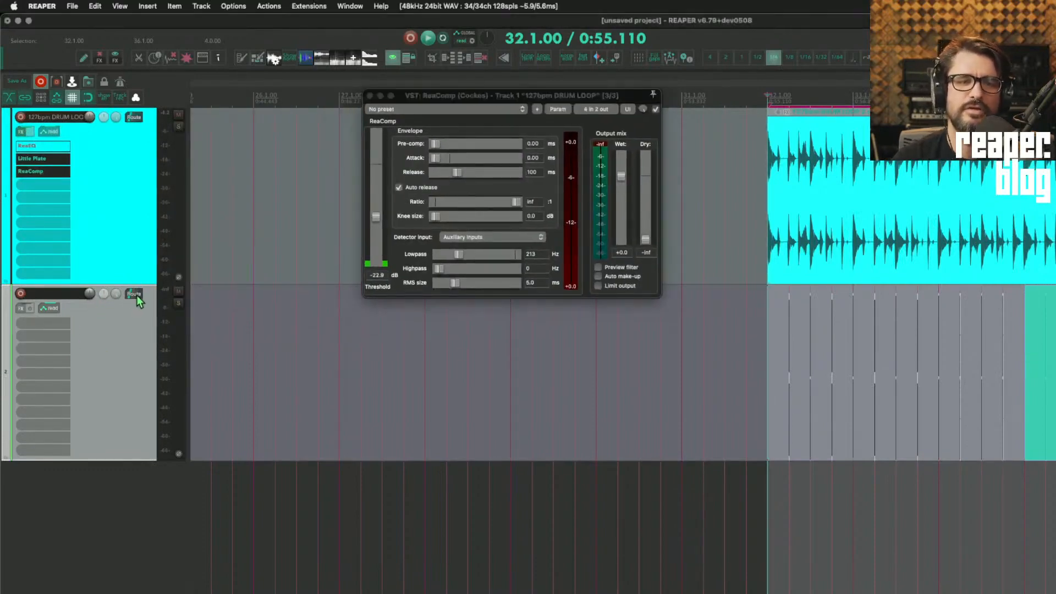
mouse_move(469, 198)
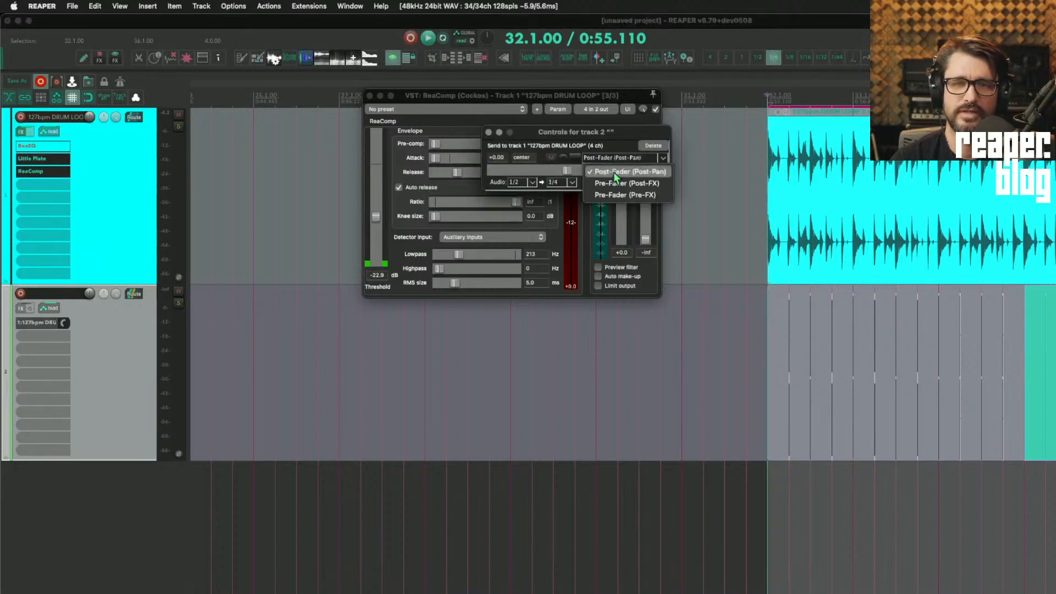
click(628, 195)
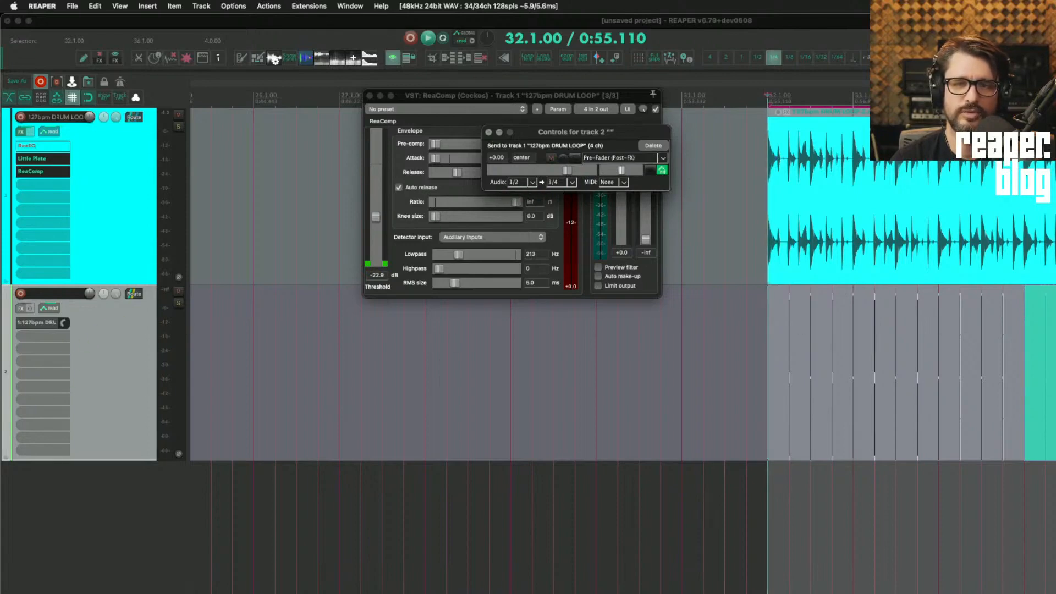
mouse_move(716, 259)
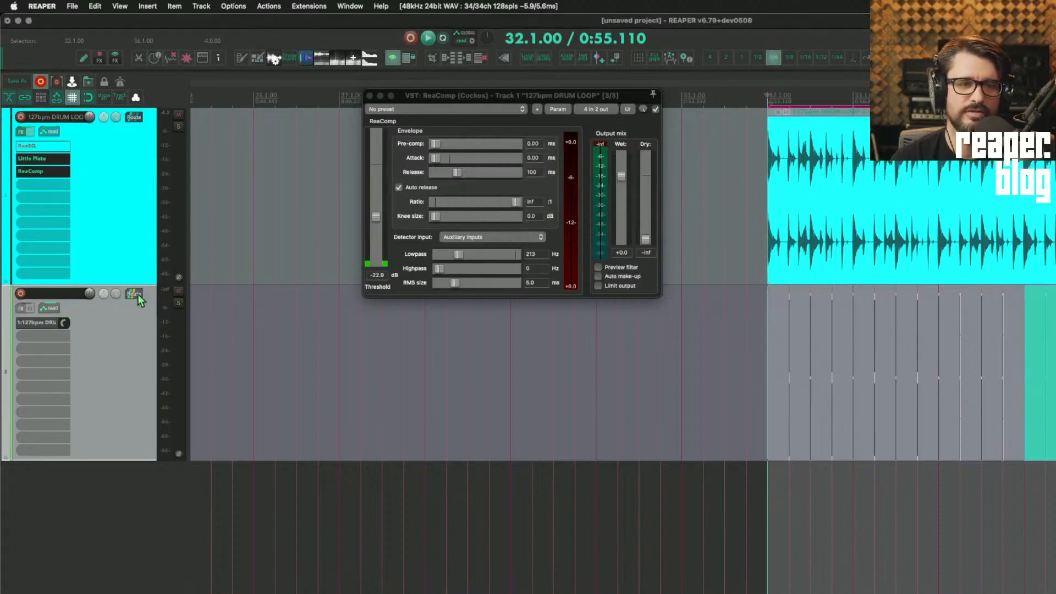
click(135, 294)
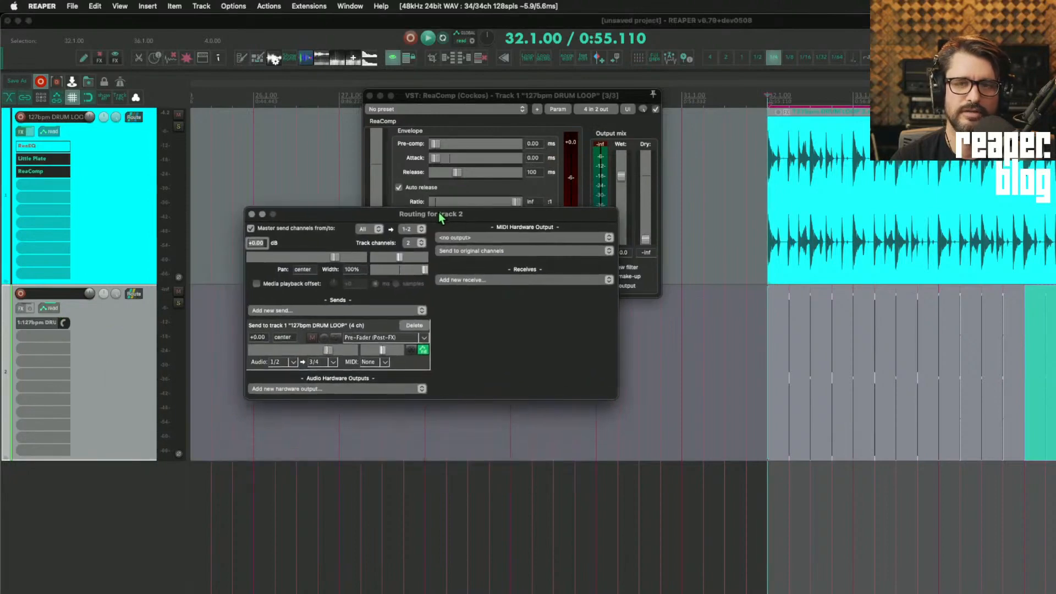
Switch off track 2's master send and close its routing window.
click(251, 228)
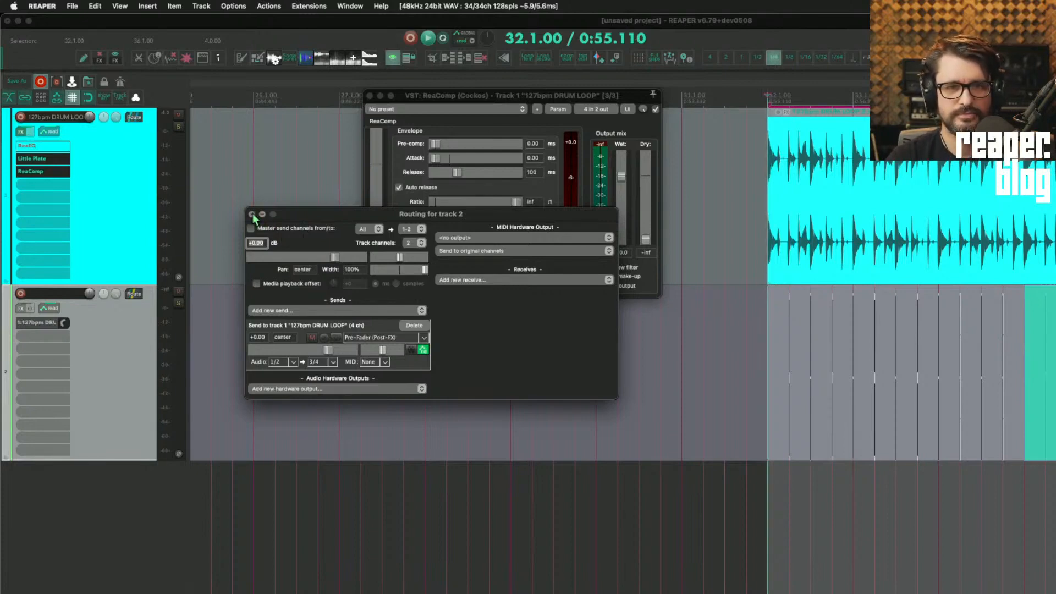
click(252, 213)
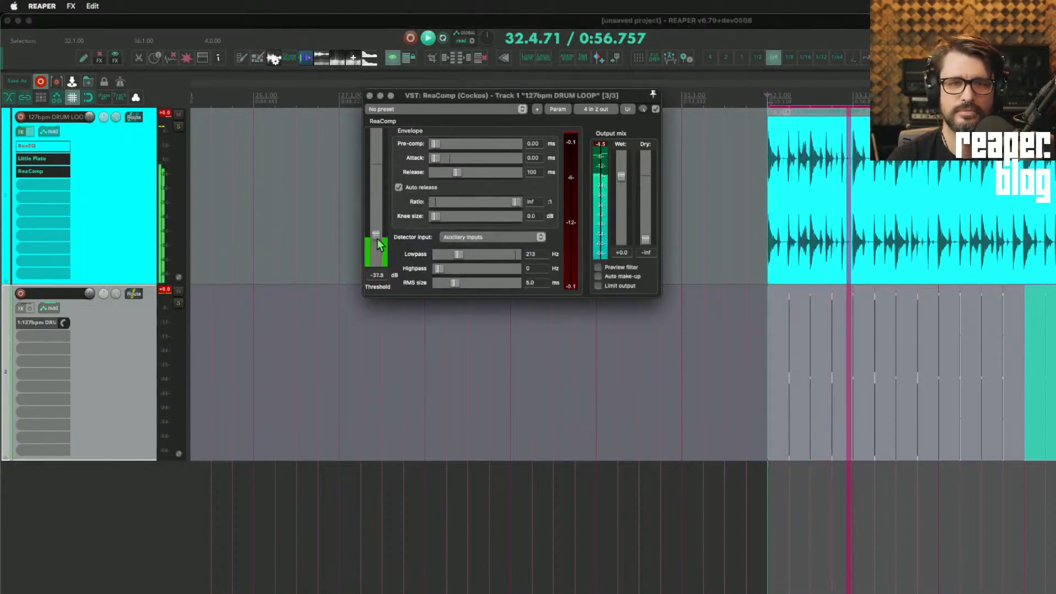
Lower ReaComp's threshold, open the detector lowpass to 20000 Hz, and set ratio near 5:1.
drag(376, 242, 376, 253)
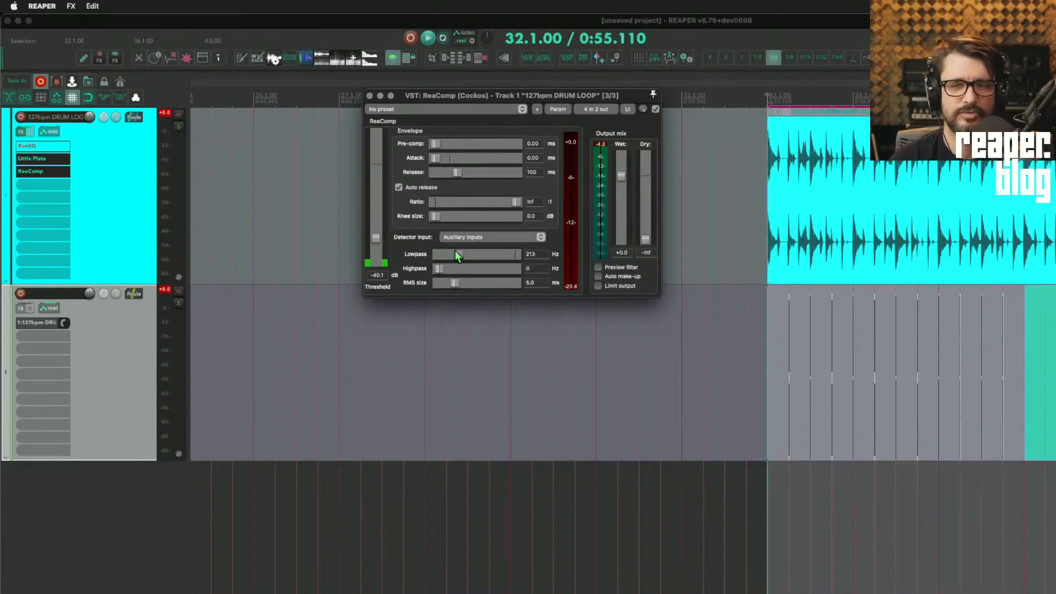
drag(456, 254, 514, 254)
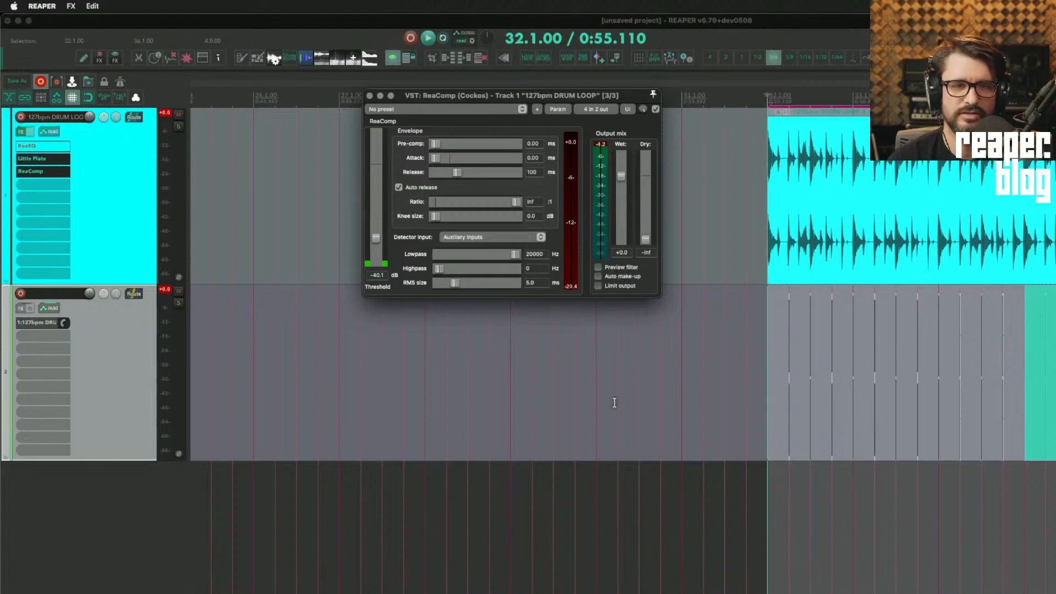
mouse_move(613, 416)
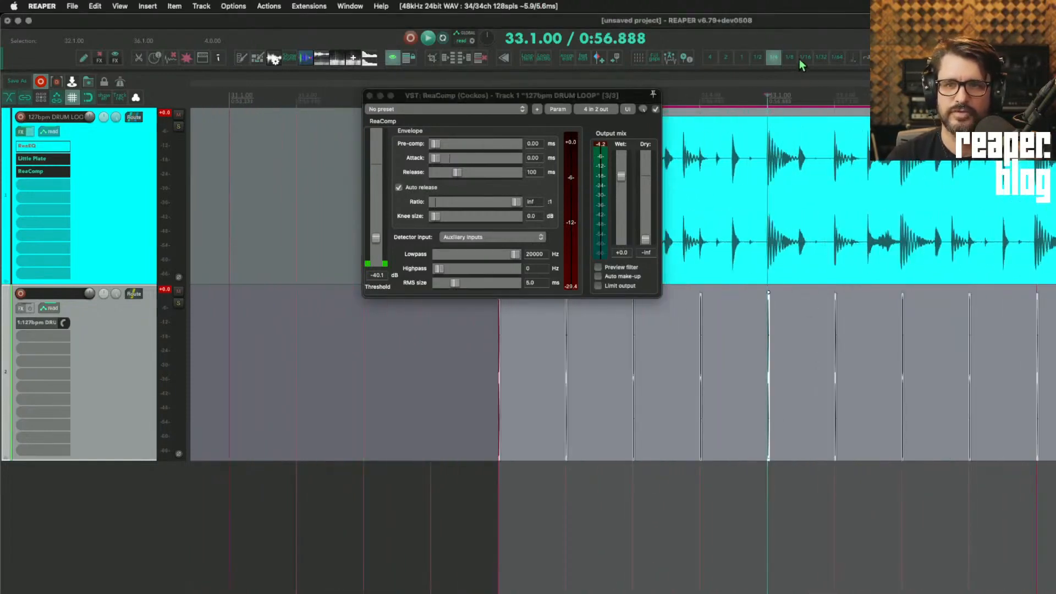
mouse_move(786, 30)
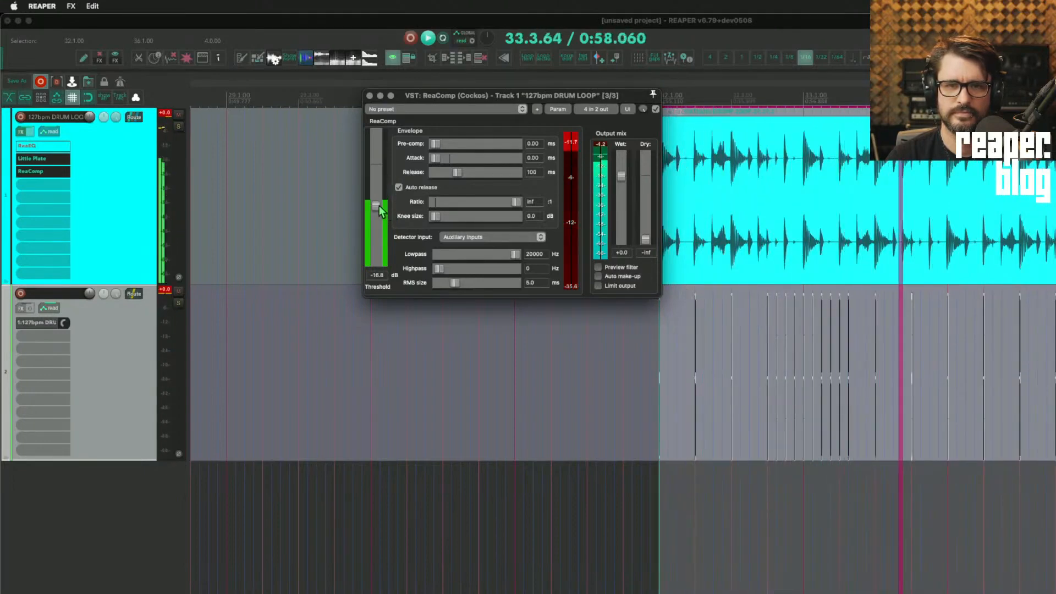
drag(376, 205, 376, 199)
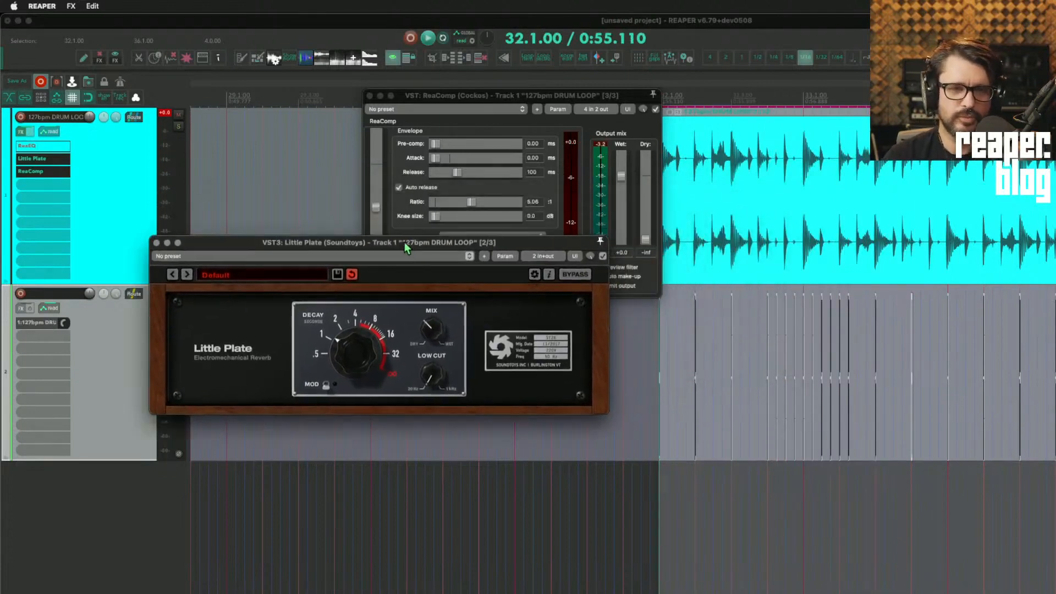
Drag Little Plate and ReaComp out of the drum loop's FX chain onto a new top track.
drag(404, 242, 444, 190)
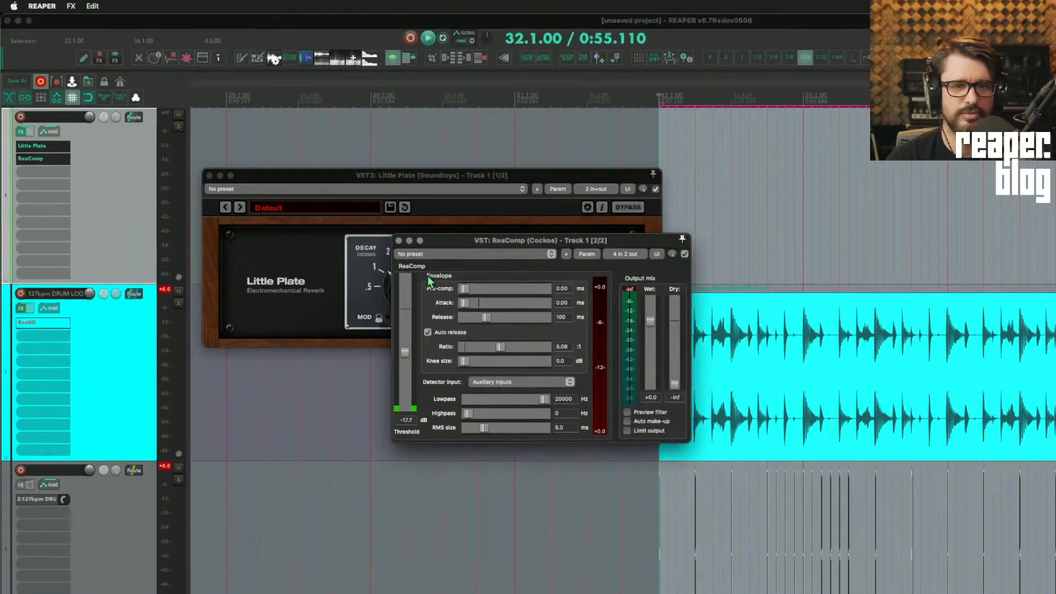
Delete track 3's old send and name the track 'trigger'.
click(133, 471)
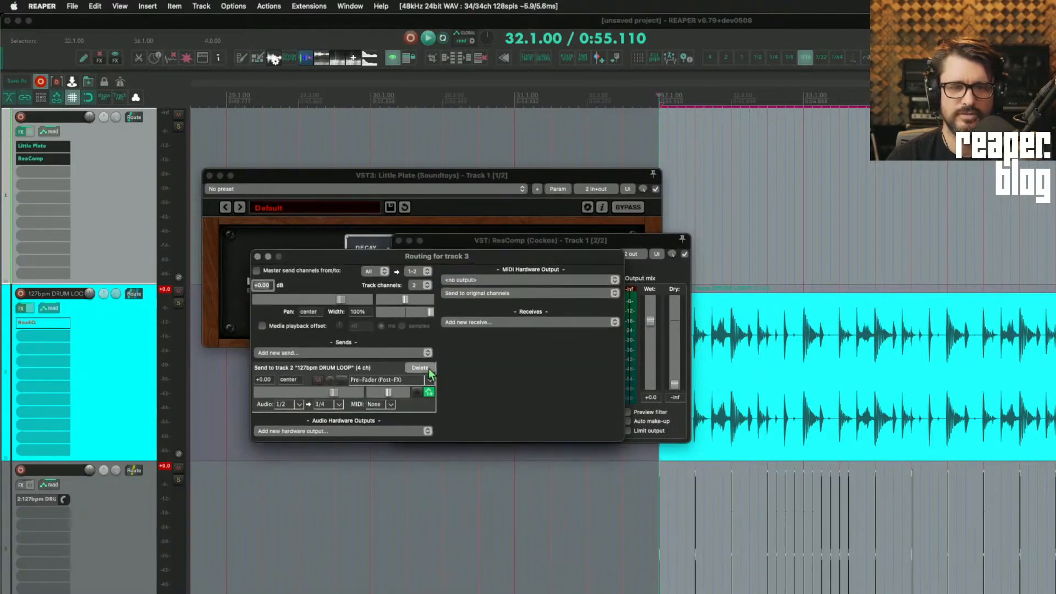
click(420, 367)
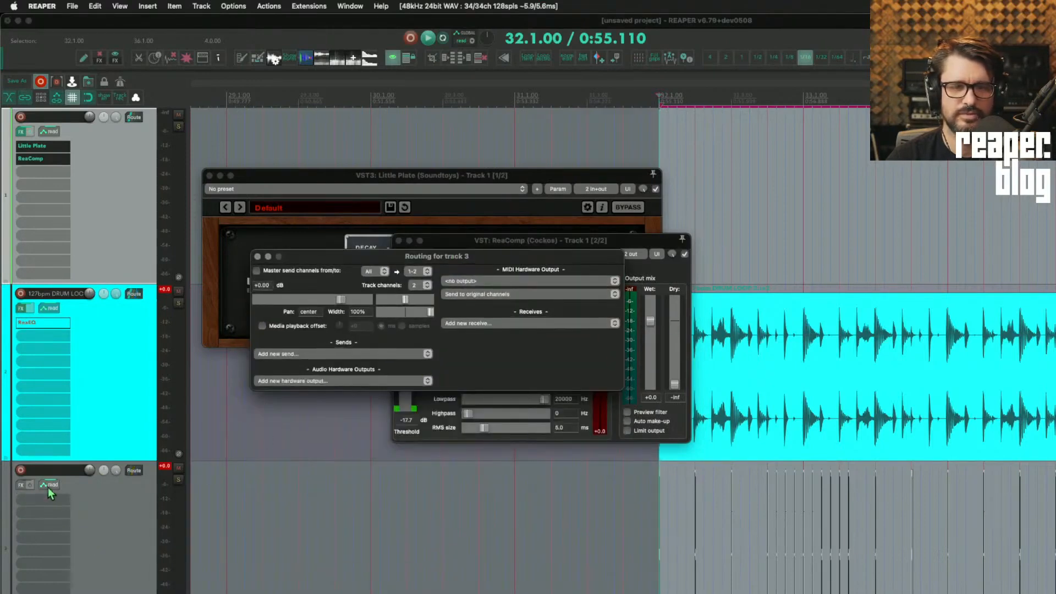
text(trigger)
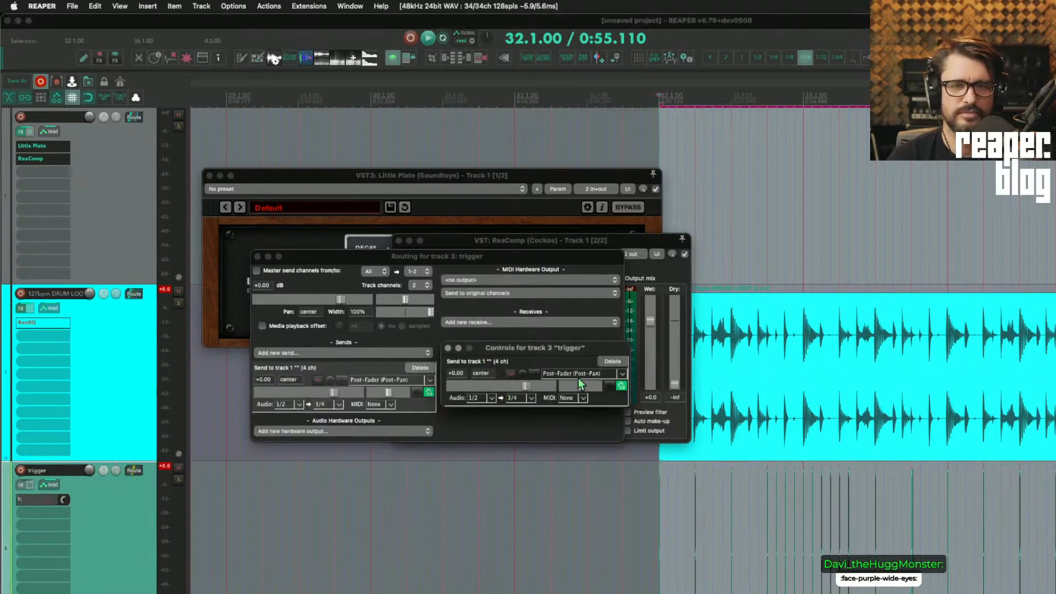
Make the trigger track's send to the reverb track pre-fader post-FX.
click(582, 374)
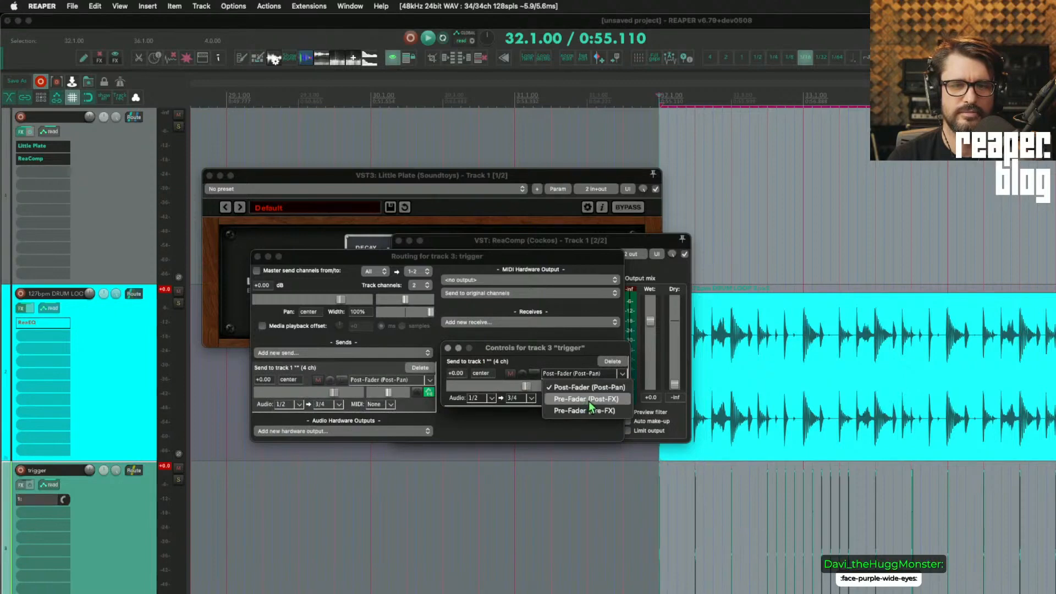
click(586, 399)
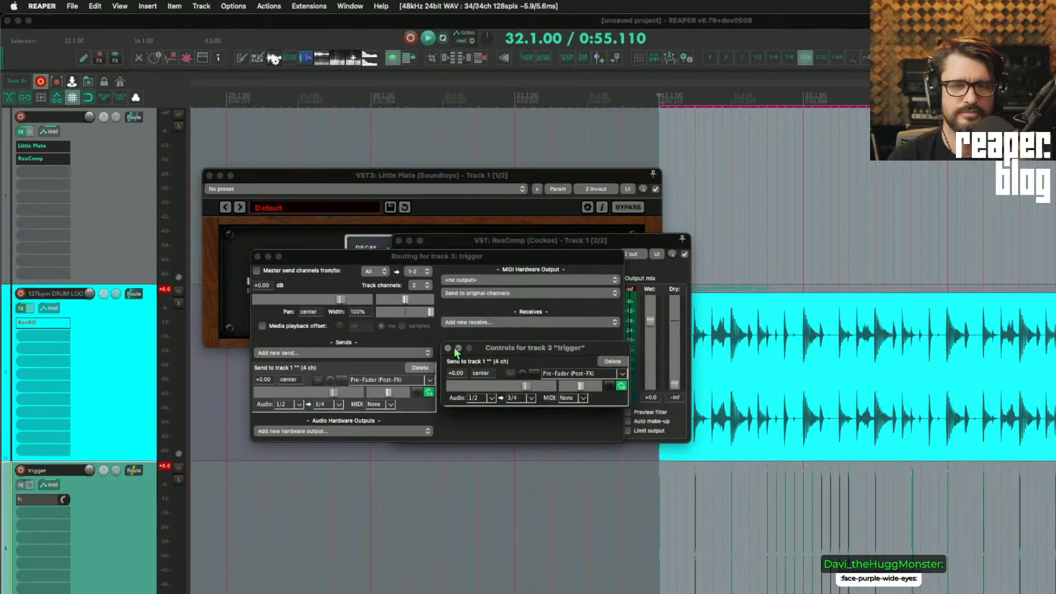
click(447, 348)
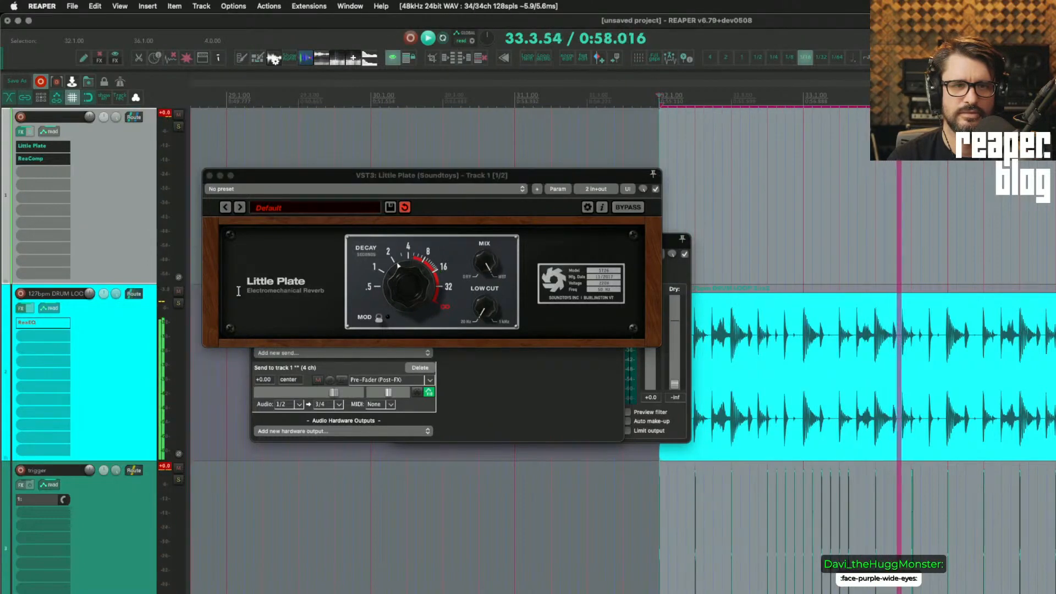
click(133, 293)
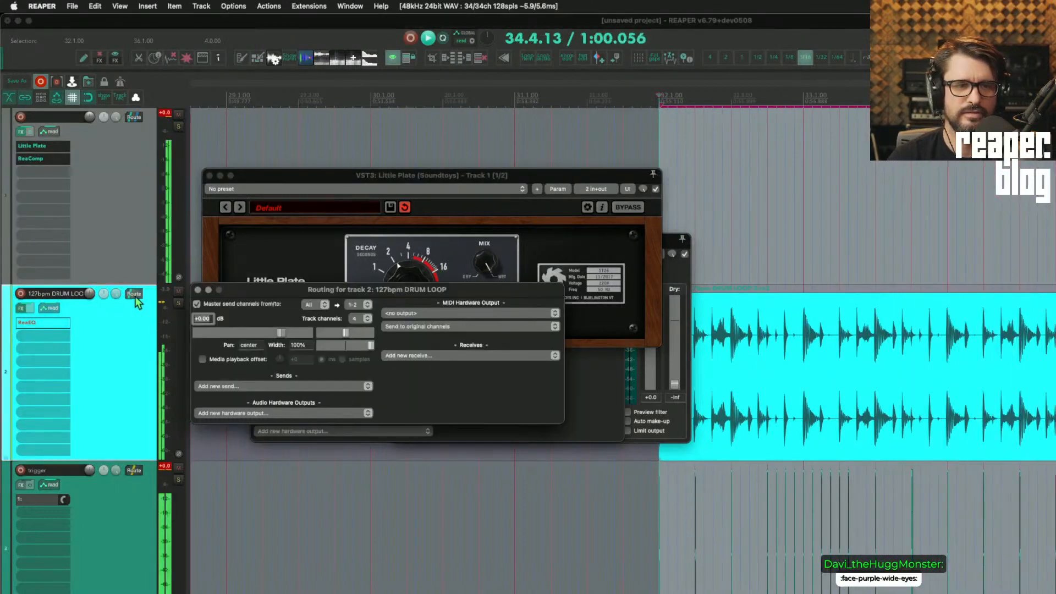
mouse_move(119, 353)
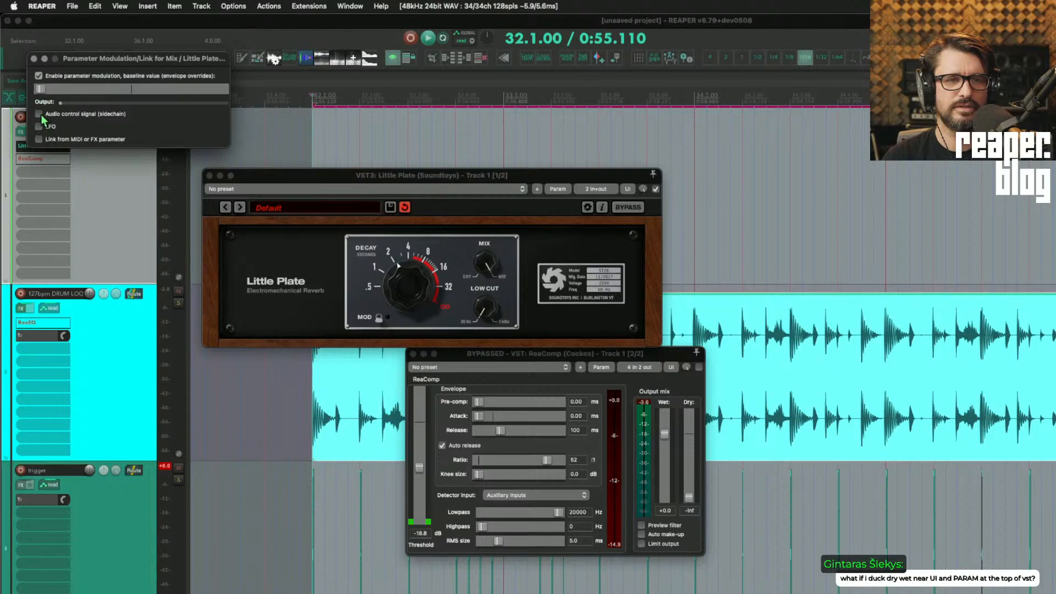
Enable audio sidechain control for Little Plate's Mix parameter modulation.
click(37, 114)
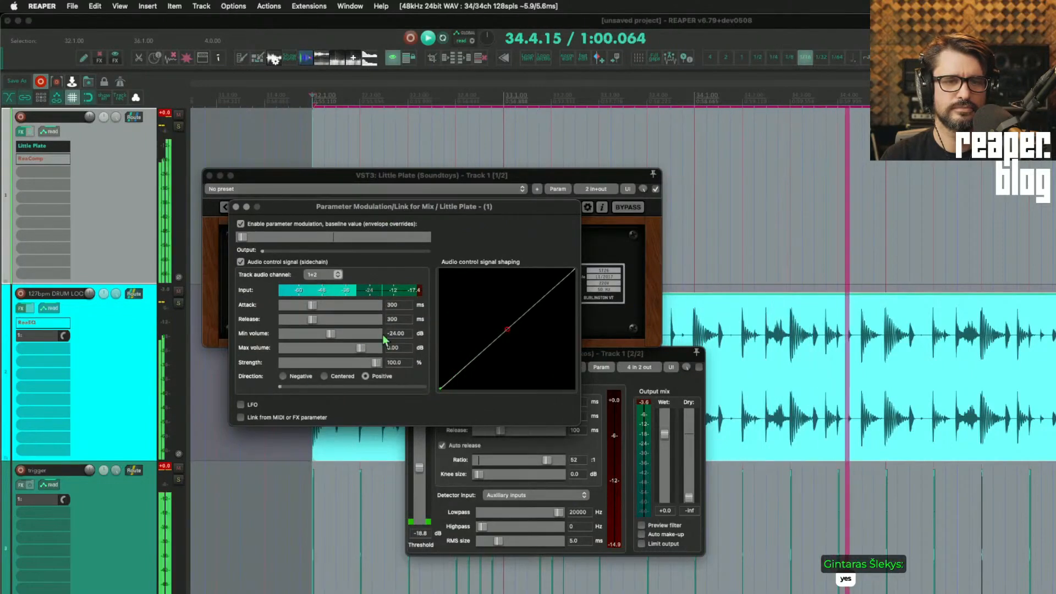
Set the Mix modulation's minimum volume down to about -62.86 dB.
drag(327, 333, 294, 333)
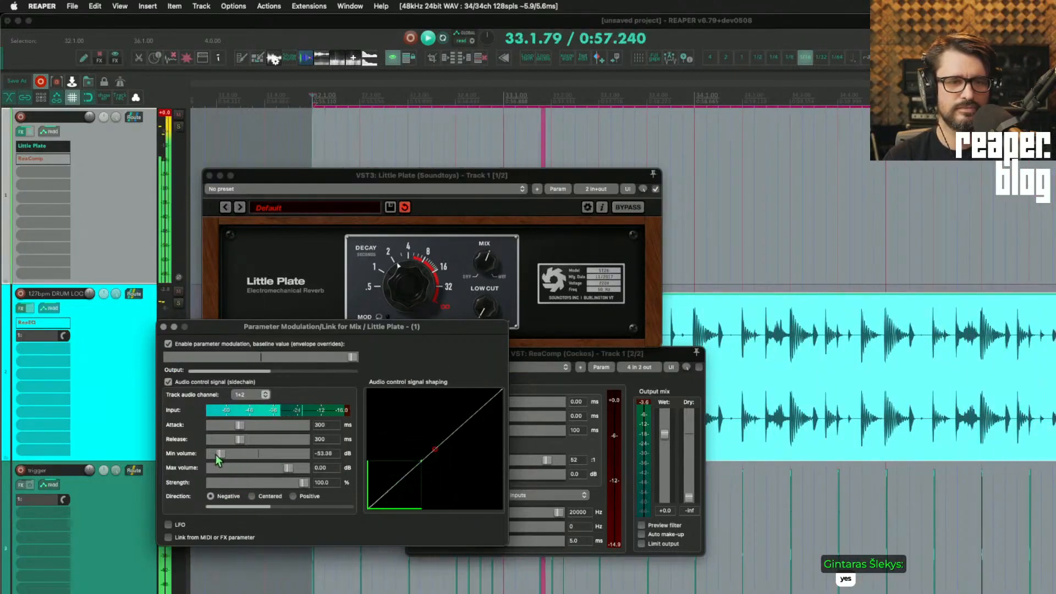
drag(216, 453, 240, 453)
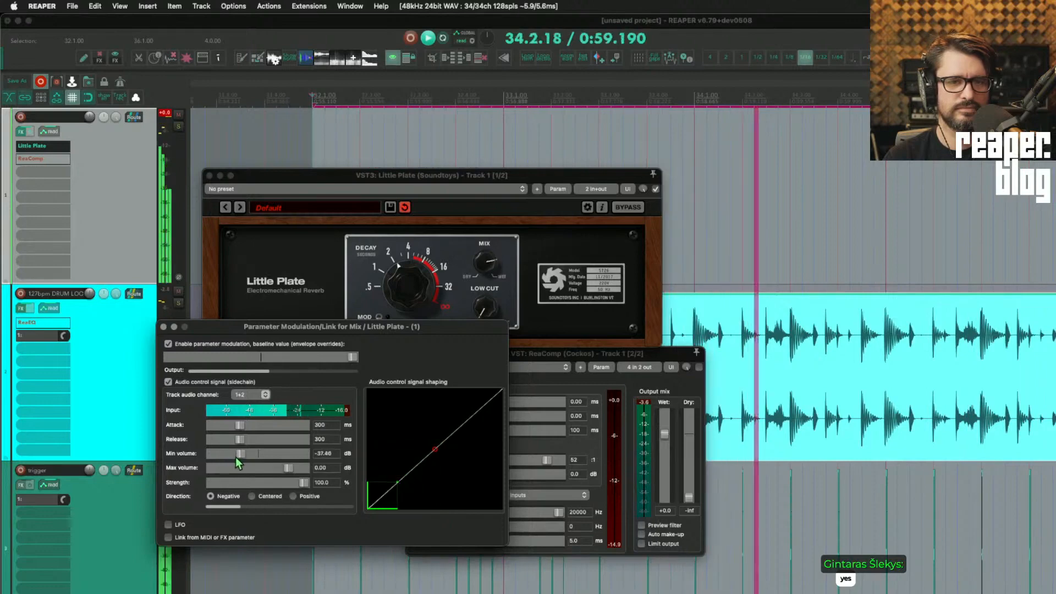
drag(241, 453, 233, 453)
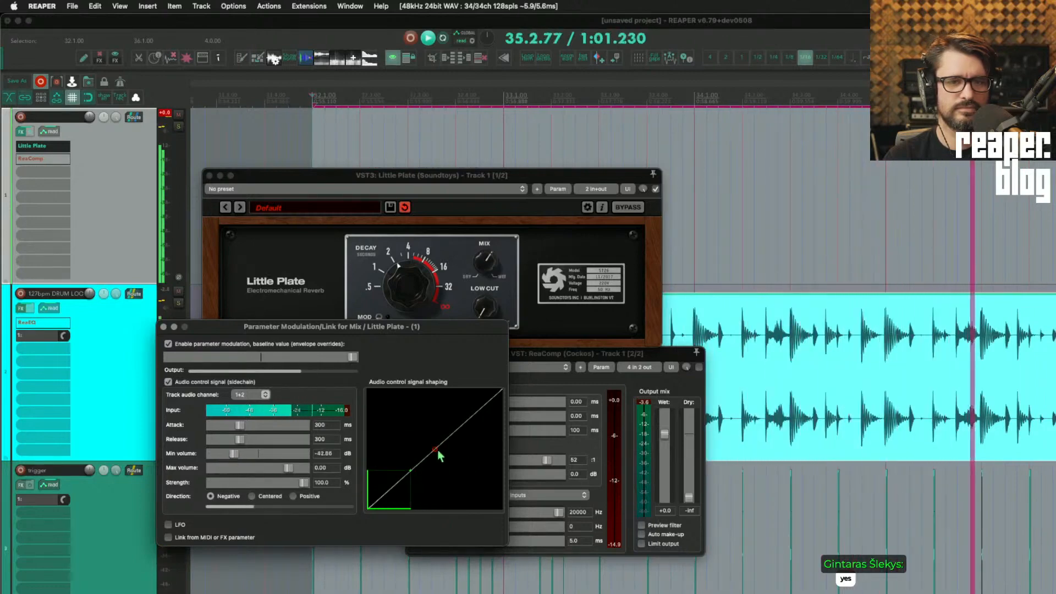
Bend the audio control signal shaping curve into a bowed response.
drag(437, 453, 438, 492)
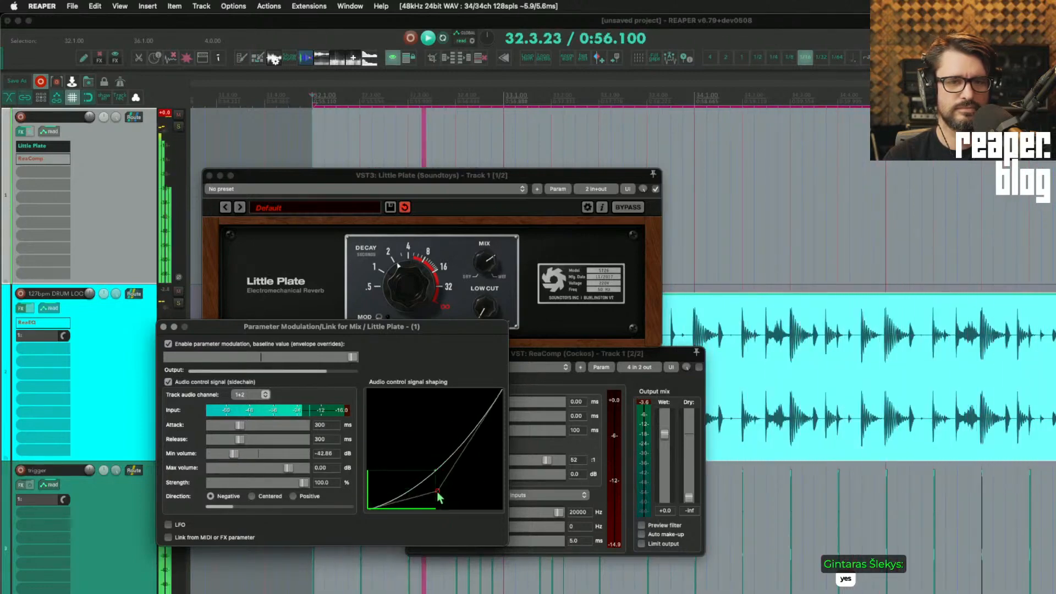
drag(438, 492, 389, 454)
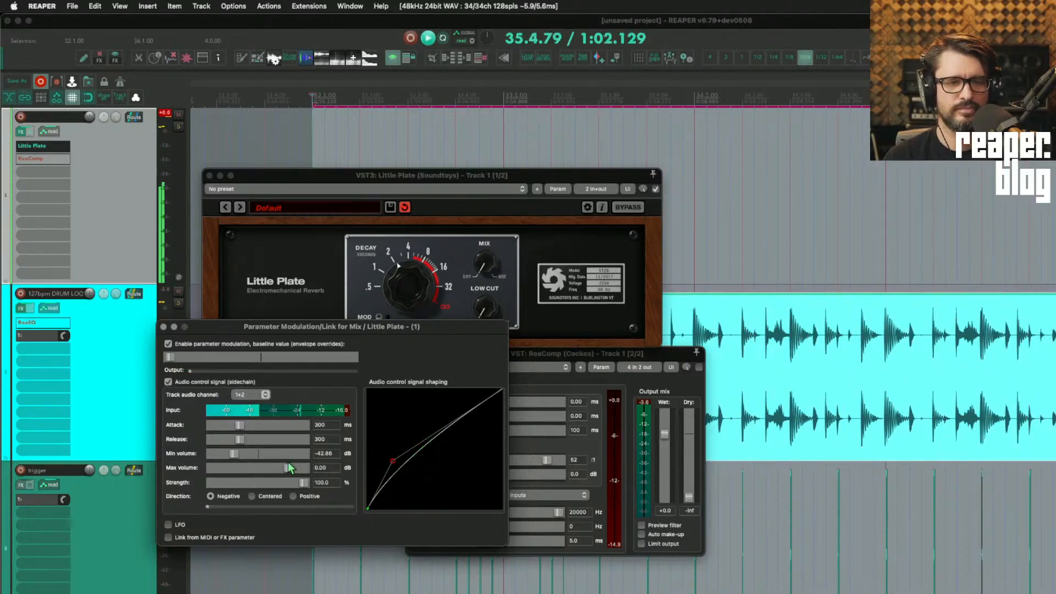
click(292, 495)
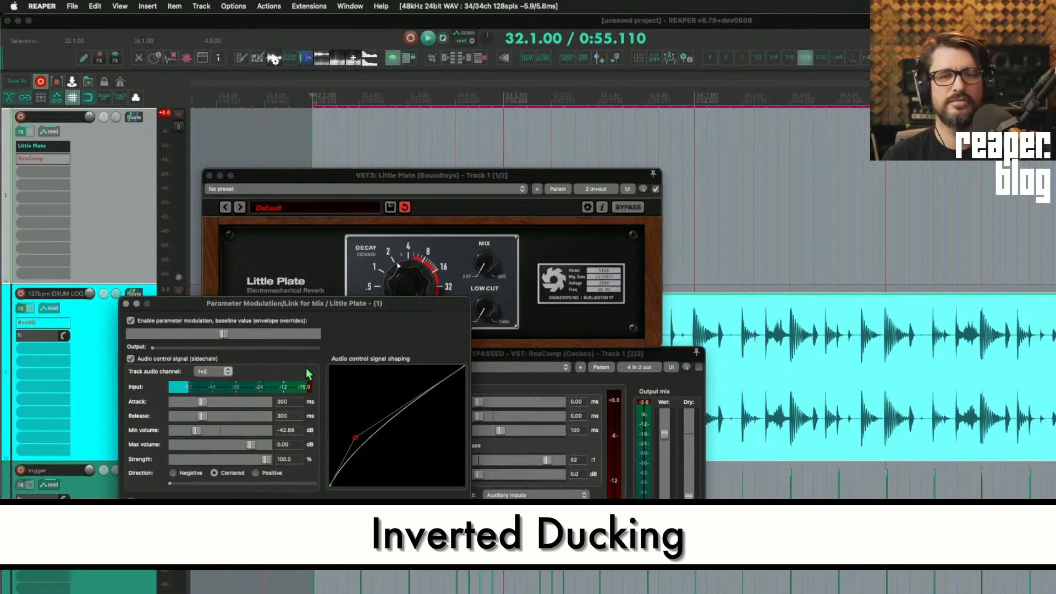
mouse_move(302, 340)
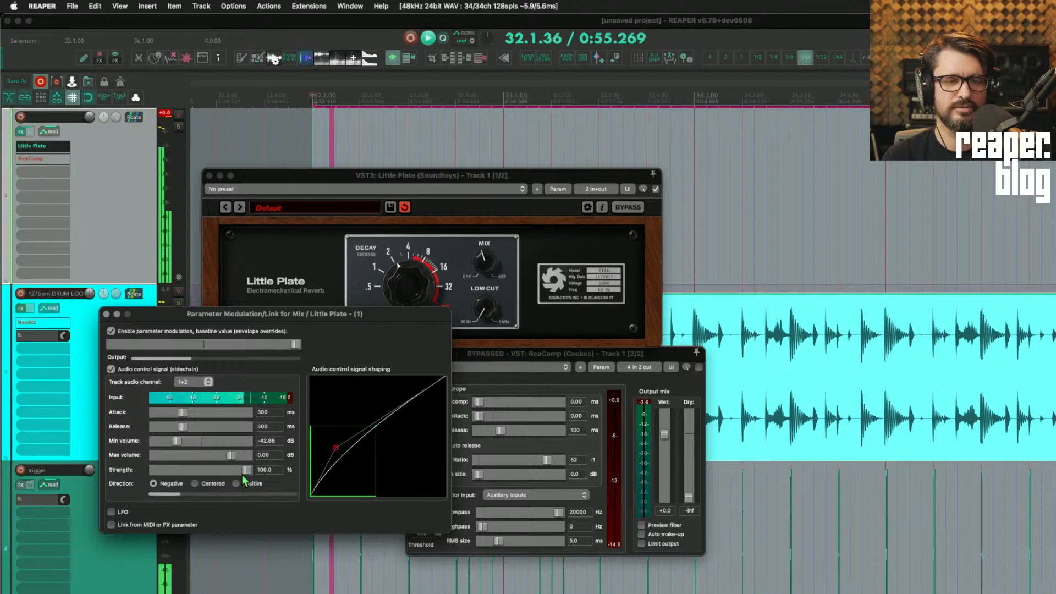
Set the negative Mix modulation strength to about 91% and close the modulation window.
drag(242, 470, 214, 470)
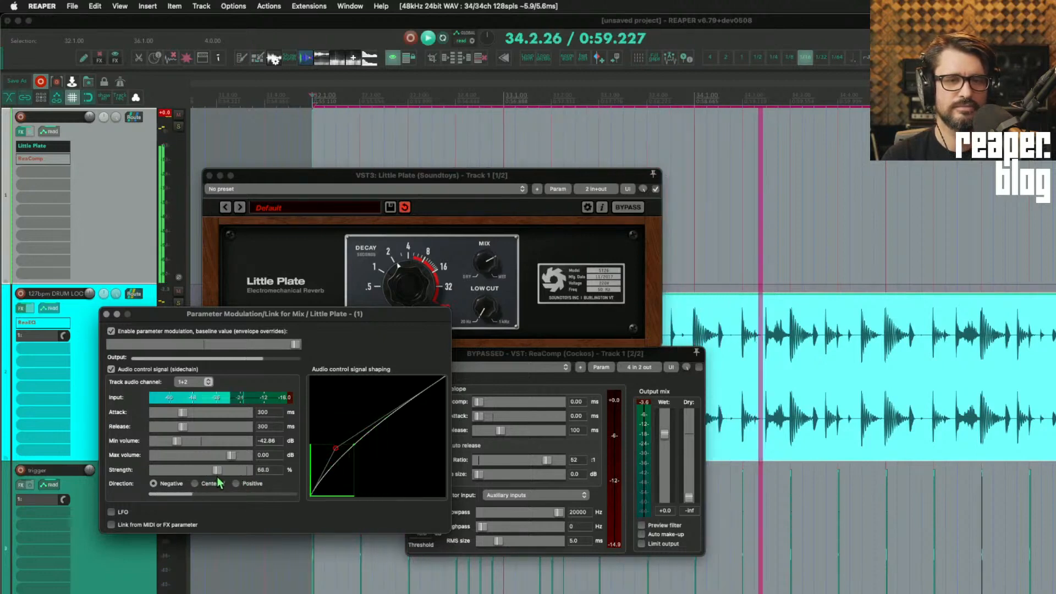
drag(215, 470, 225, 470)
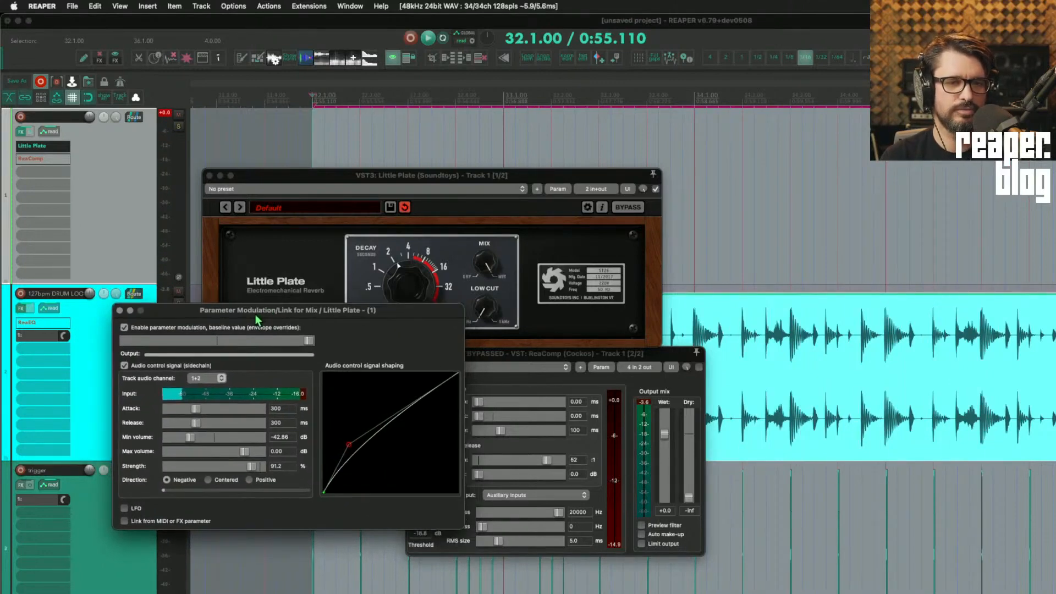
click(130, 310)
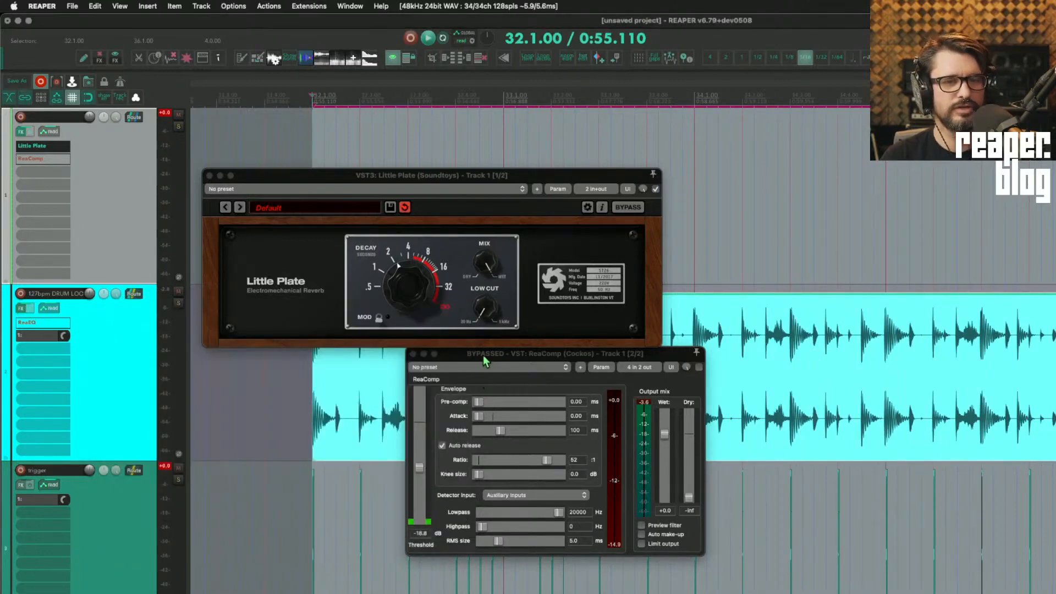
Replace ReaComp with Devious Machines Duck after Little Plate in the top track's FX chain.
drag(483, 353, 326, 367)
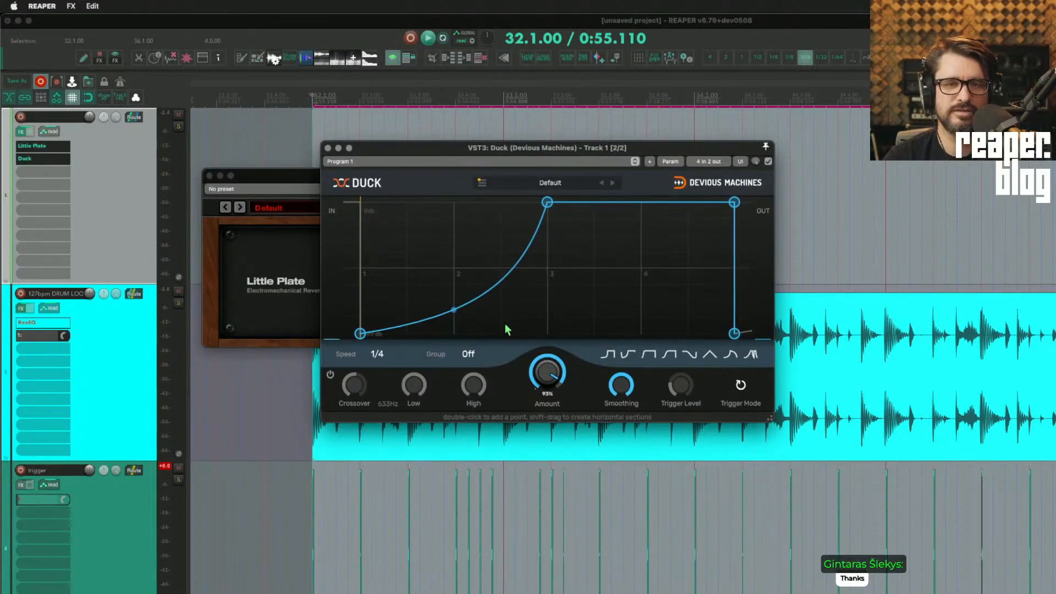
mouse_move(764, 420)
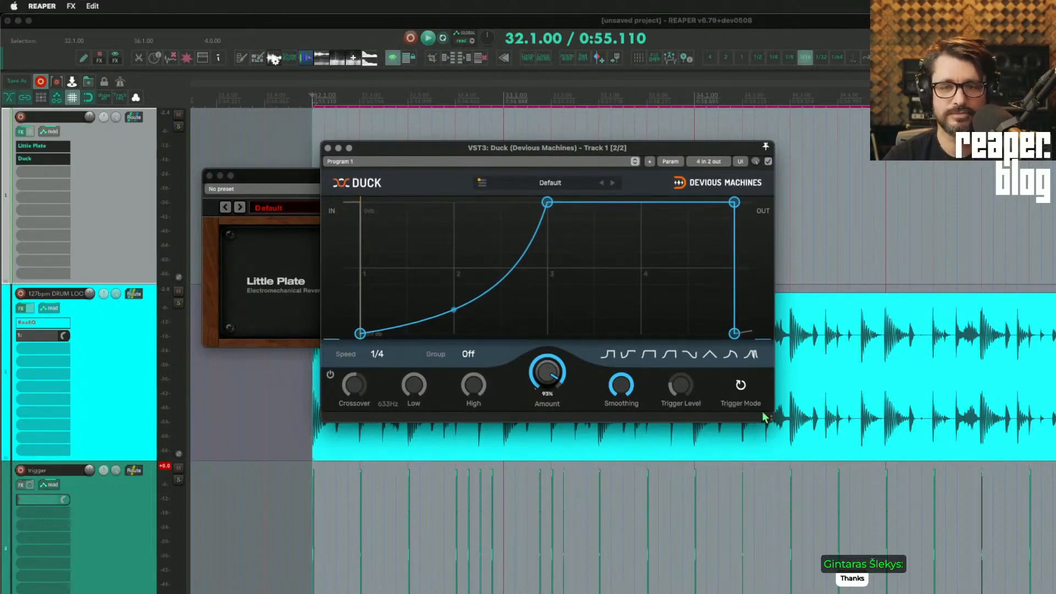
mouse_move(741, 391)
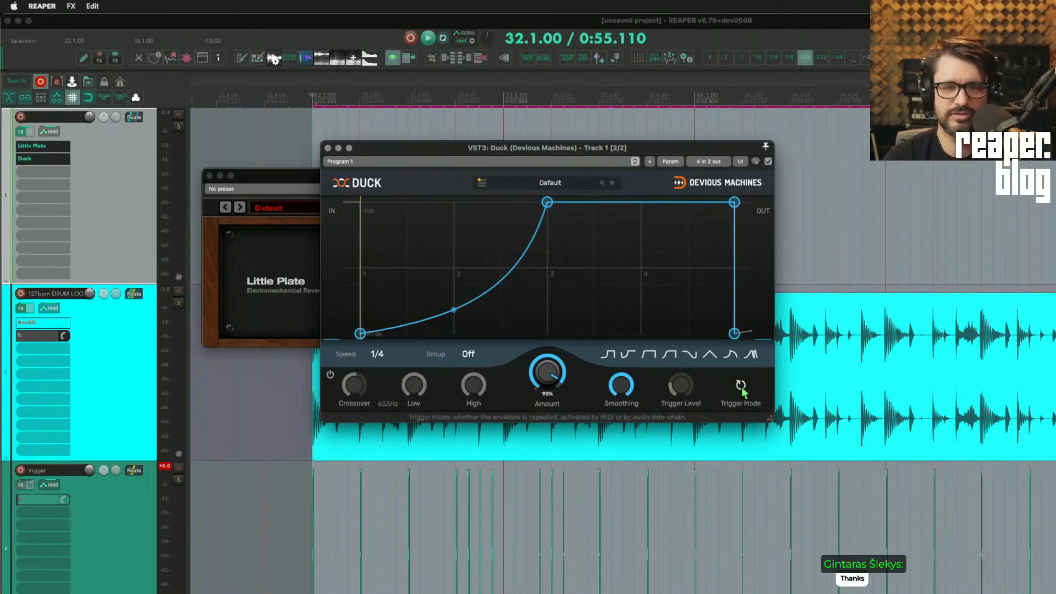
Switch Duck to sidechain audio triggering and bring the Amount up to 100%.
click(741, 386)
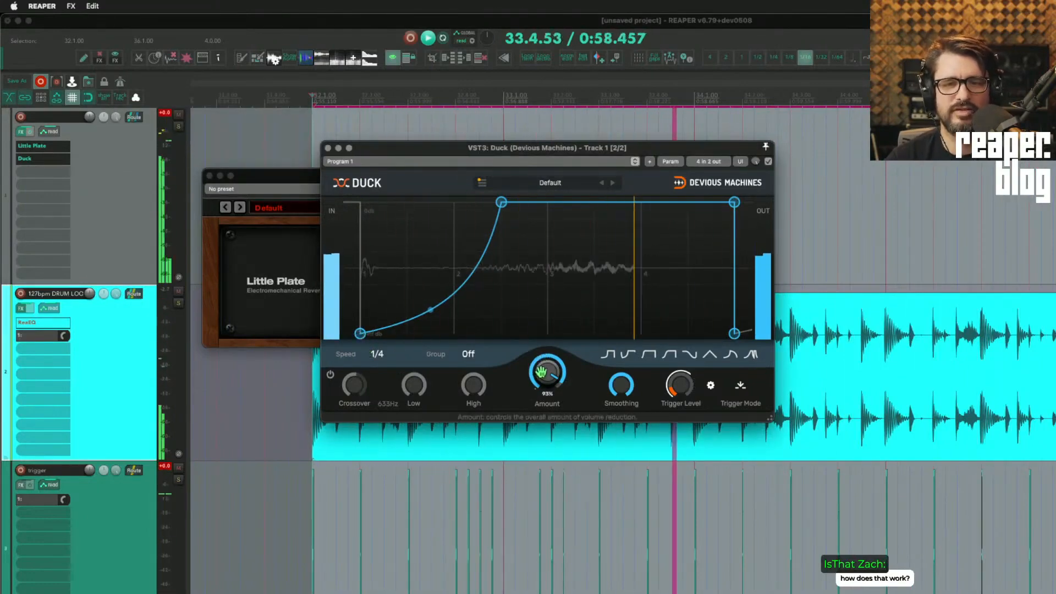
drag(547, 374, 547, 393)
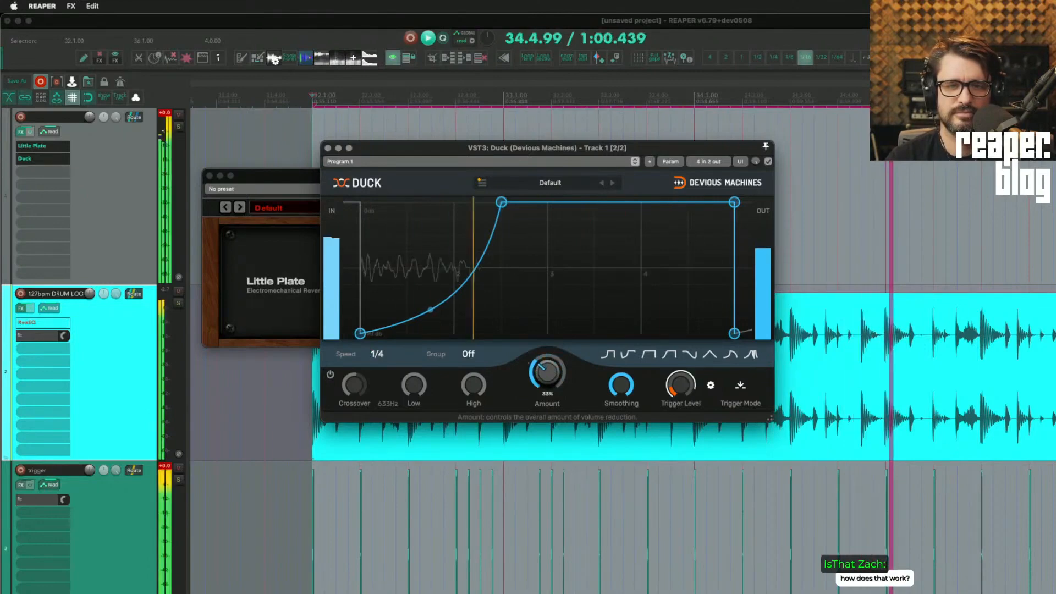
drag(546, 374, 546, 361)
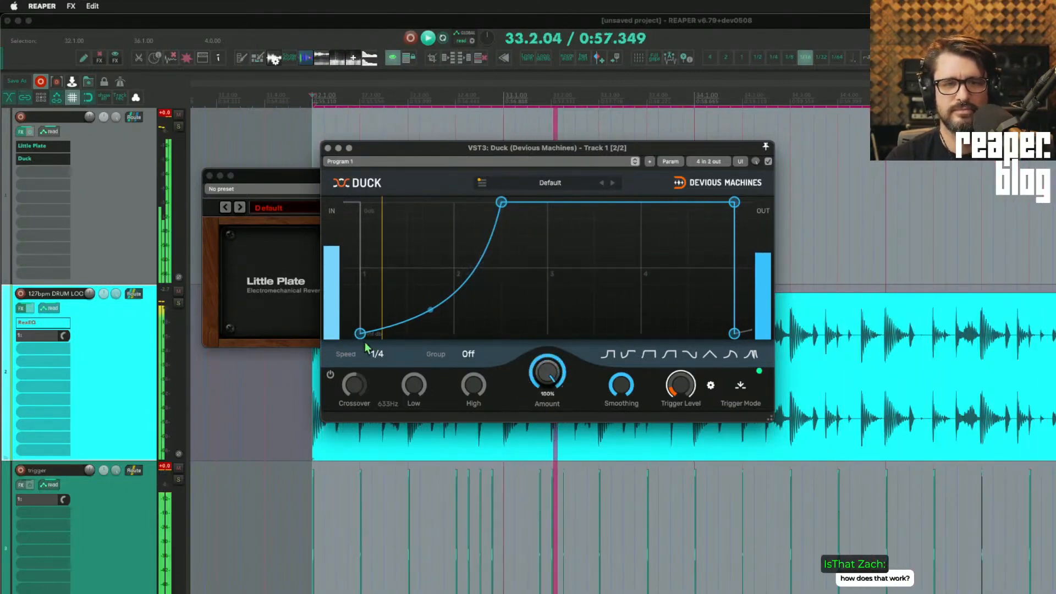
Reshape the ducking curve so it starts at full level and falls away gradually.
drag(359, 333, 355, 257)
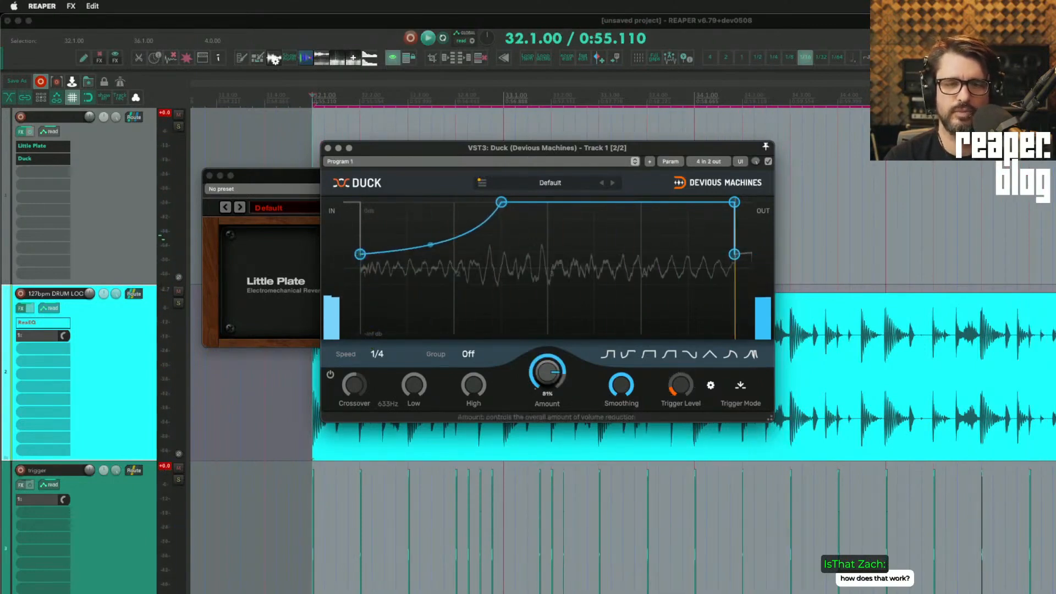
drag(501, 202, 502, 202)
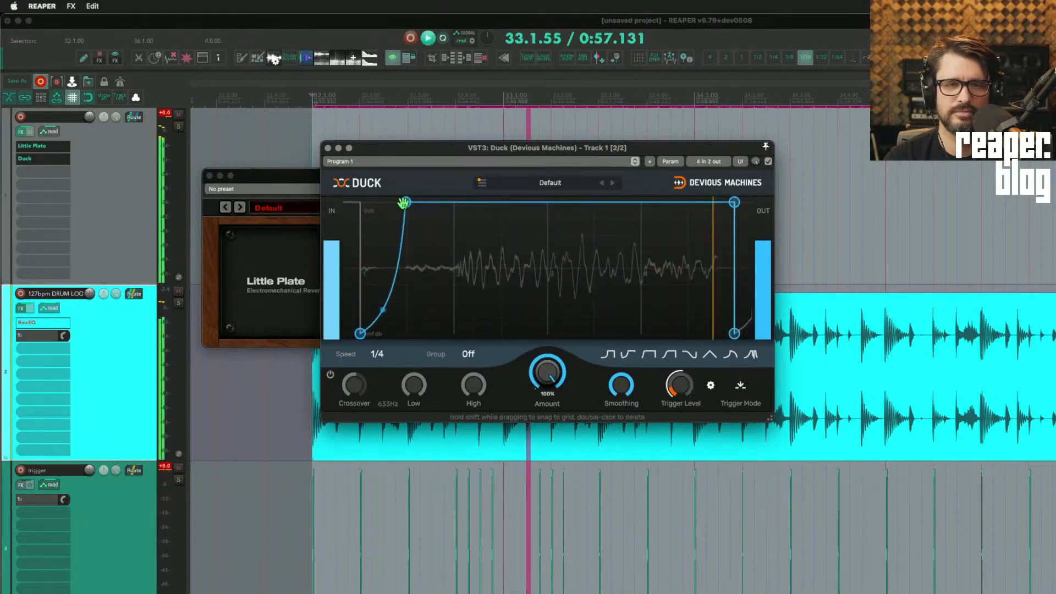
drag(404, 202, 449, 203)
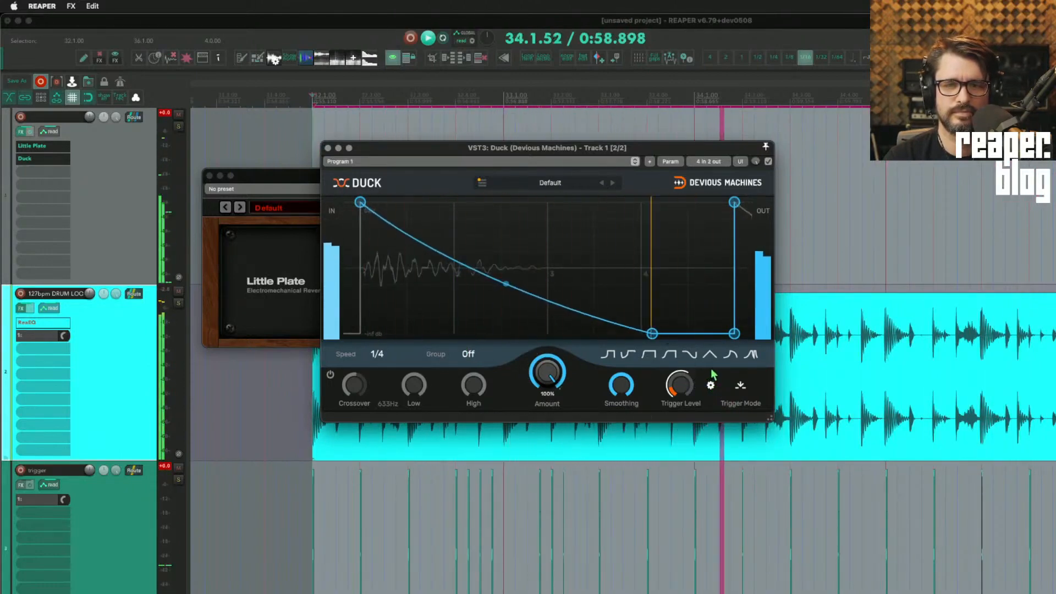
Return Duck to self-repeating at 1/16 speed and move it ahead of Little Plate.
click(739, 386)
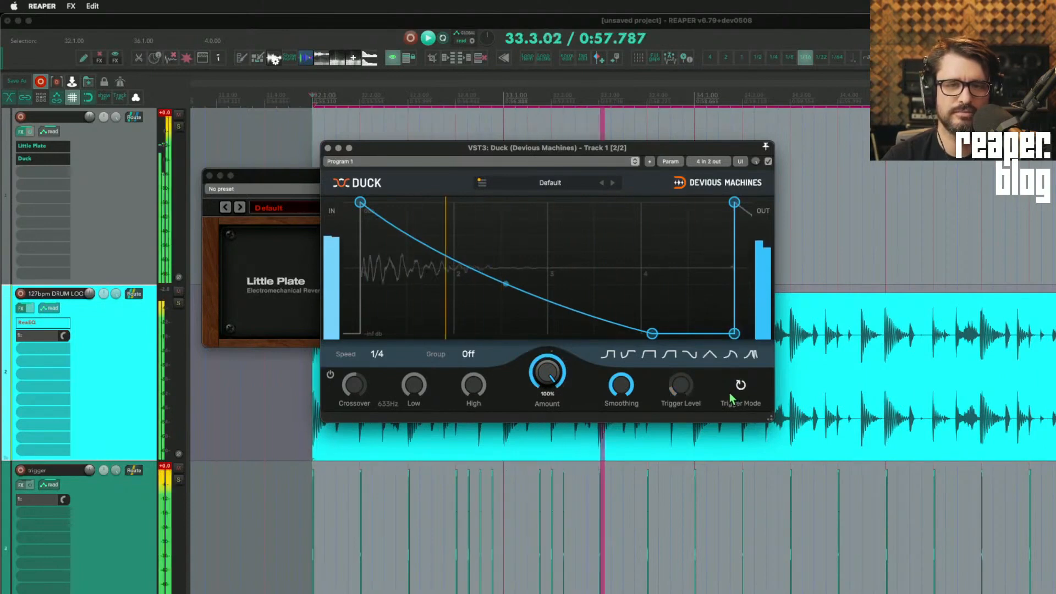
click(376, 354)
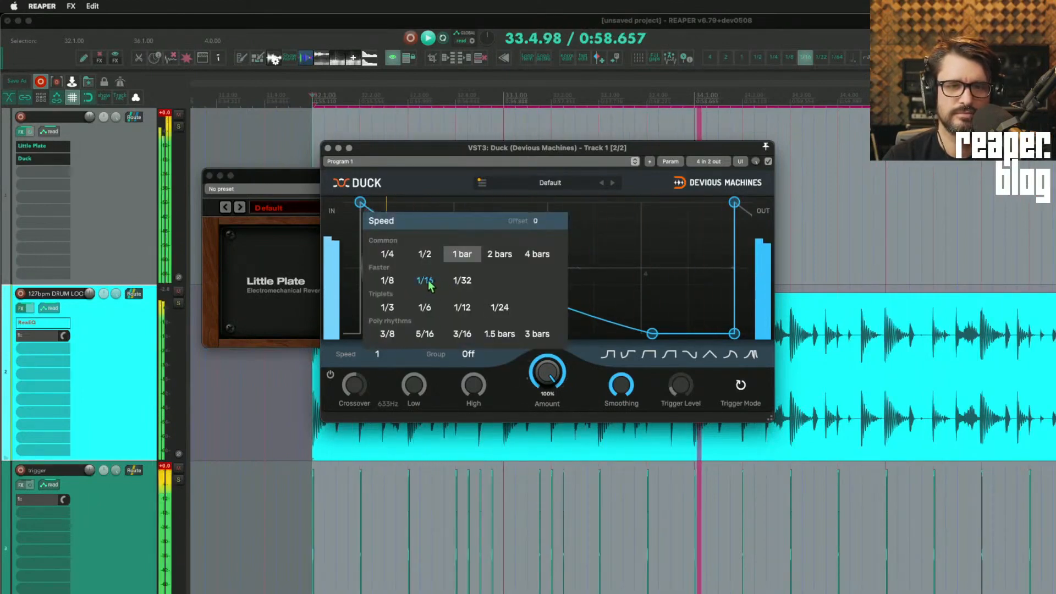
click(424, 281)
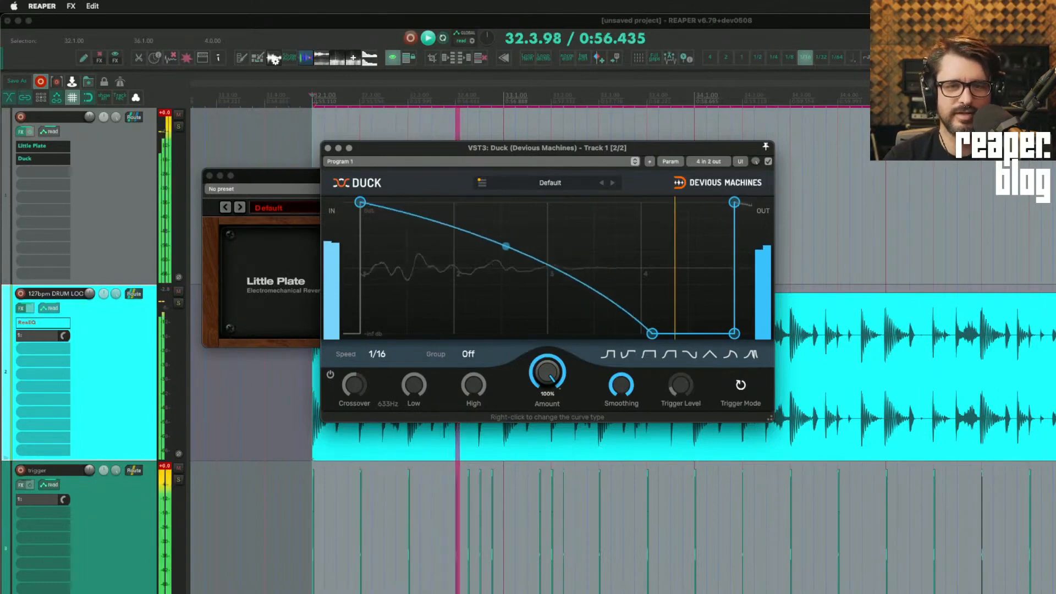
click(670, 160)
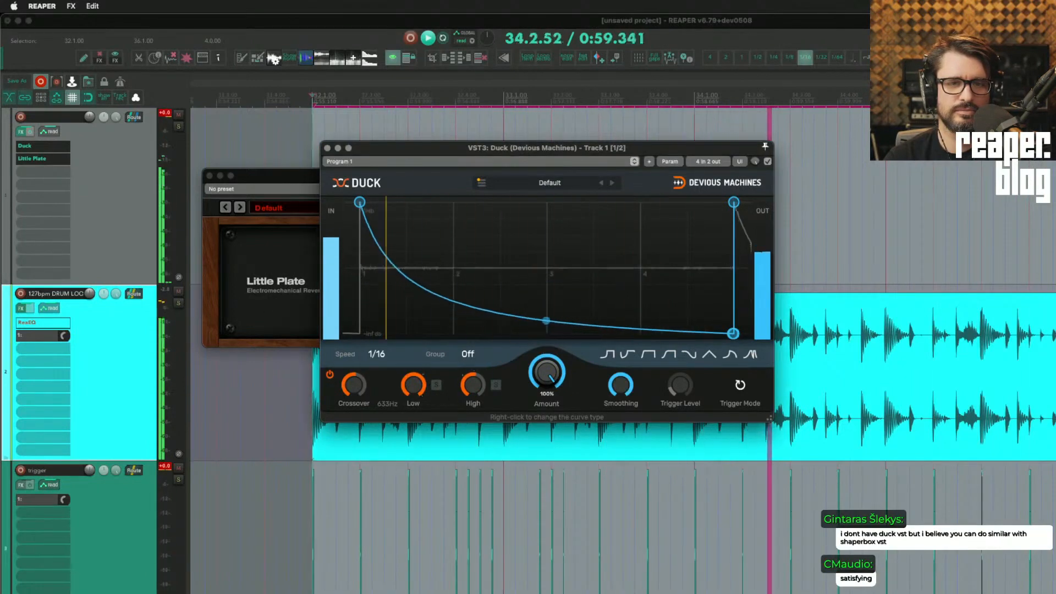
Slow Duck's envelope speed and apply a sharply rising curve preset.
click(376, 354)
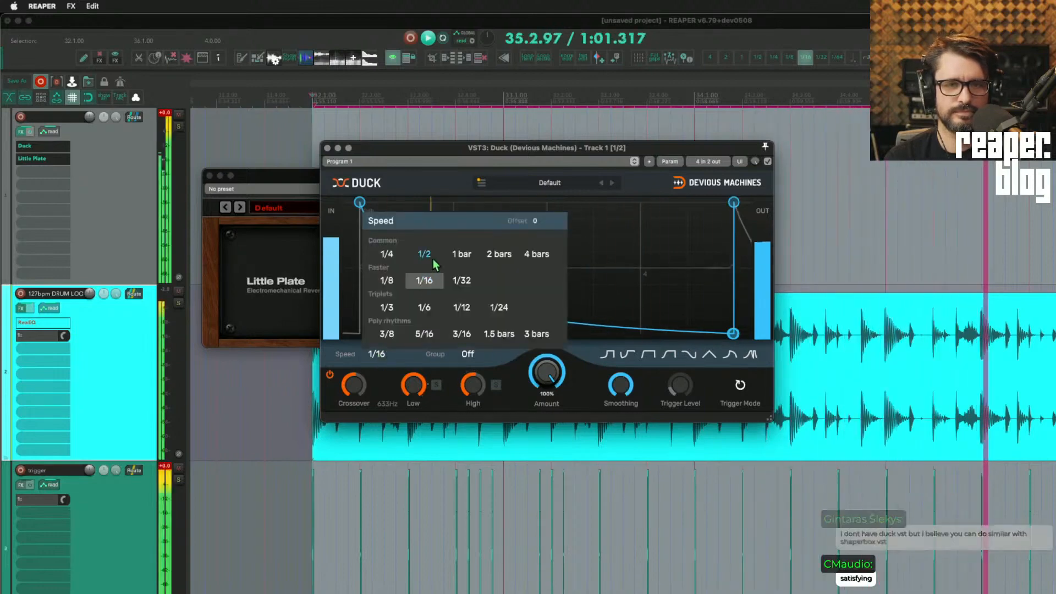
click(387, 254)
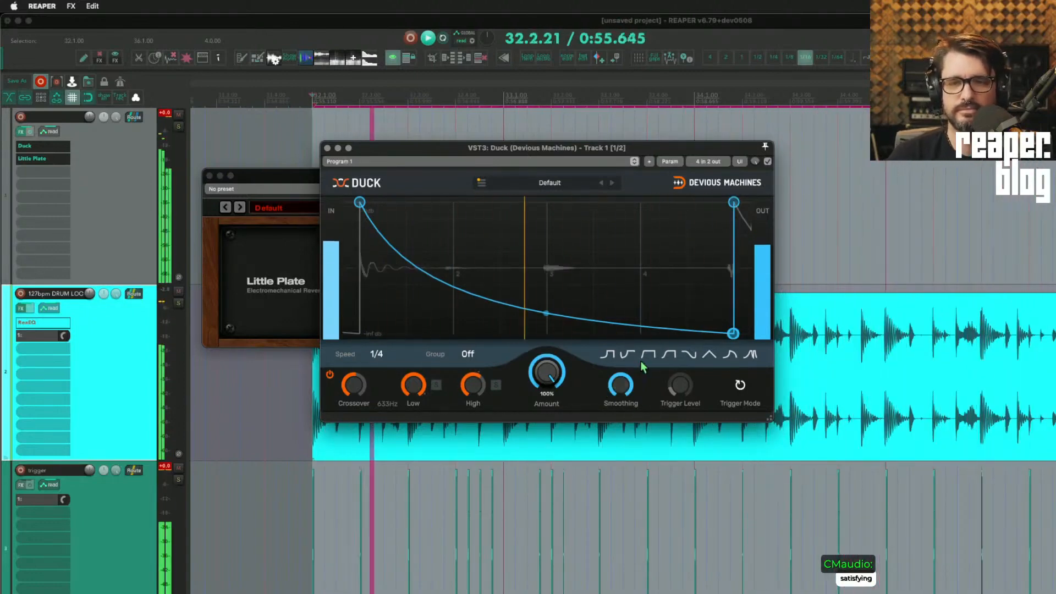
click(753, 354)
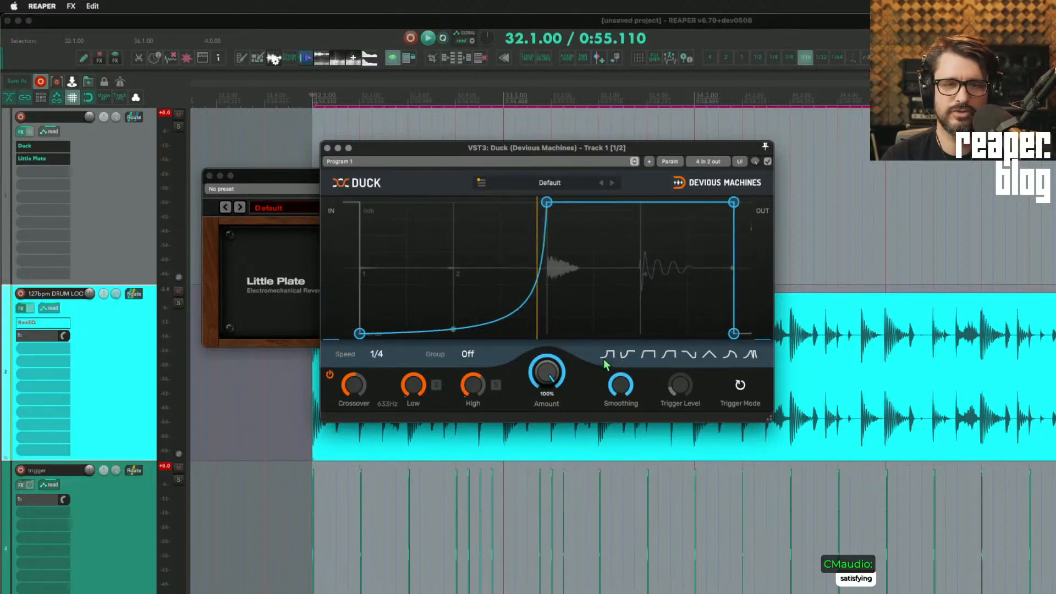
mouse_move(569, 353)
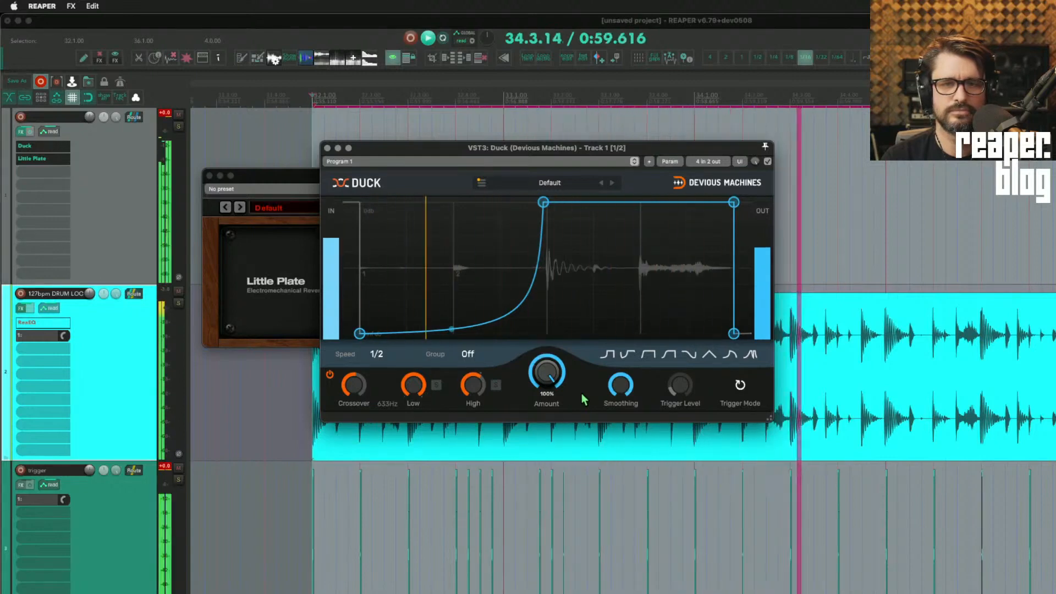
Set Duck to one bar, pull the peak earlier and bend the tail into a ramp back up.
click(376, 354)
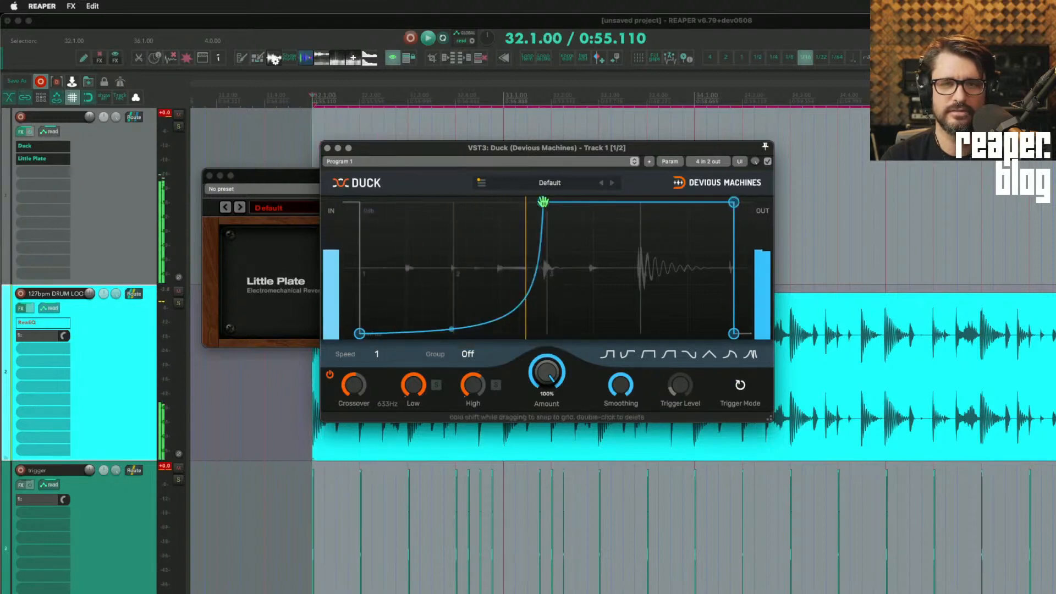
drag(543, 200, 449, 203)
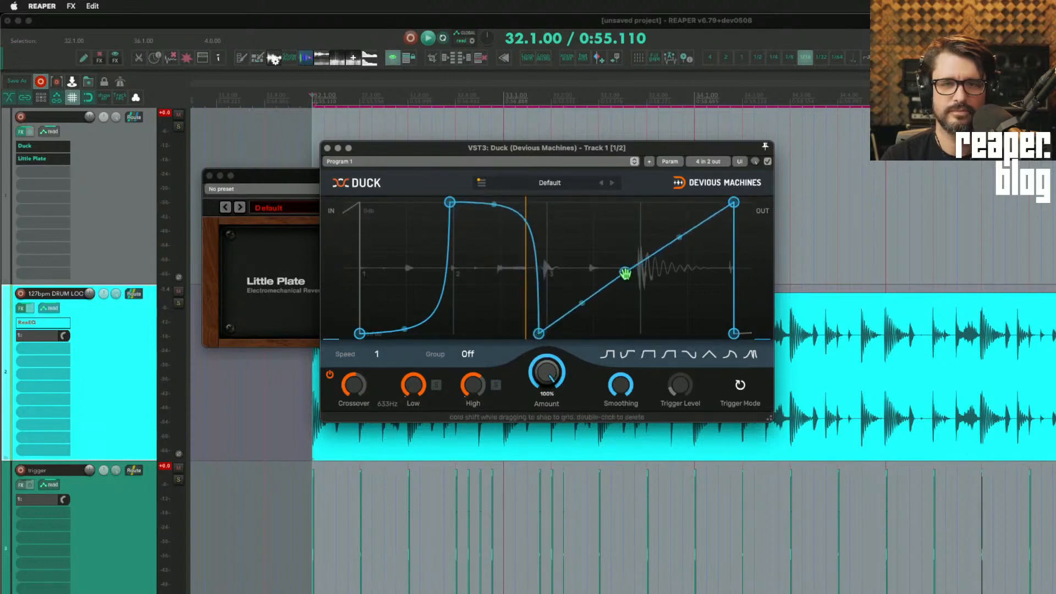
drag(622, 273, 733, 286)
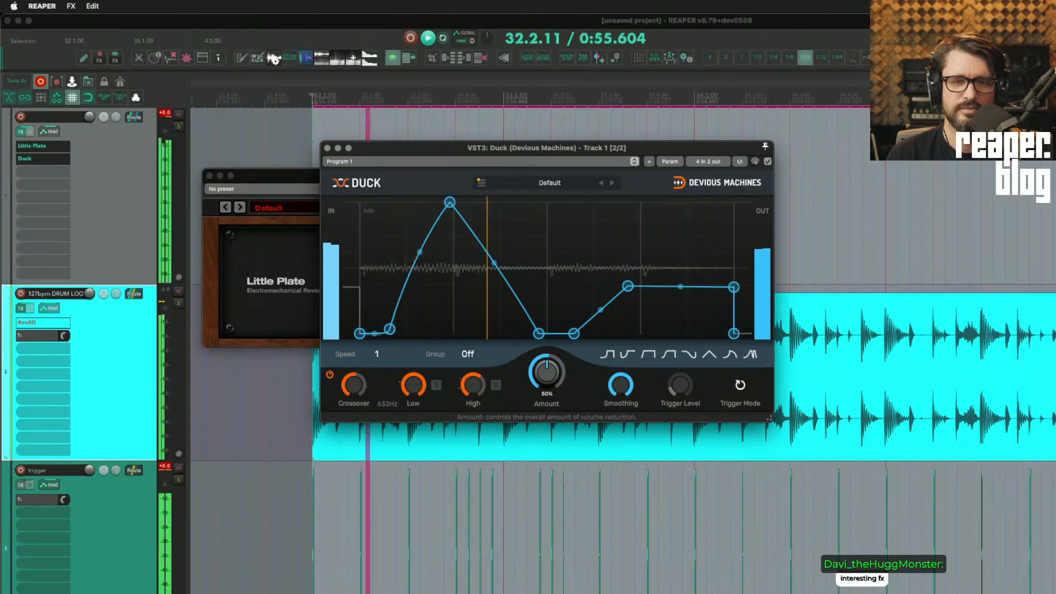
Raise Duck's Amount knob back to 100%.
drag(546, 374, 552, 361)
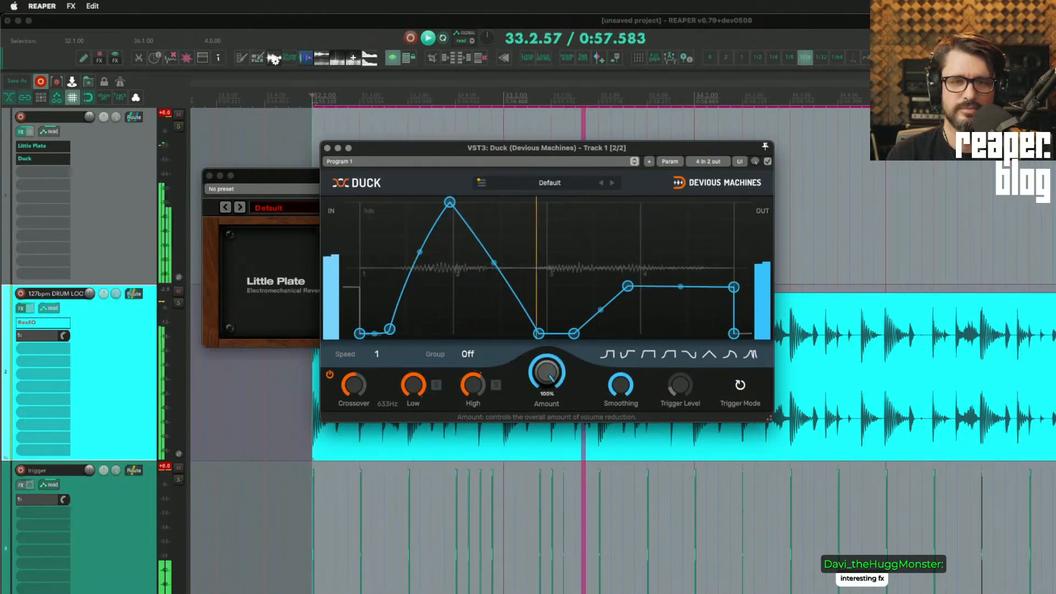